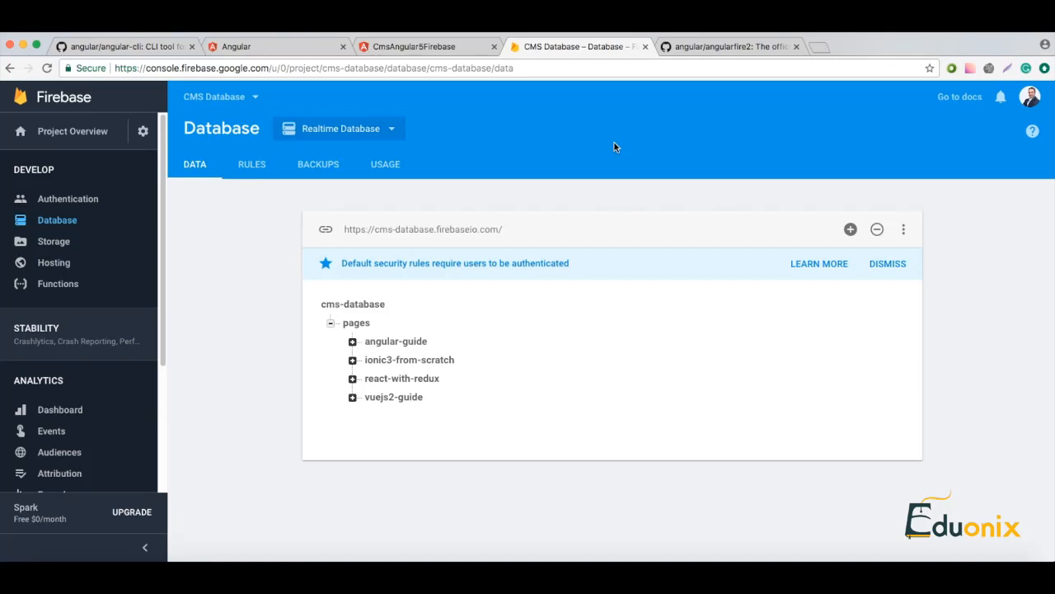
pyautogui.moveTo(960, 547)
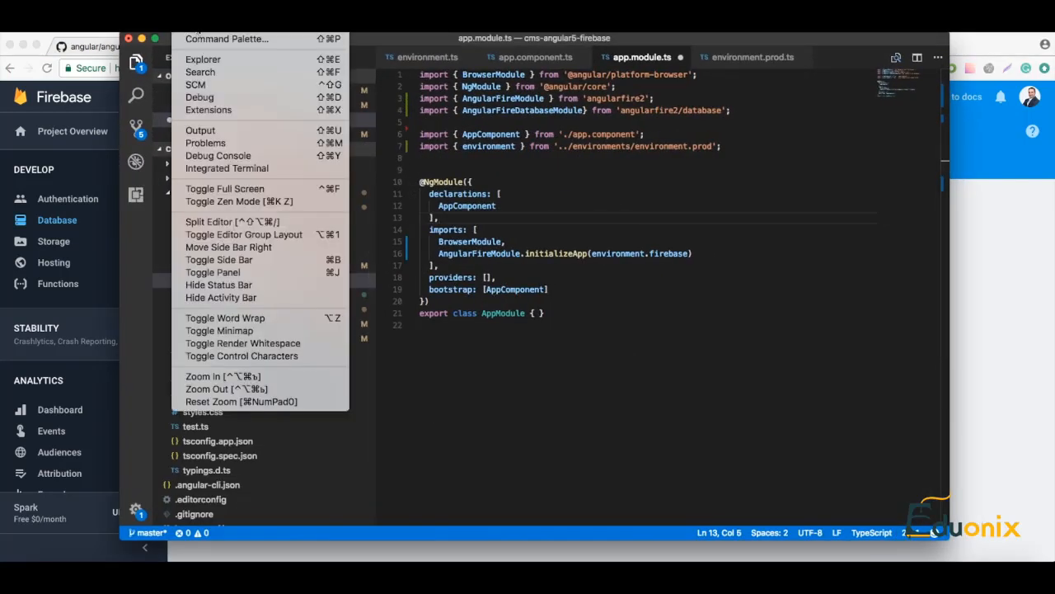
pyautogui.moveTo(228, 168)
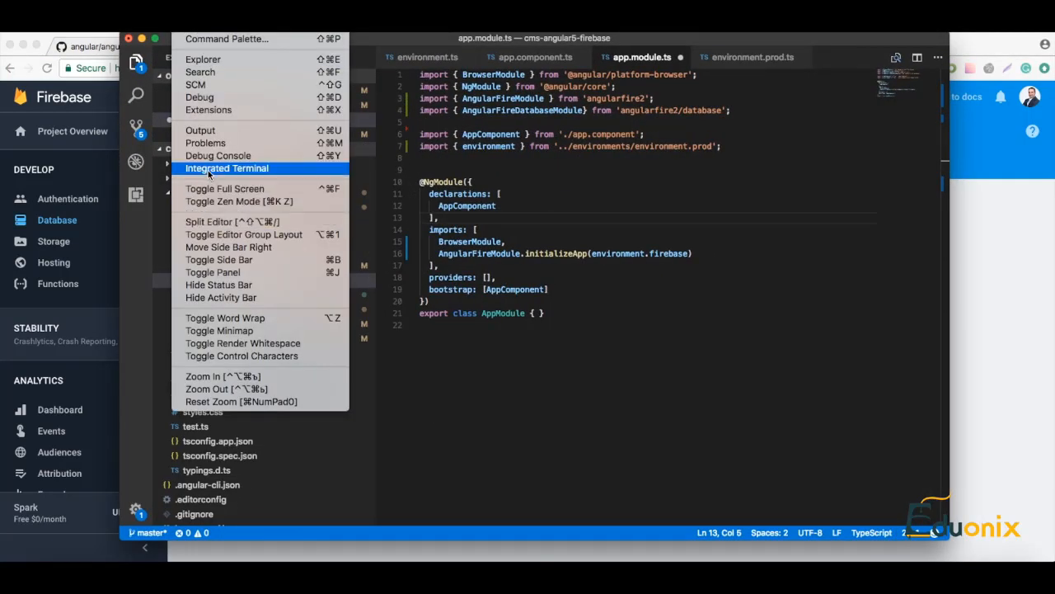
# - Run 'ng g component pages-list' in the integrated terminal to scaffold the component
pyautogui.click(227, 168)
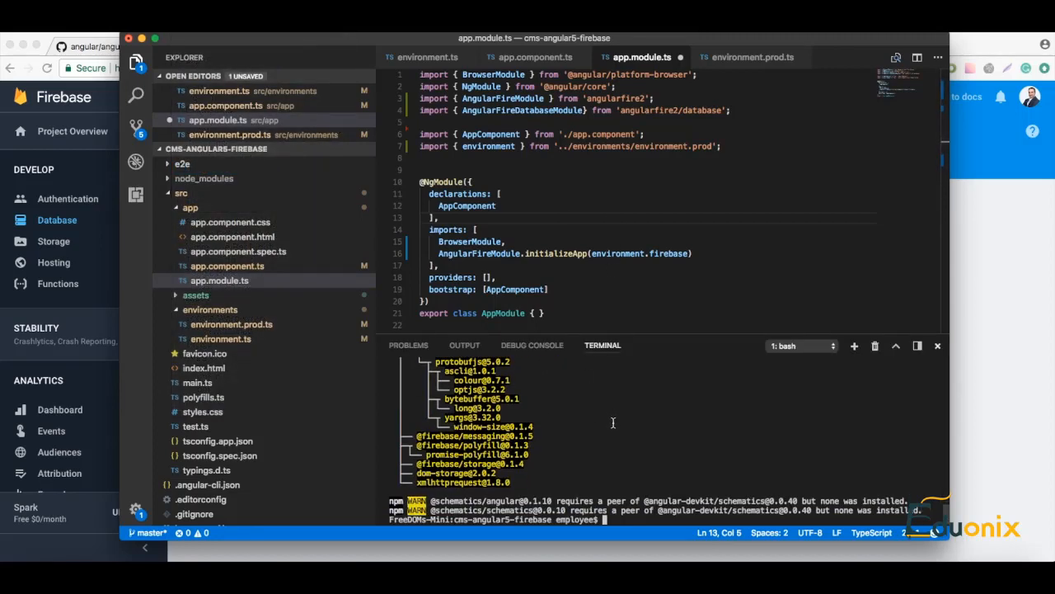
pyautogui.write('ng')
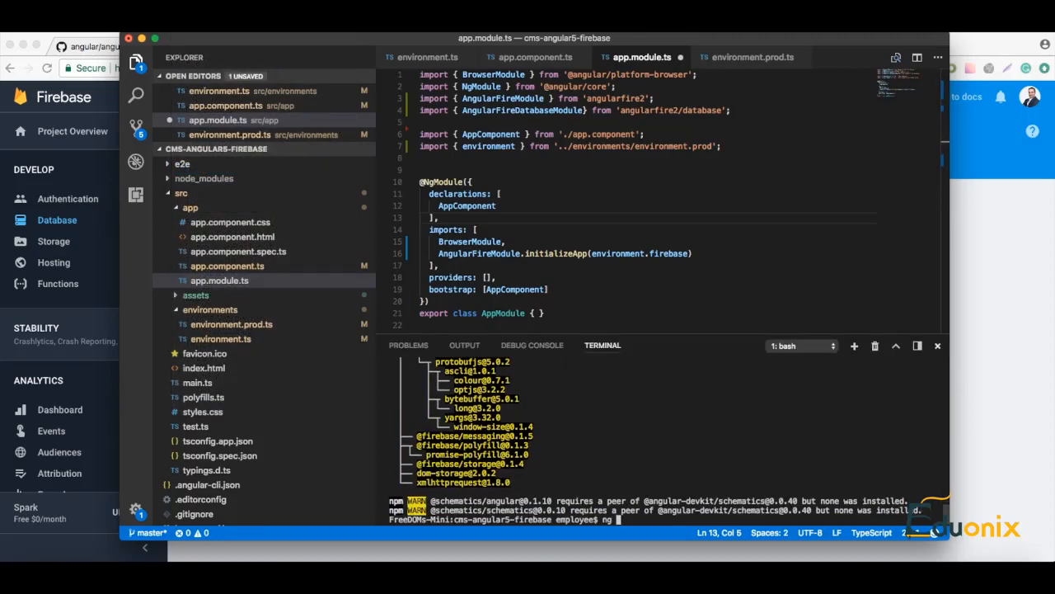
pyautogui.write('g')
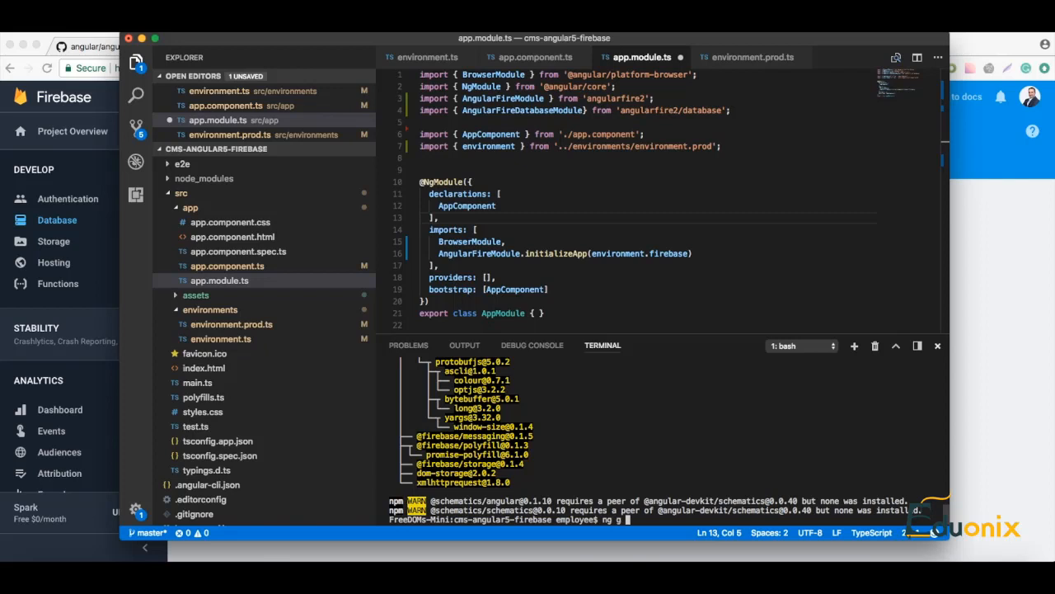
pyautogui.write('component')
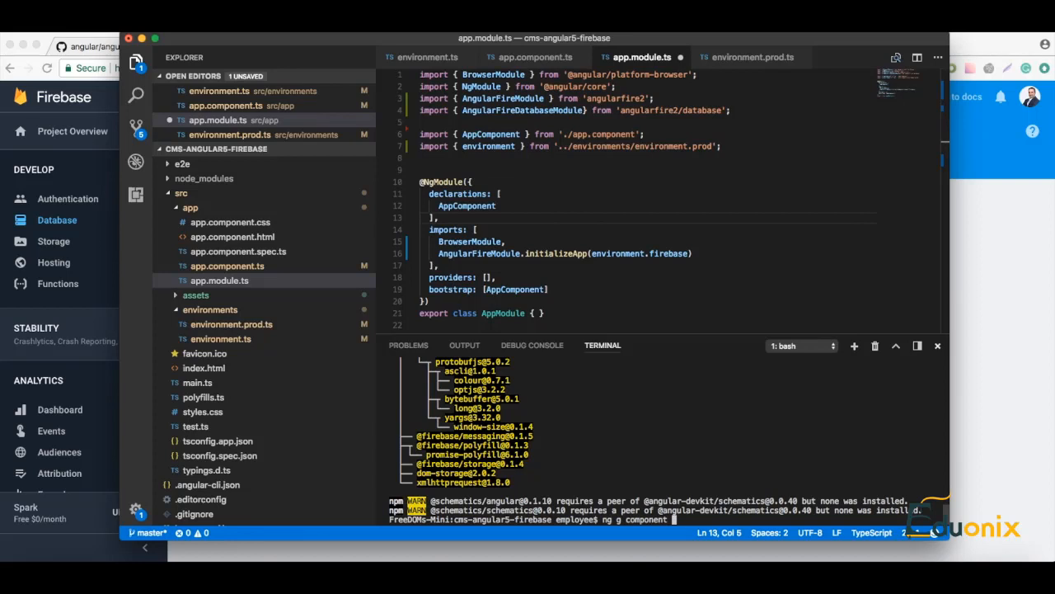
pyautogui.write('pages-list')
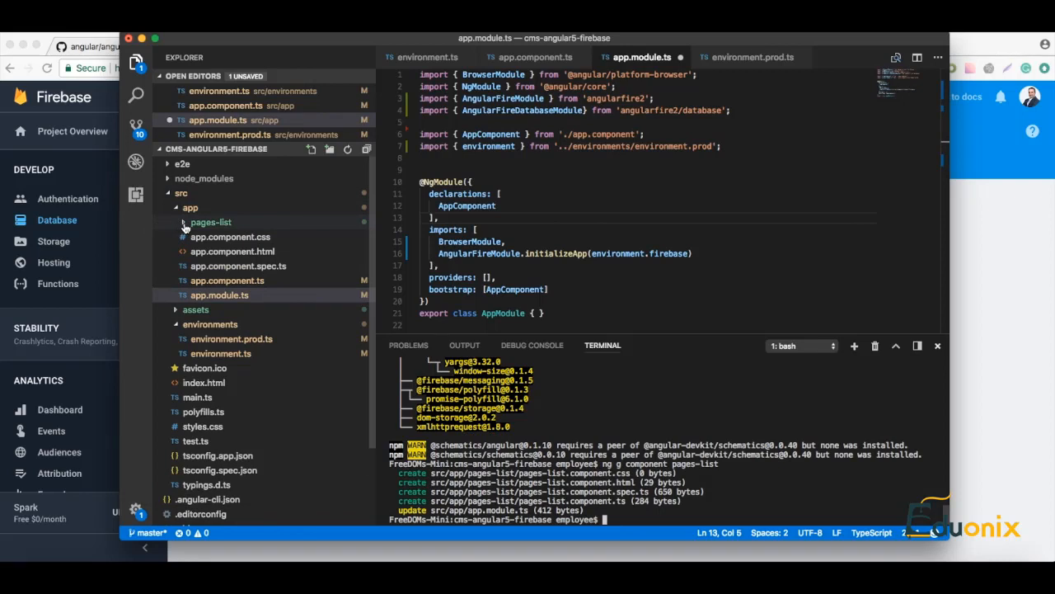
# - Expand src/app/pages-list and bring up pages-list.component.ts in the editor
pyautogui.click(185, 221)
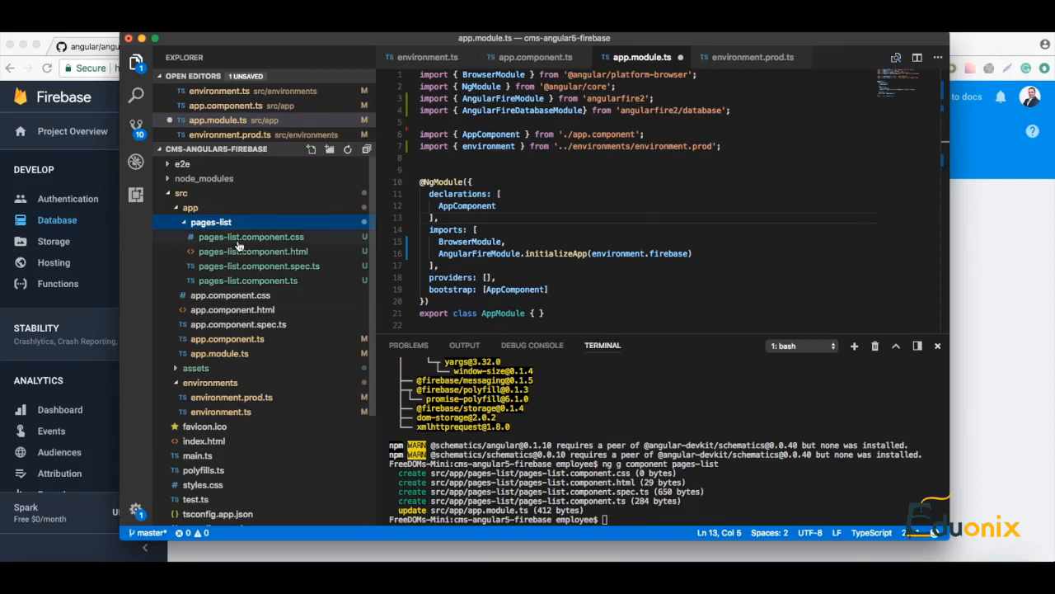
pyautogui.moveTo(326, 317)
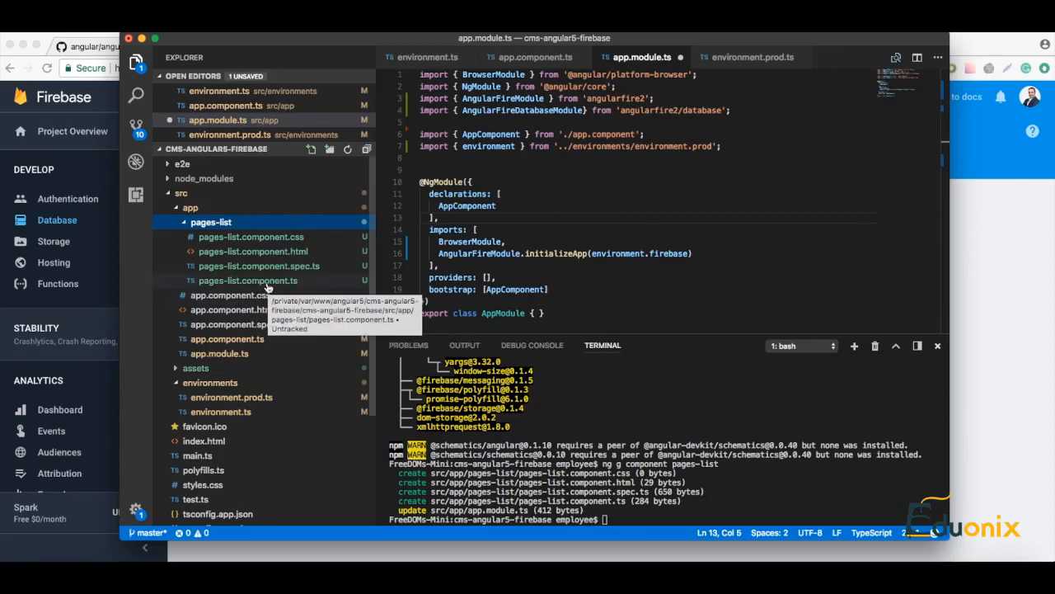
pyautogui.click(247, 280)
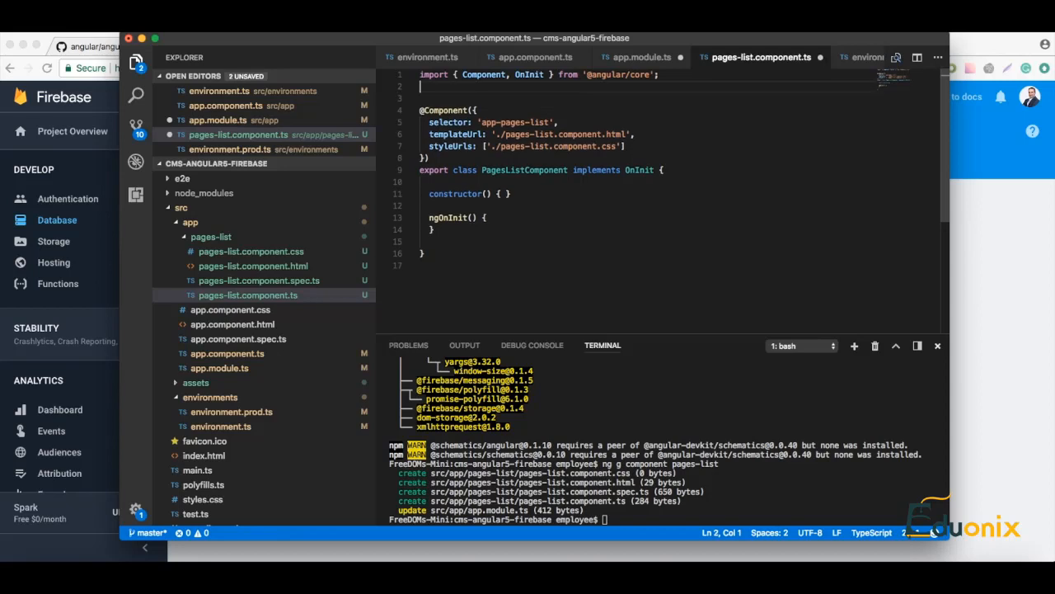
# - Add import { AngularFireDatabase } from 'angularfire2/database'; at the top
pyautogui.write('import {}')
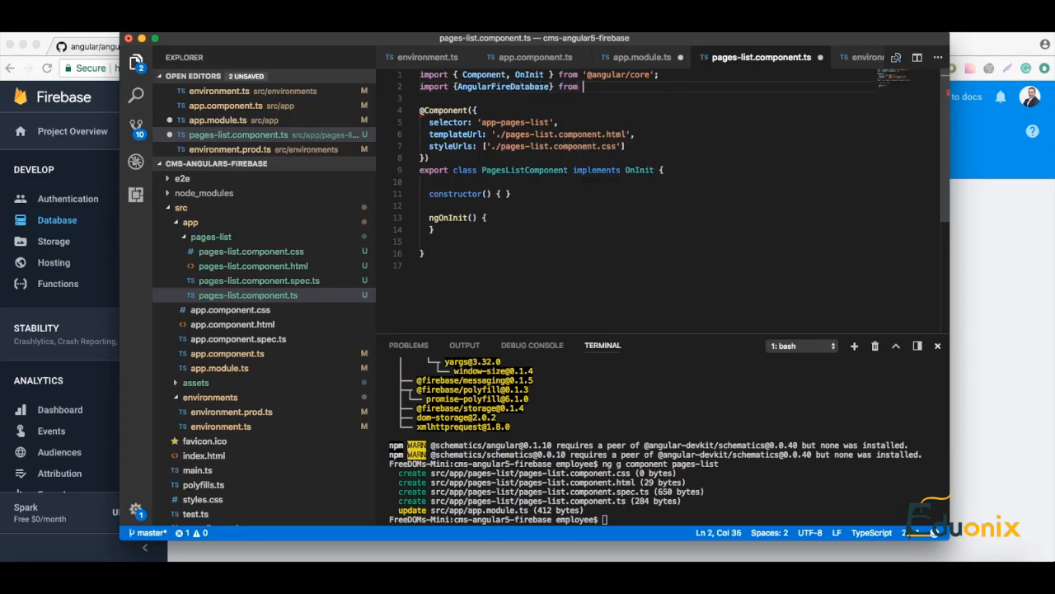
pyautogui.write("'angularfire2")
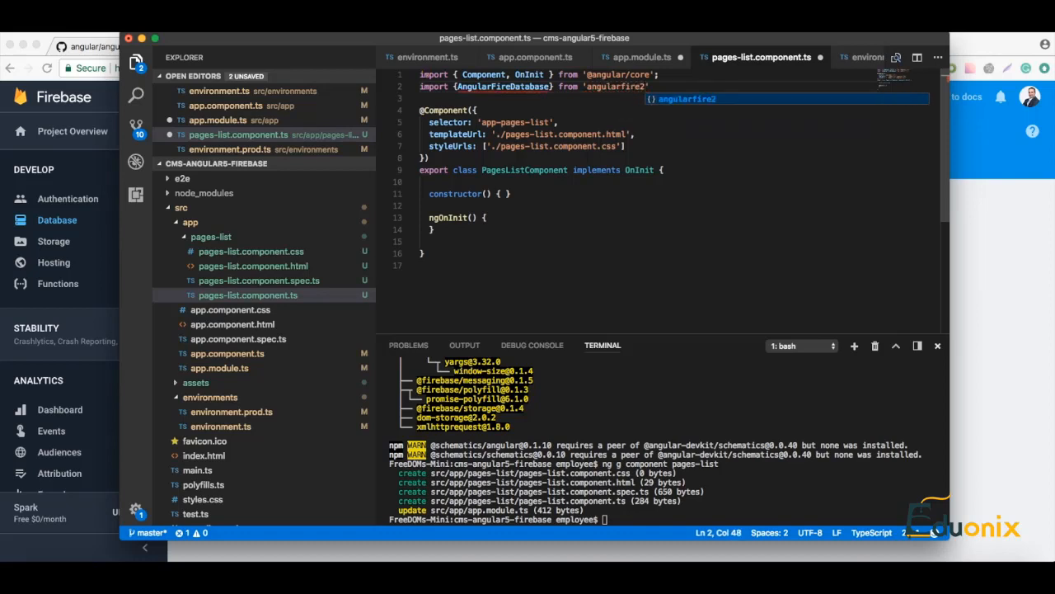
pyautogui.write('/database')
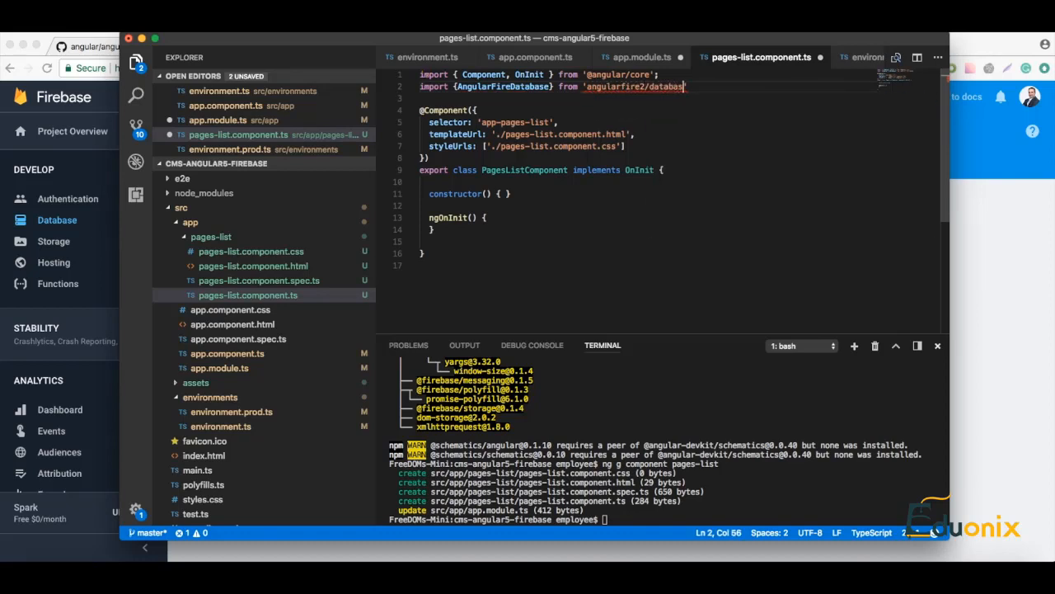
pyautogui.write("e';")
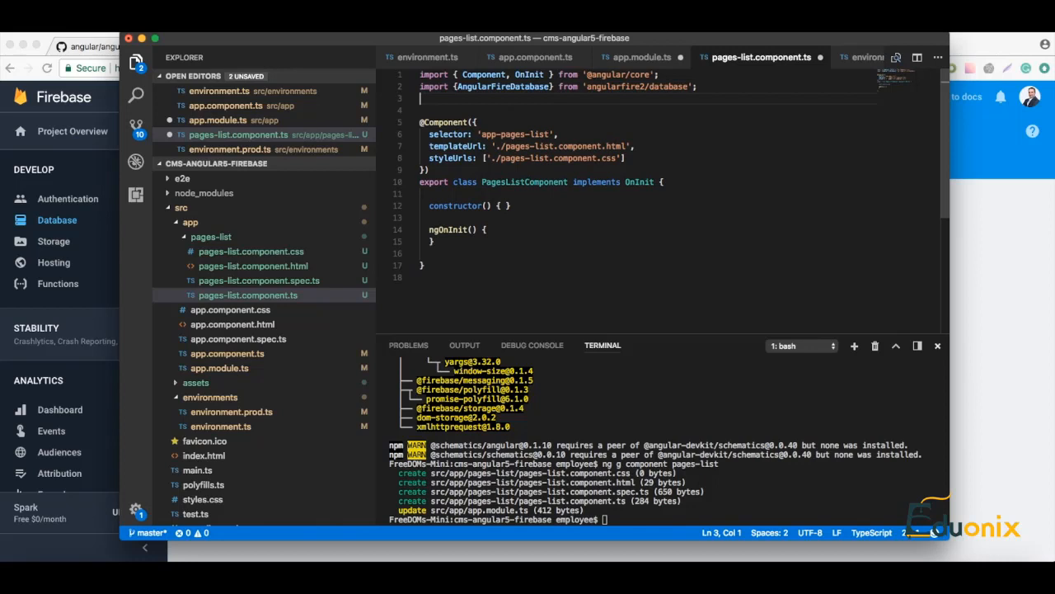
# - Add import { Observable } from 'rxjs/Observable'; below it
pyautogui.write('import {')
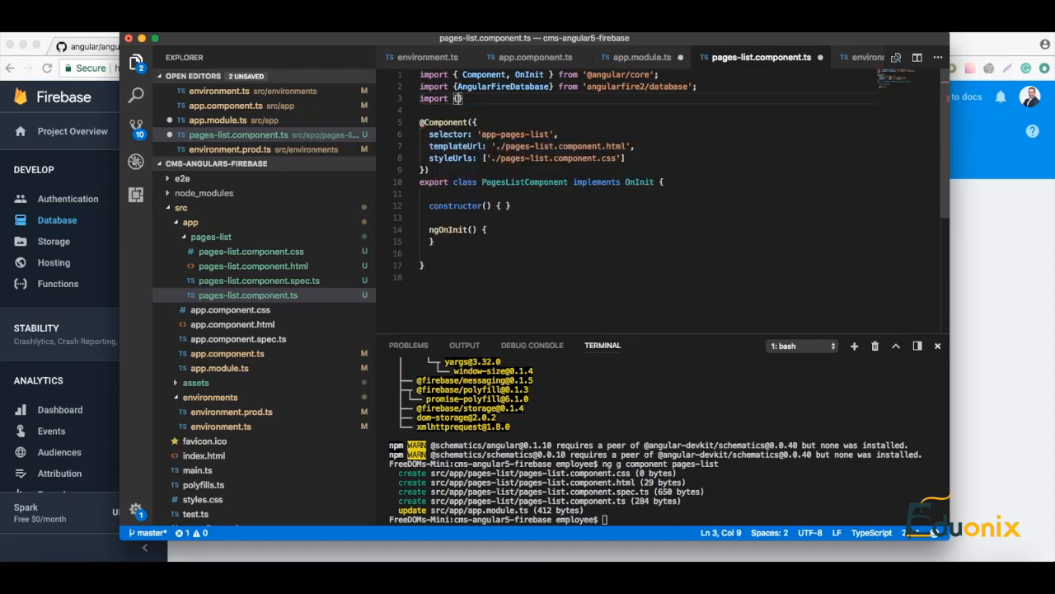
pyautogui.write('Obser')
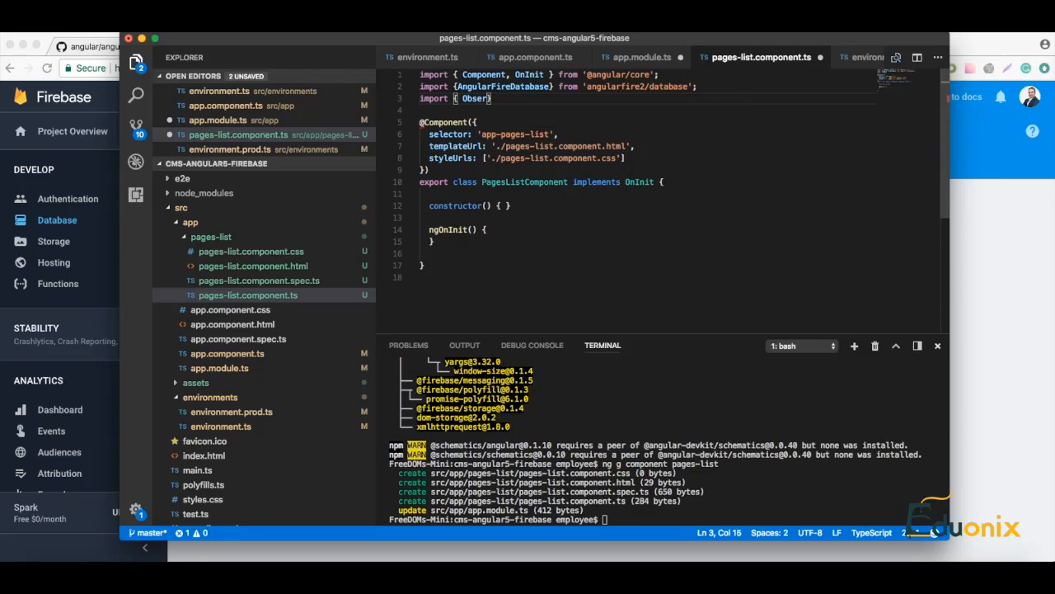
pyautogui.write('able')
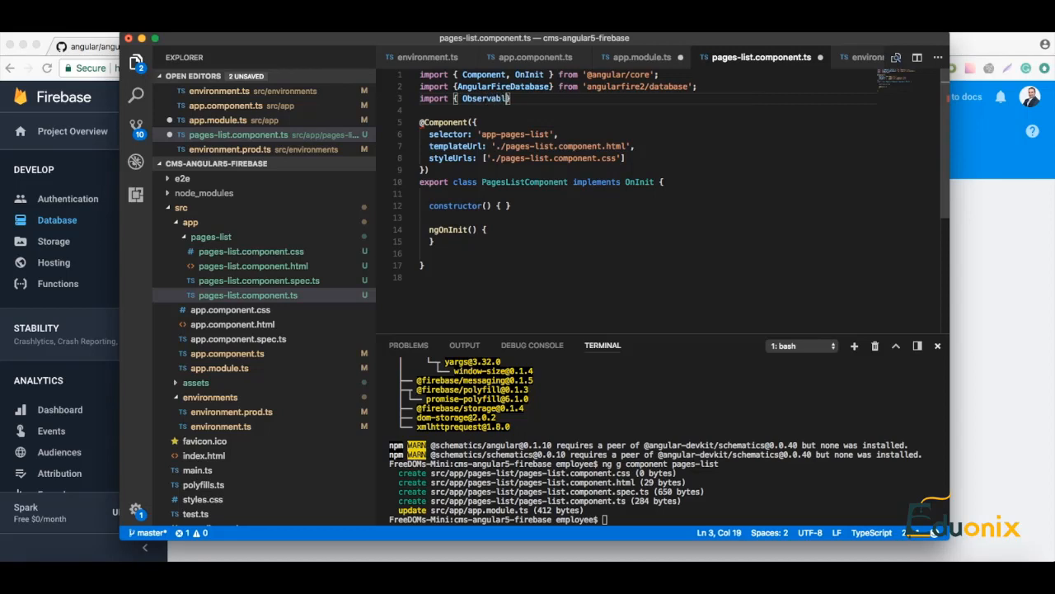
pyautogui.write('}')
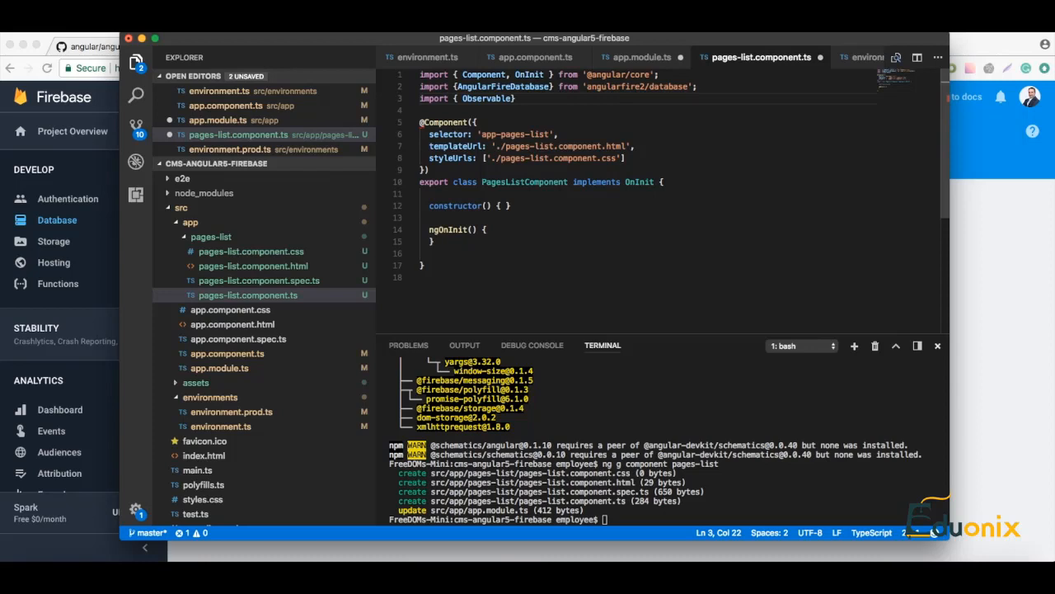
pyautogui.click(520, 99)
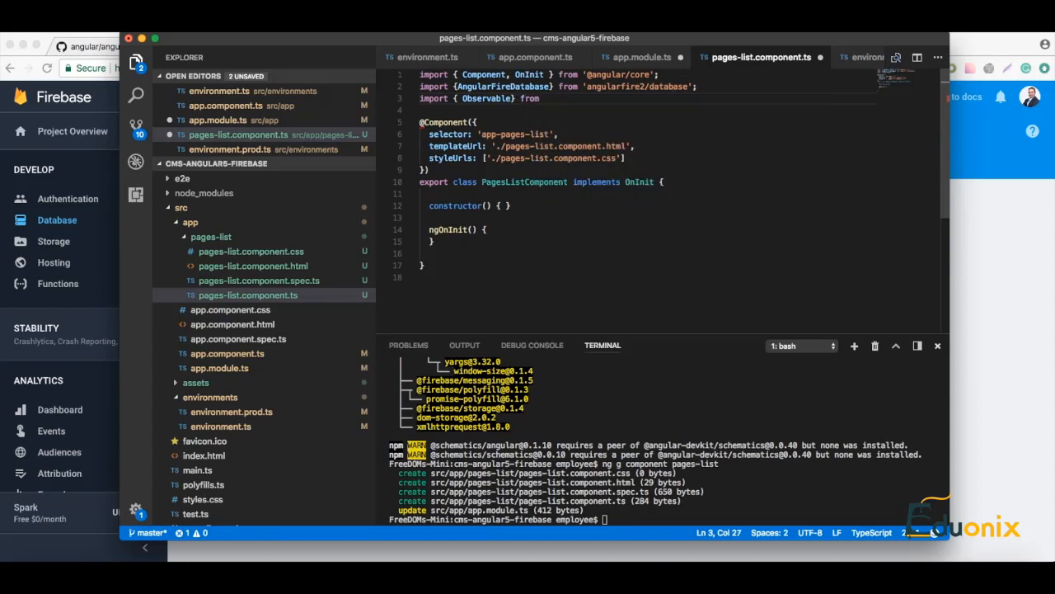
pyautogui.write("rx'")
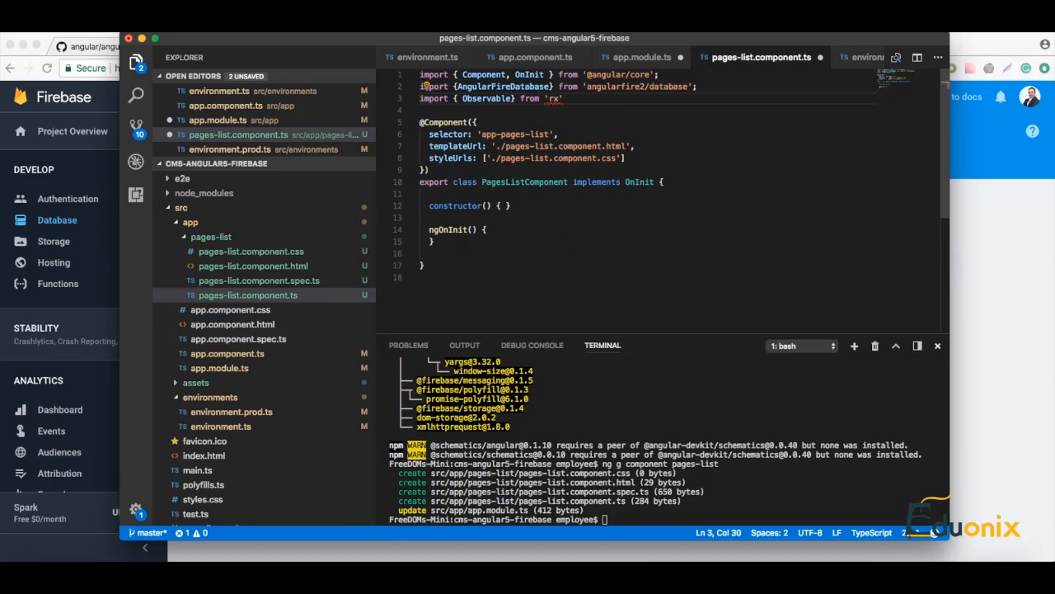
pyautogui.write('js')
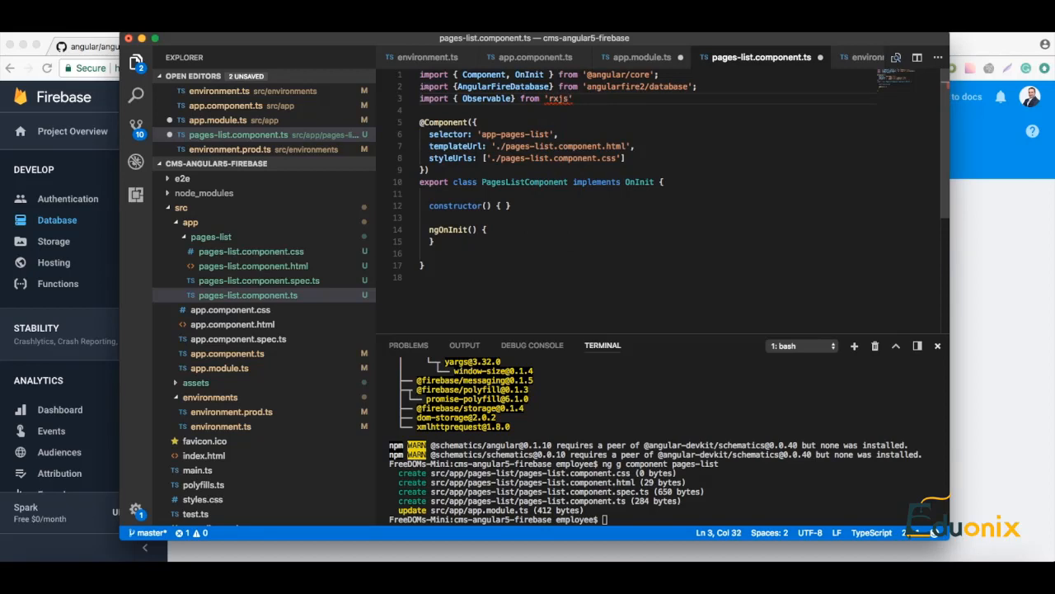
pyautogui.write('/Observable')
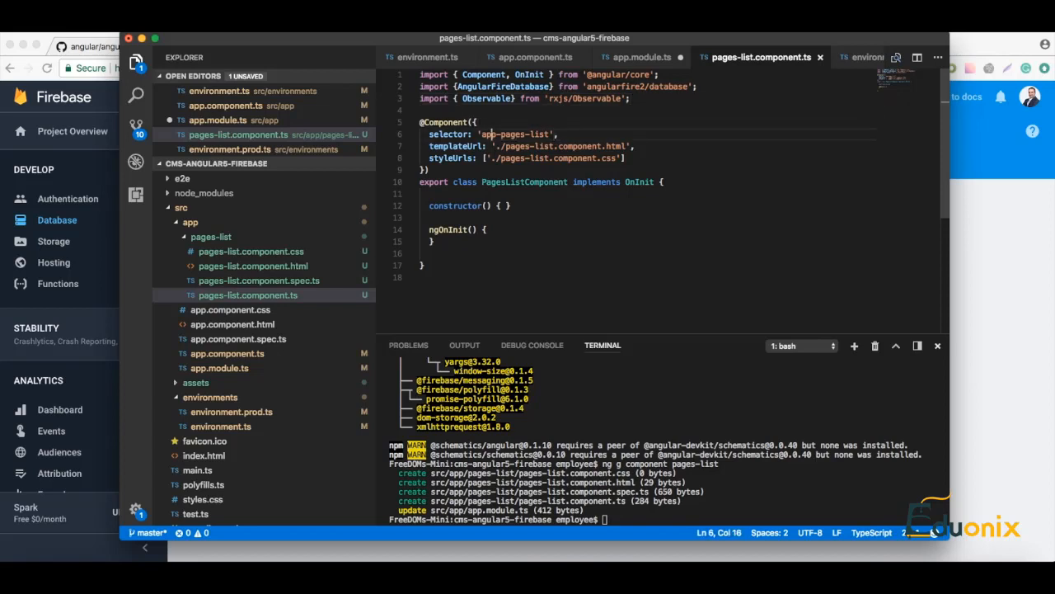
# - Declare pagesObservable: Observable<any[]>; in PagesListComponent, spacing members with blank lines
pyautogui.write('pages-list')
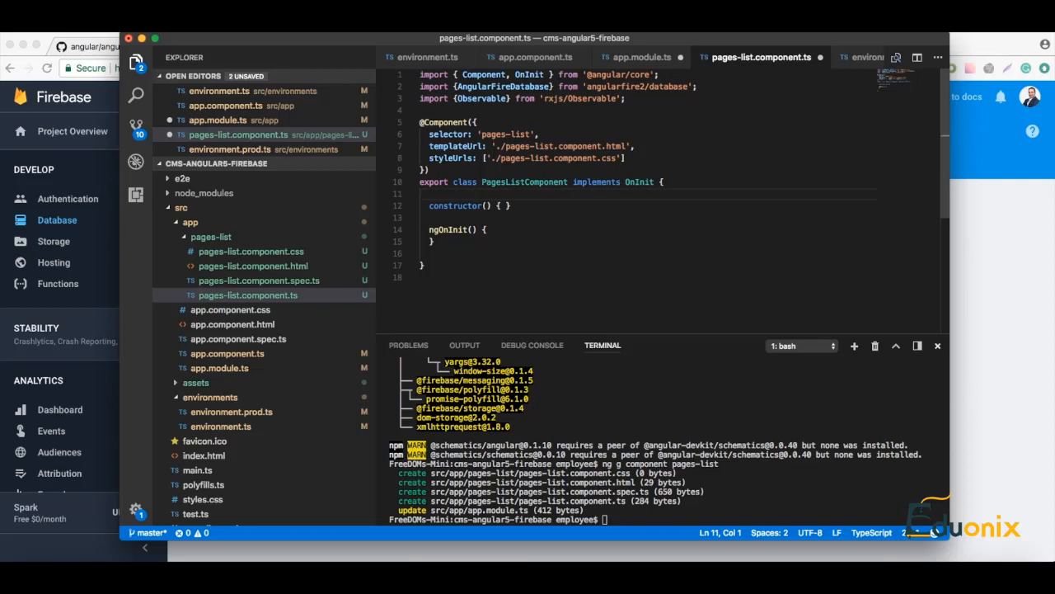
pyautogui.write('page')
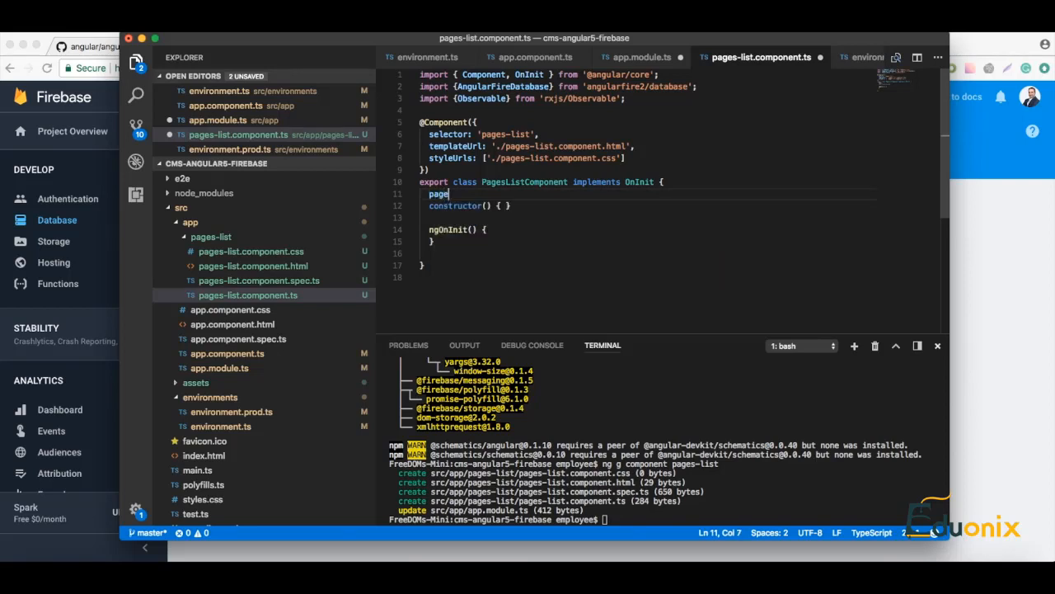
pyautogui.write('sObser')
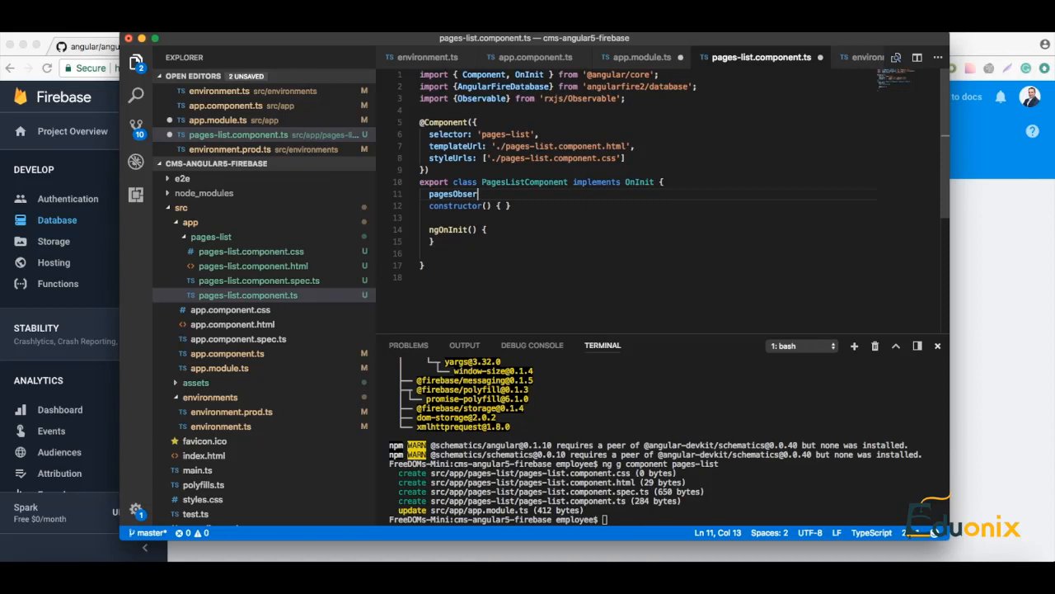
pyautogui.write('vable:')
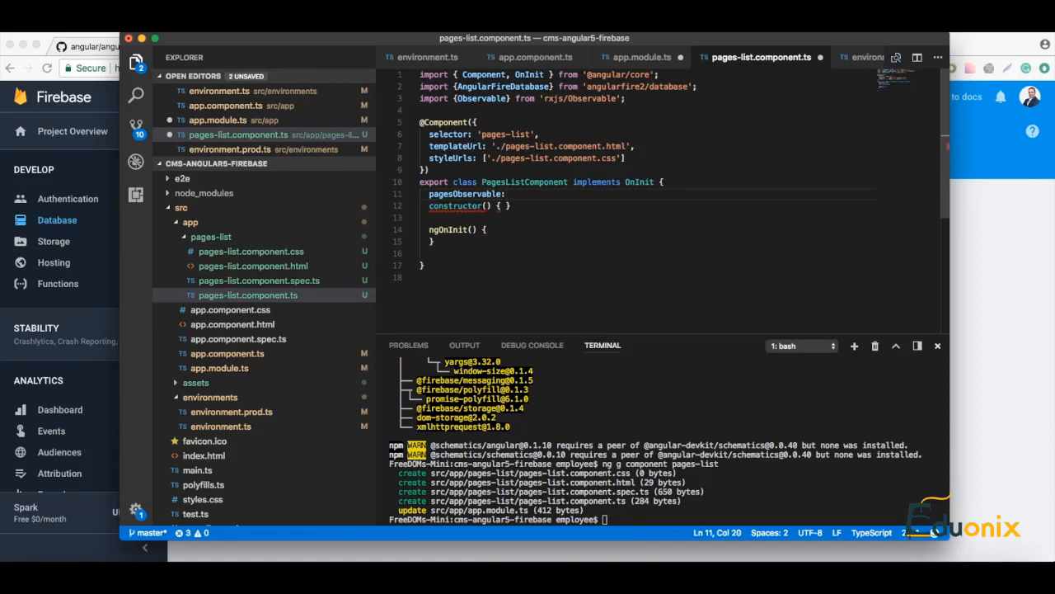
pyautogui.write('Observable')
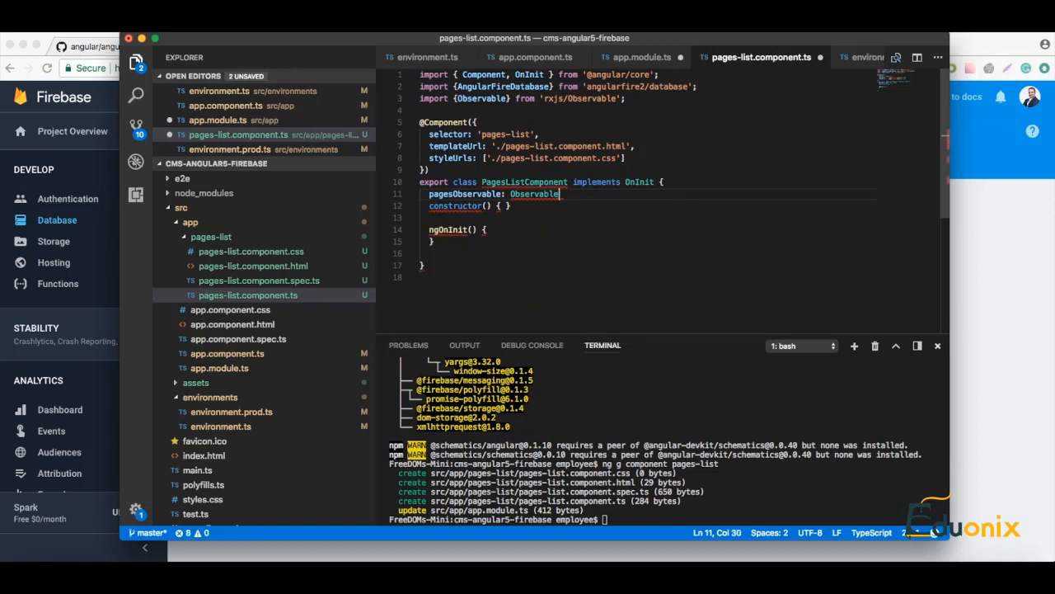
pyautogui.write('<>')
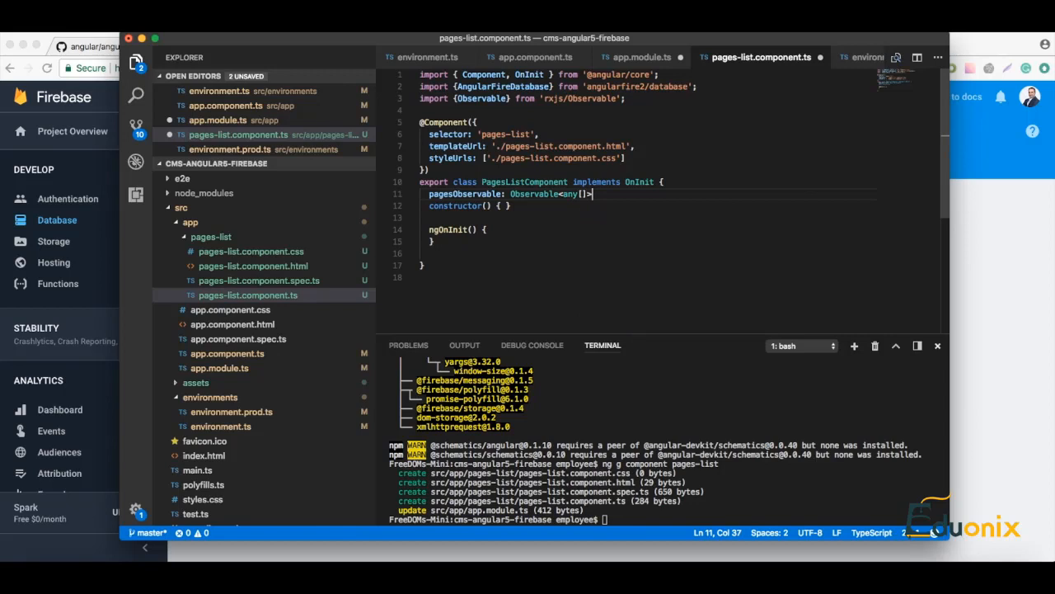
pyautogui.write(';')
pyautogui.press('Enter')
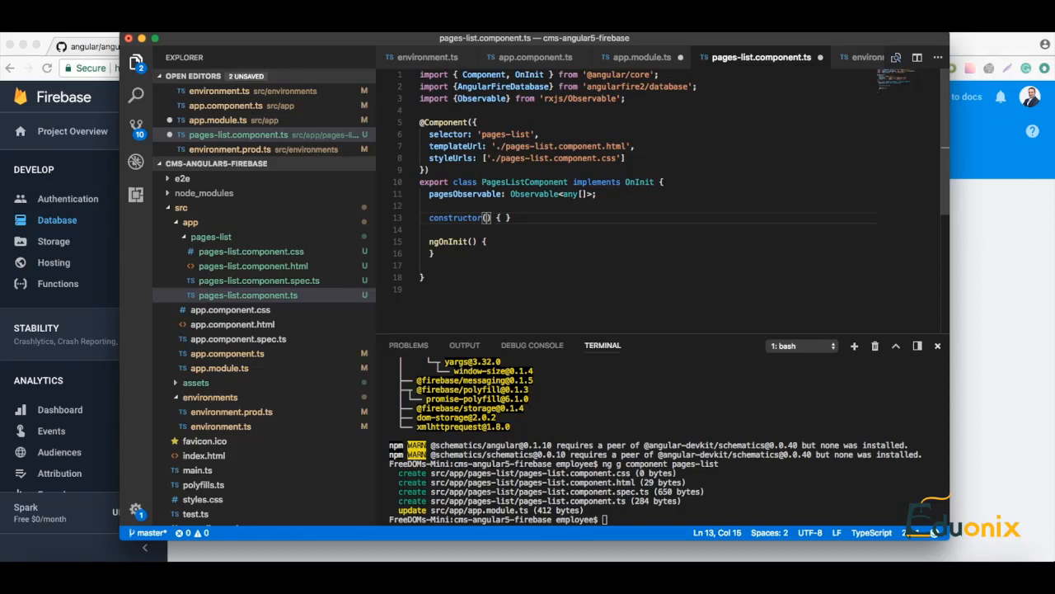
# - Inject 'private db: AngularFireDatabase' into the constructor parameters
pyautogui.write('pr')
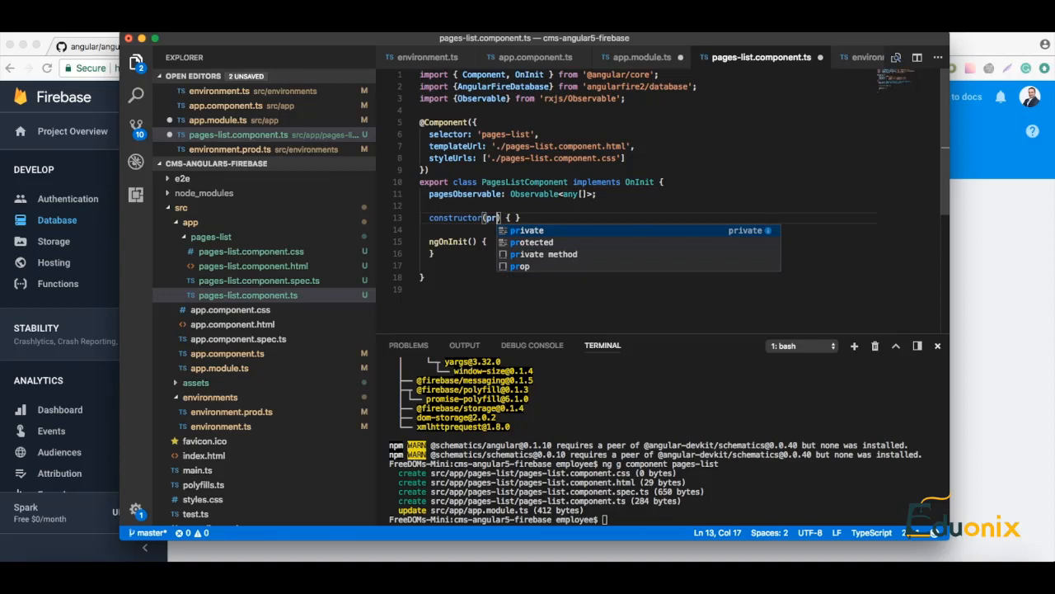
pyautogui.write('ivate')
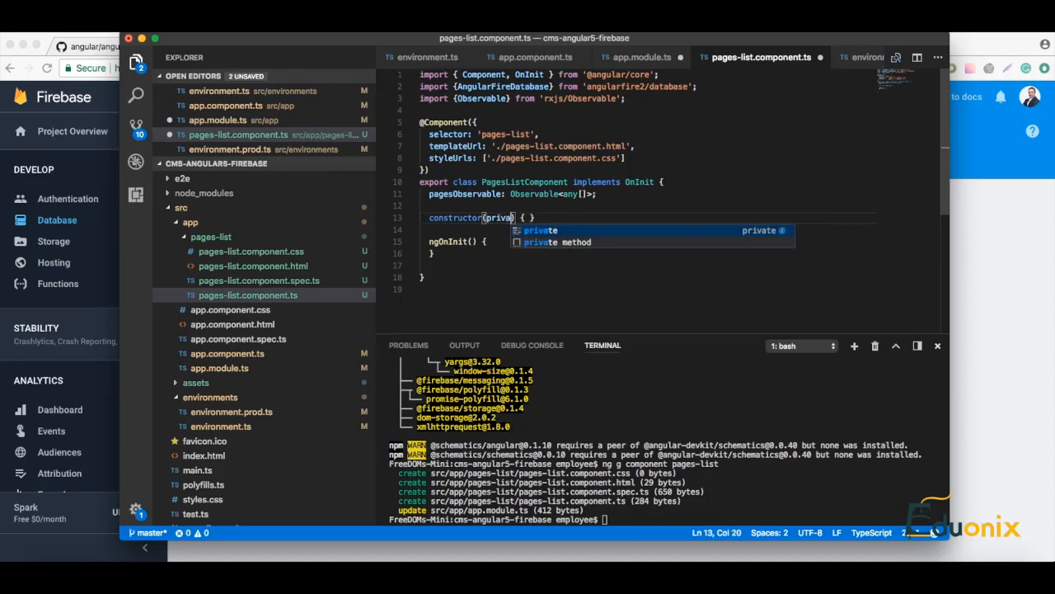
pyautogui.press('Tab')
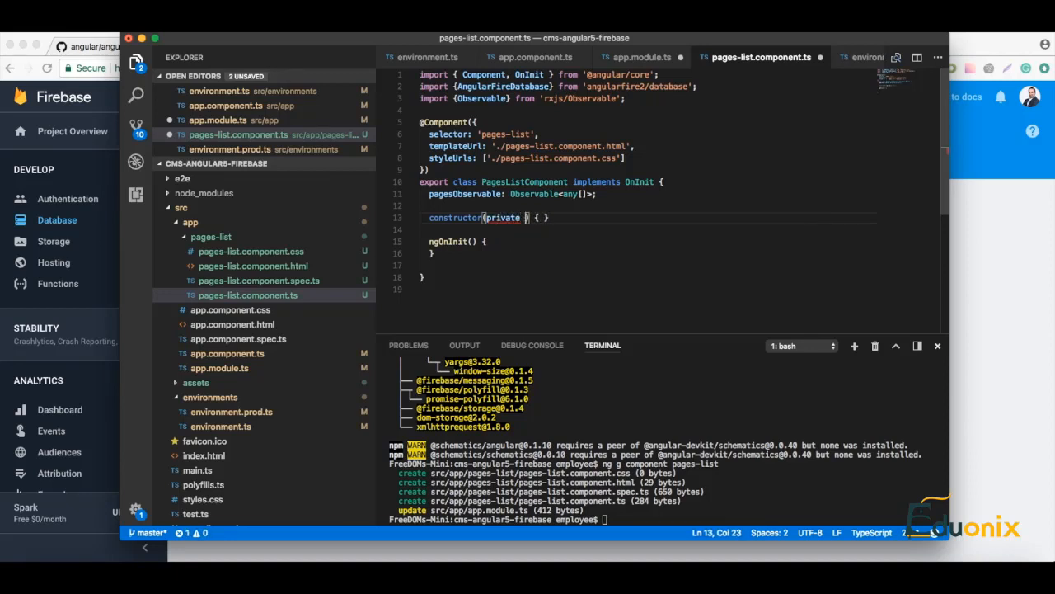
pyautogui.write('db:')
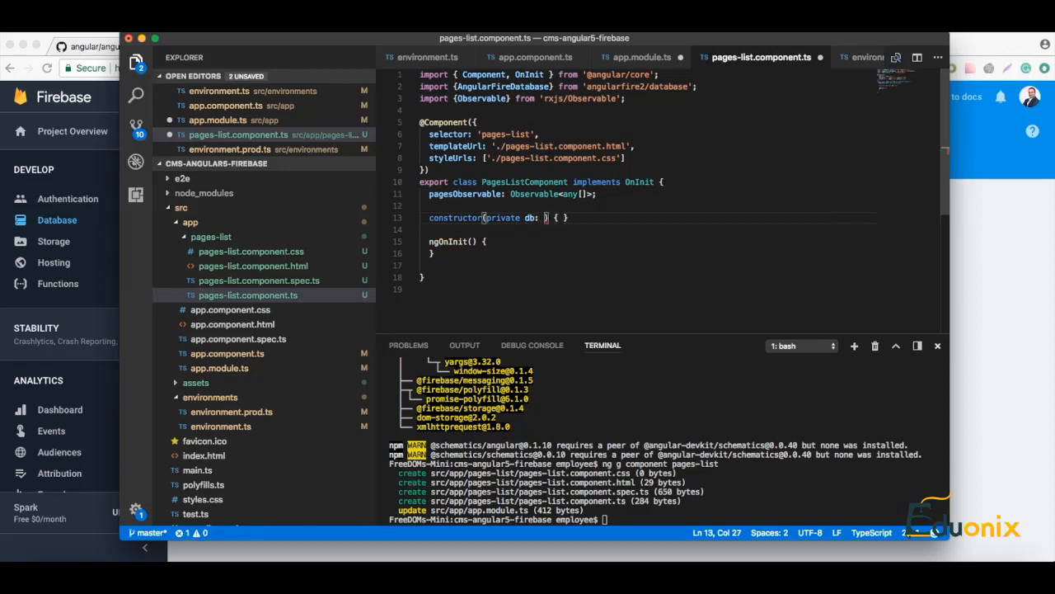
pyautogui.write('AngularFireDatabase')
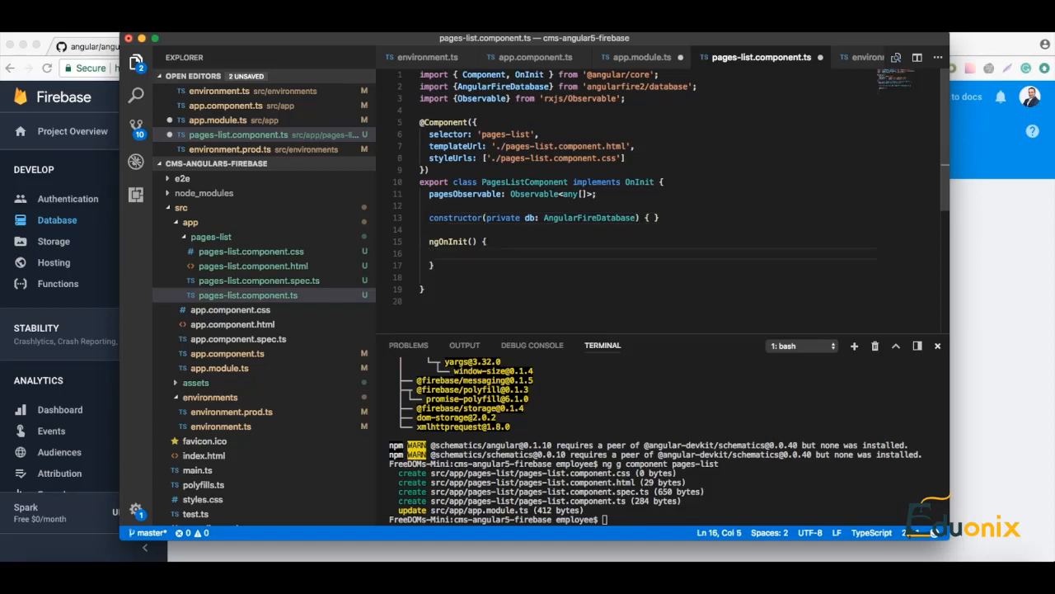
# - In ngOnInit assign this.pagesObservable = this.getPages('/pages');
pyautogui.write('this.')
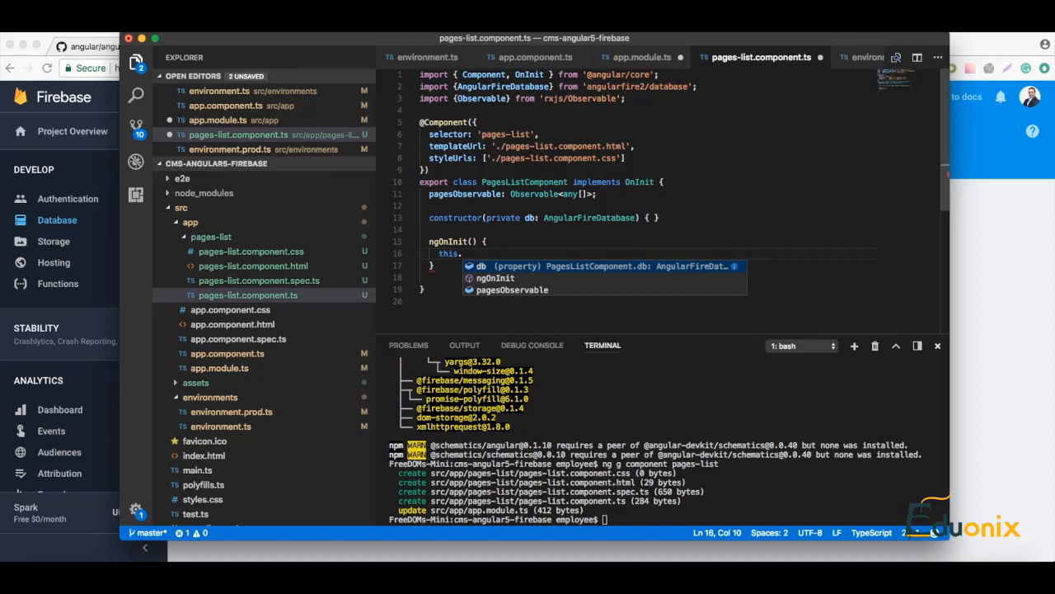
pyautogui.write('pagesObservable')
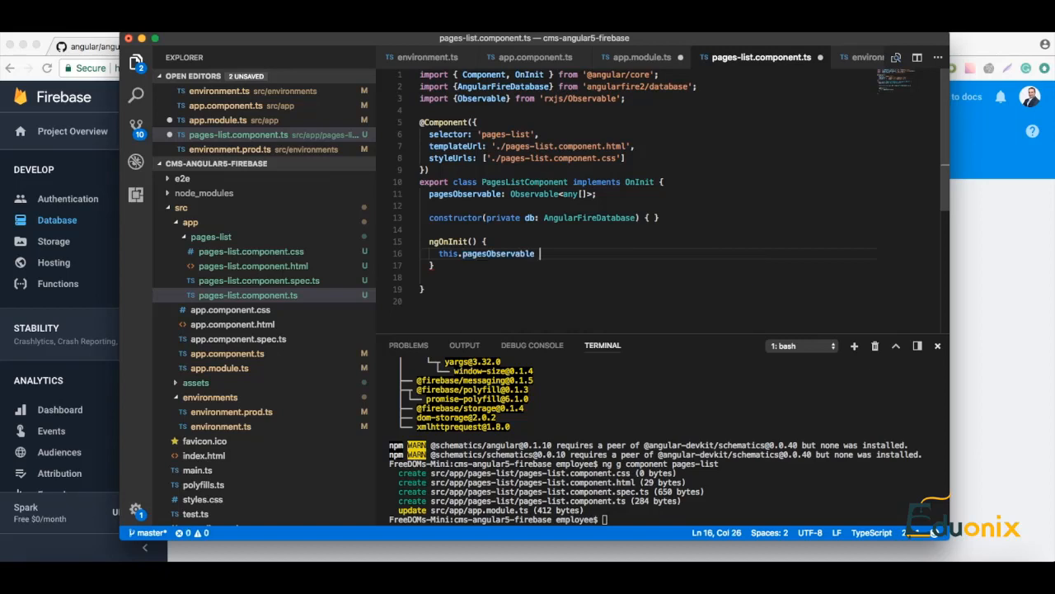
pyautogui.write('=')
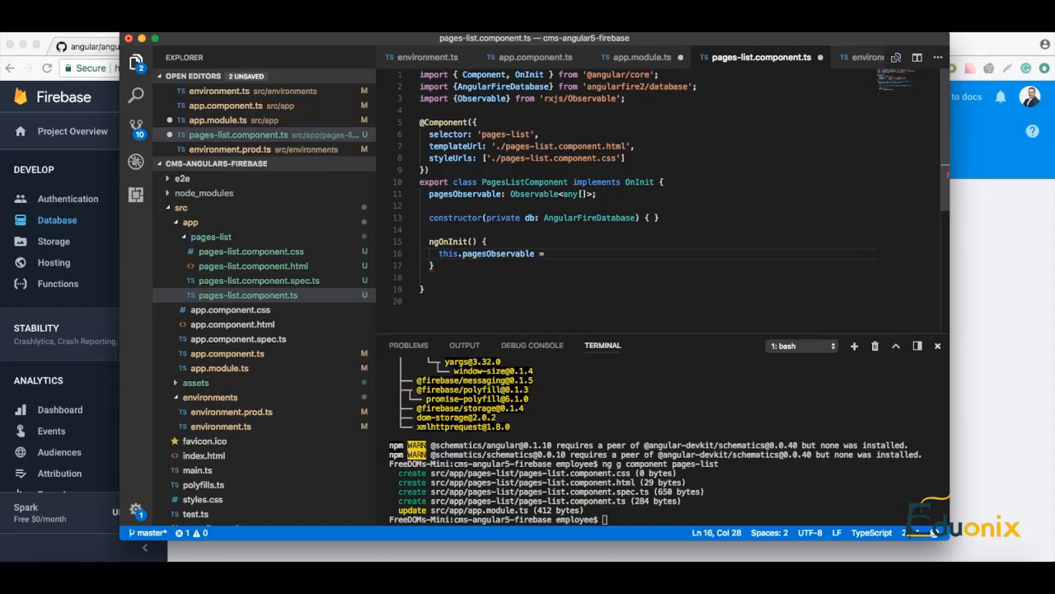
pyautogui.write('this.')
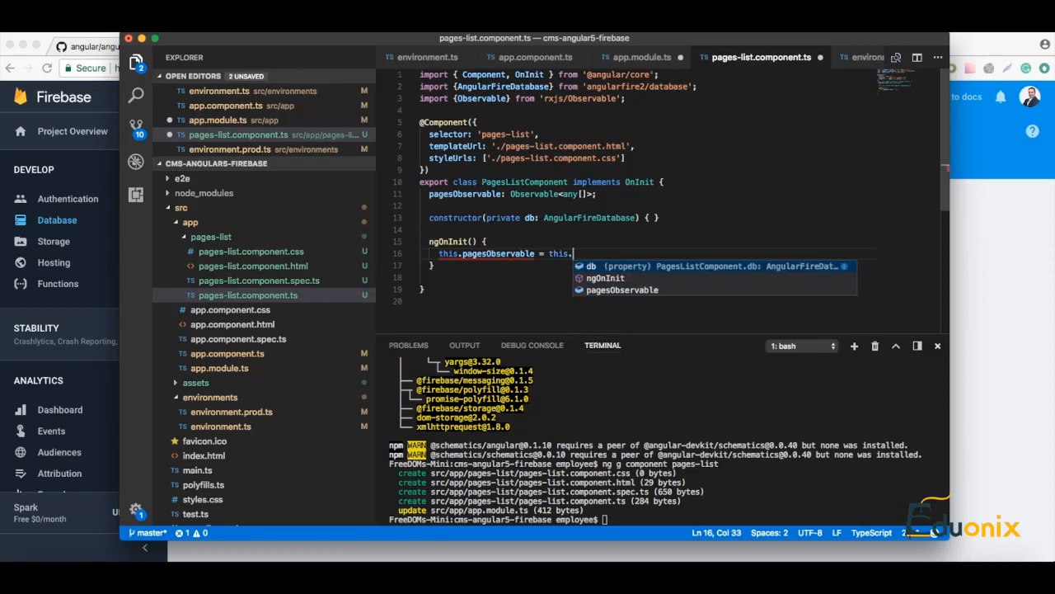
pyautogui.write('getPages')
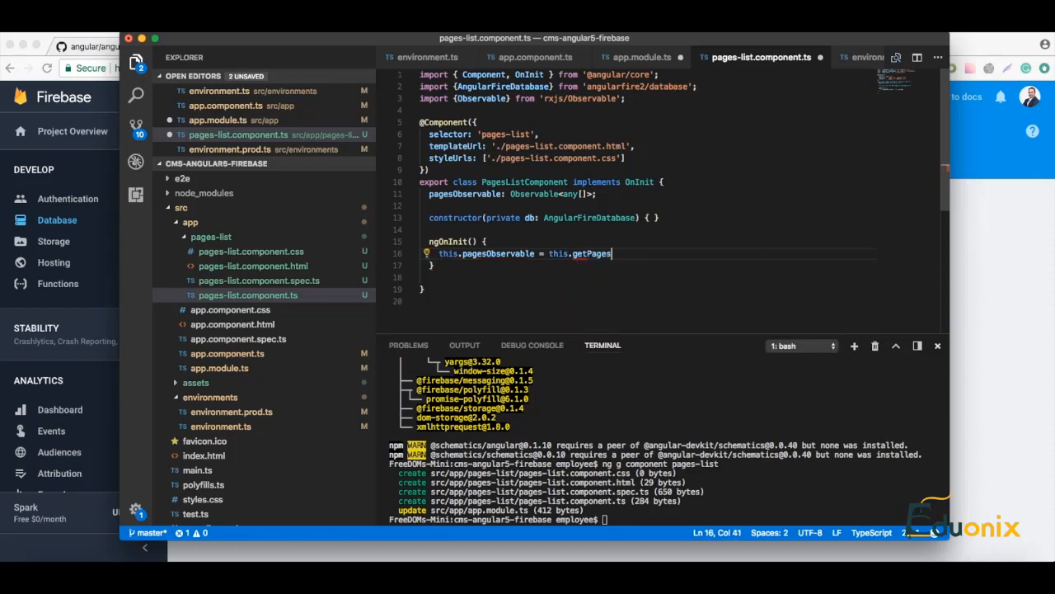
pyautogui.write(')')
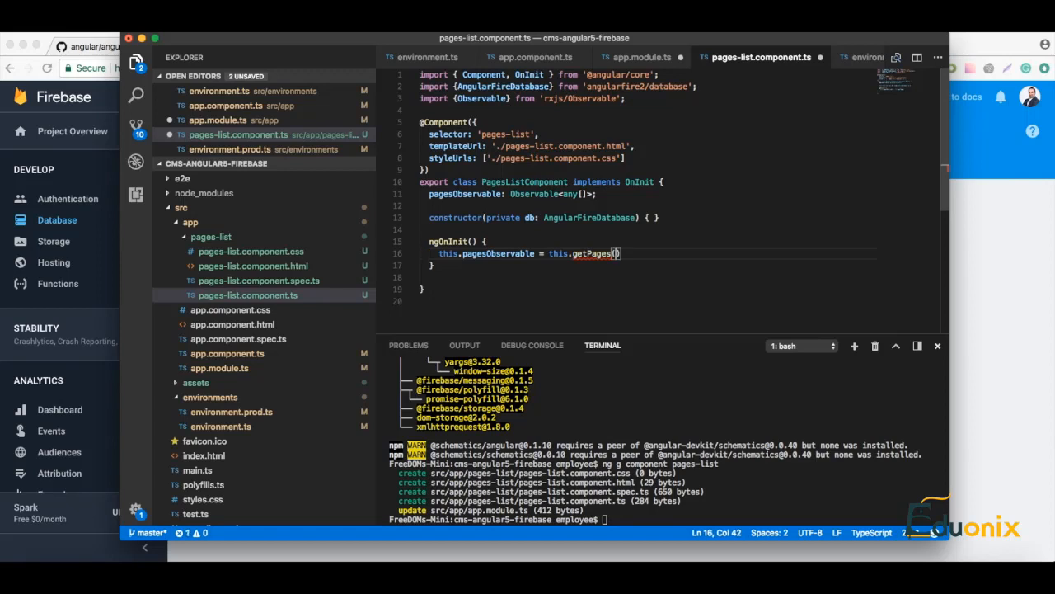
pyautogui.write("''")
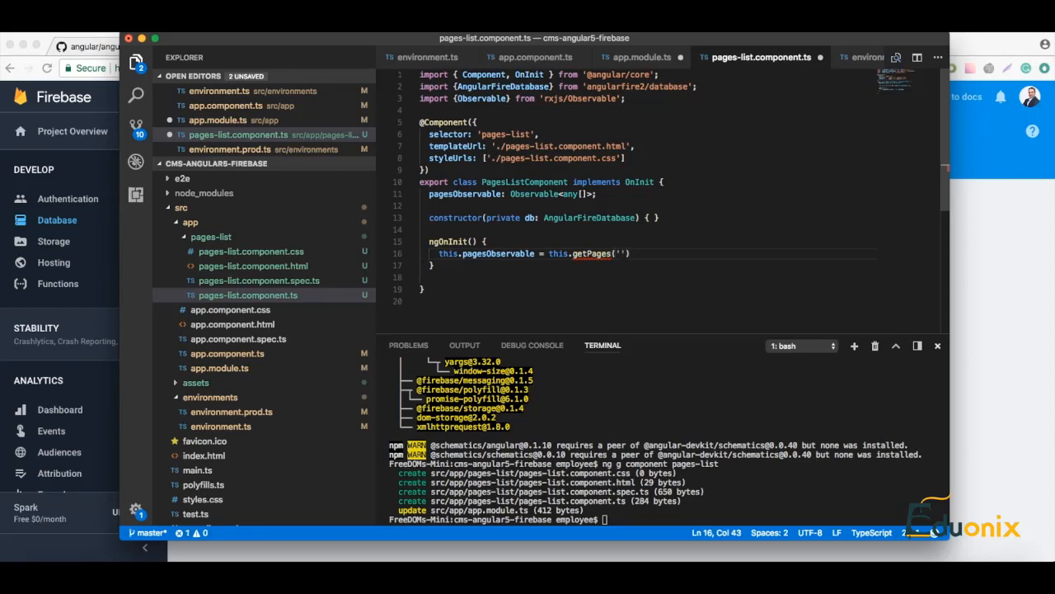
pyautogui.write('/pages')
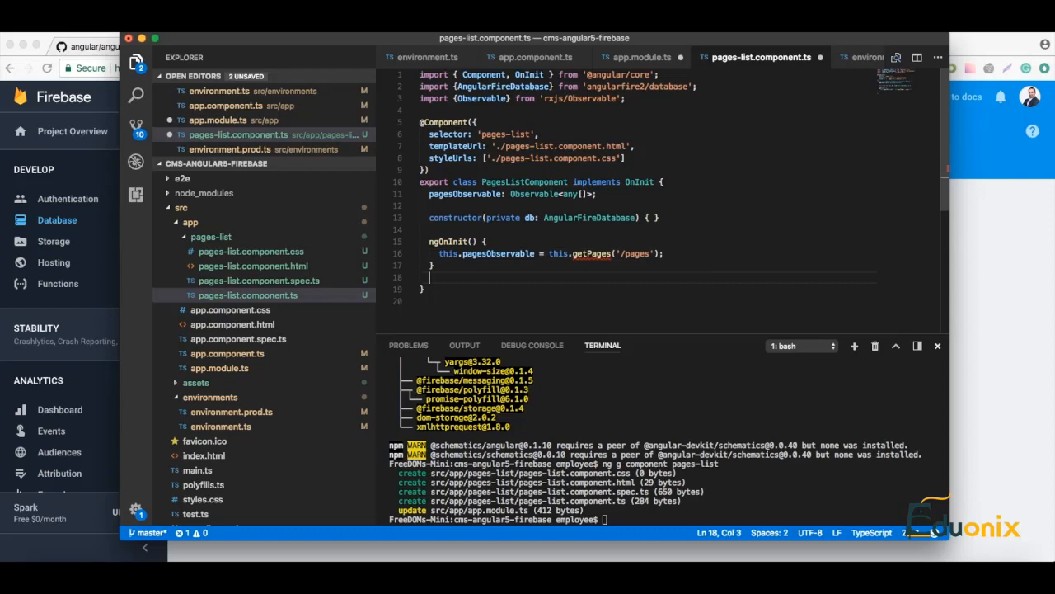
# - Declare getPages(listPath): Observable<any[]> method with its opening brace
pyautogui.write('get')
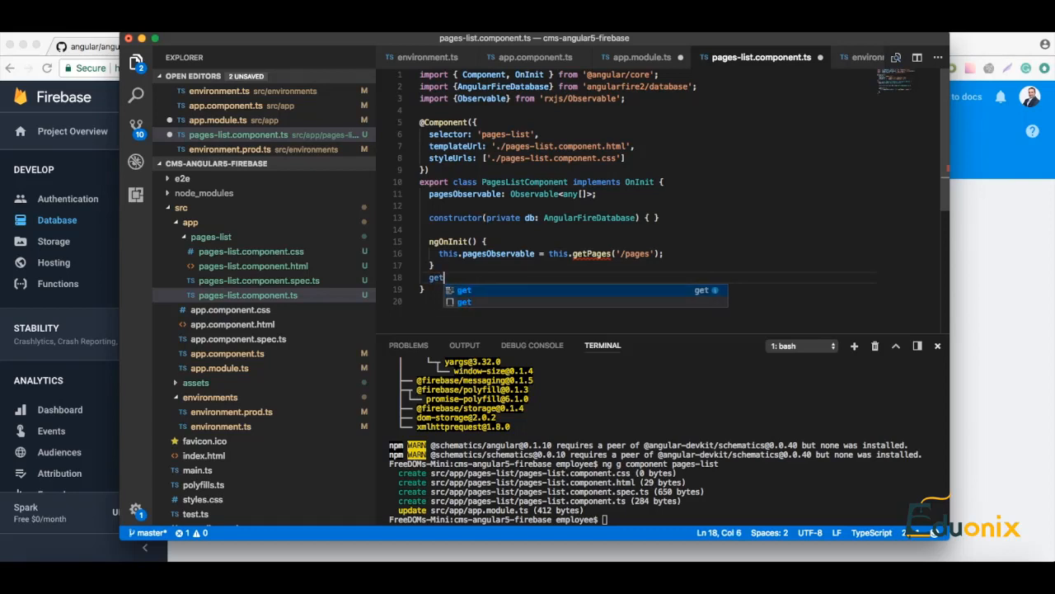
pyautogui.write('Pages')
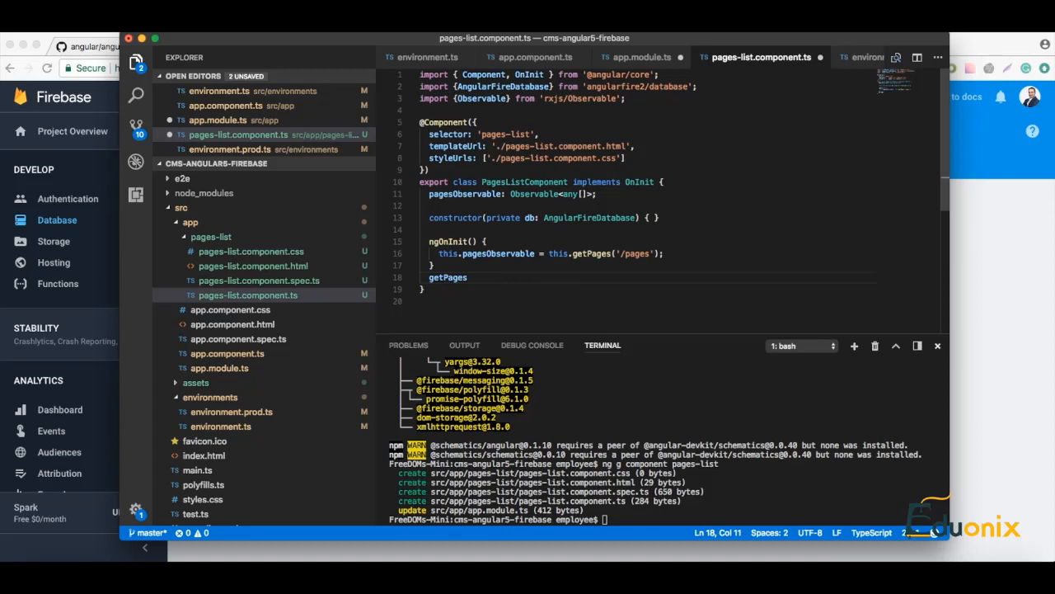
pyautogui.click(468, 277)
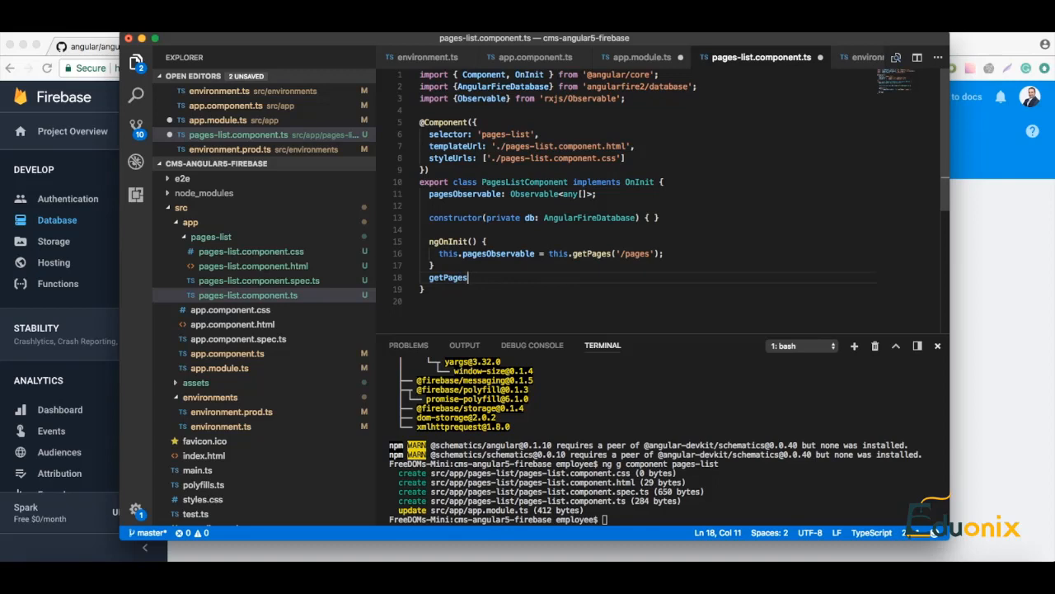
pyautogui.write('()')
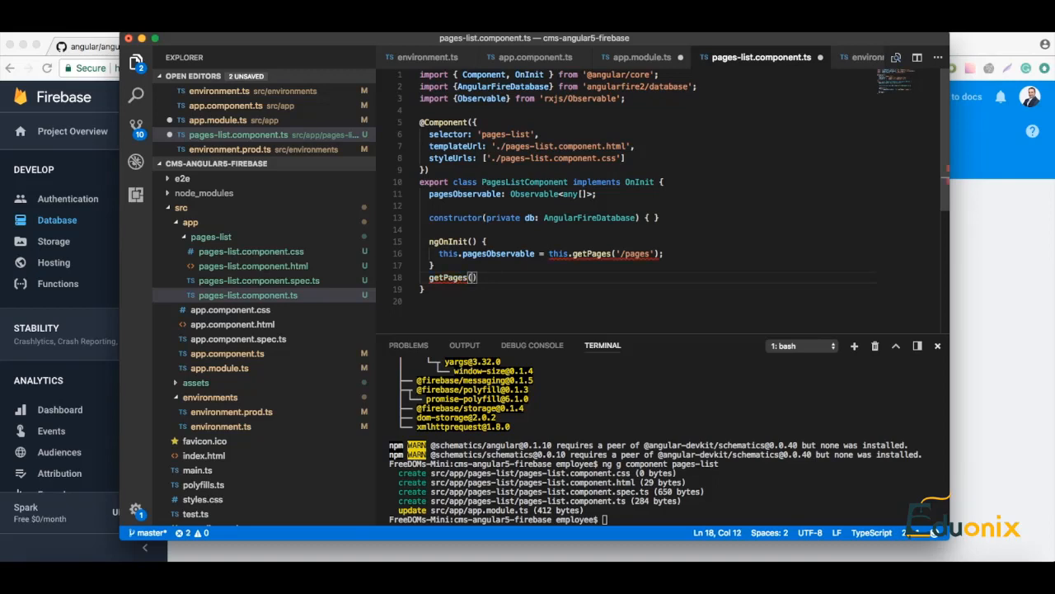
pyautogui.write('listPath')
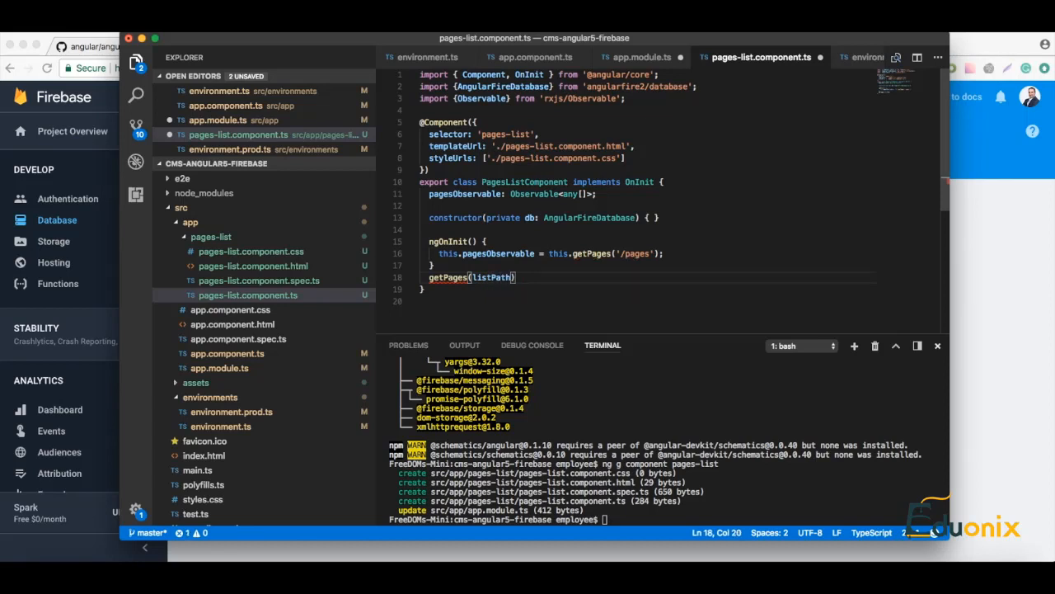
pyautogui.write(':')
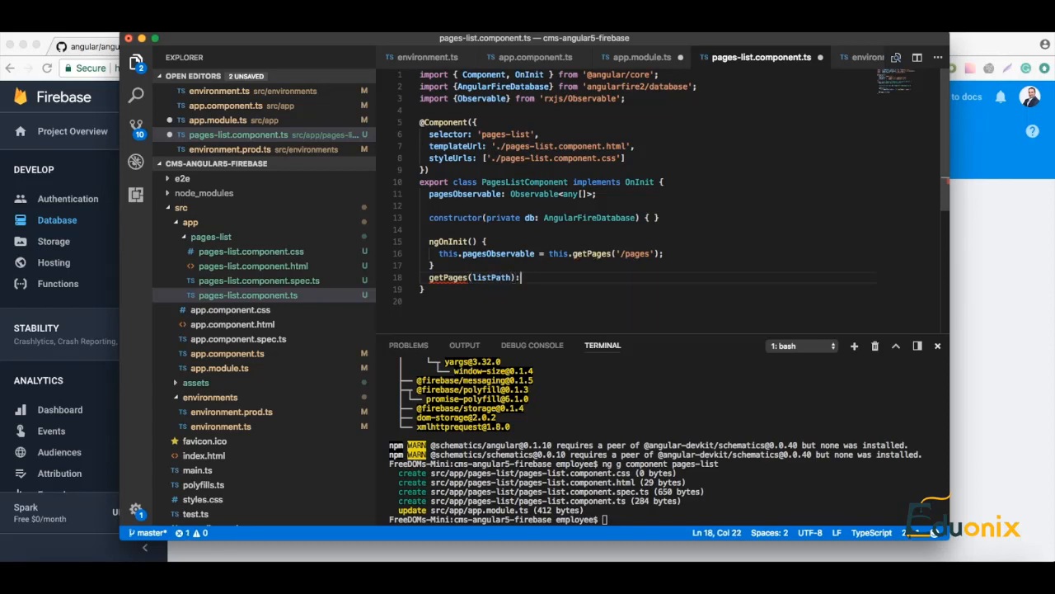
pyautogui.write('" "')
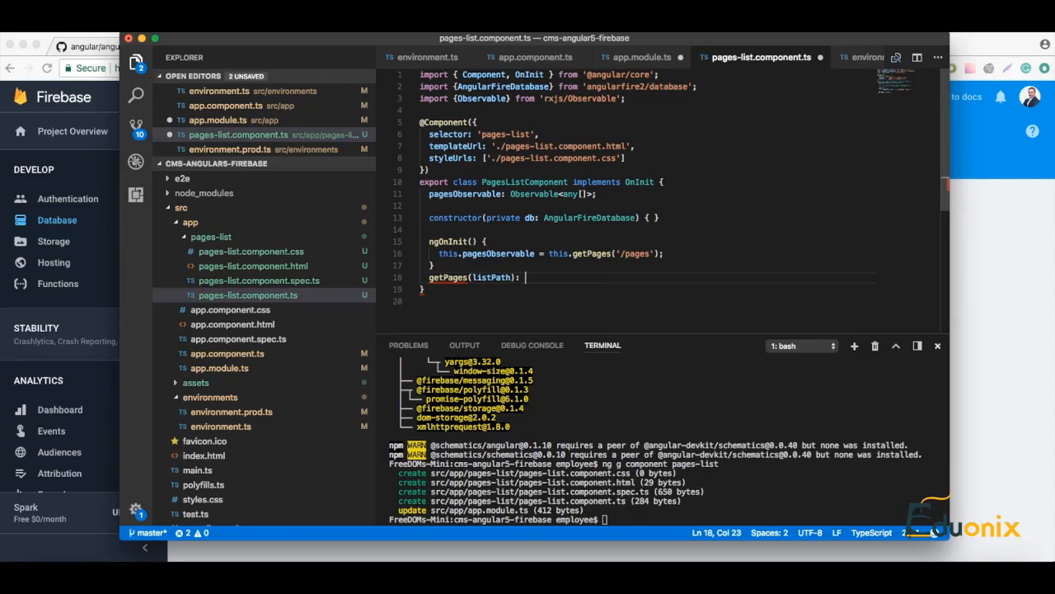
pyautogui.write('Obser')
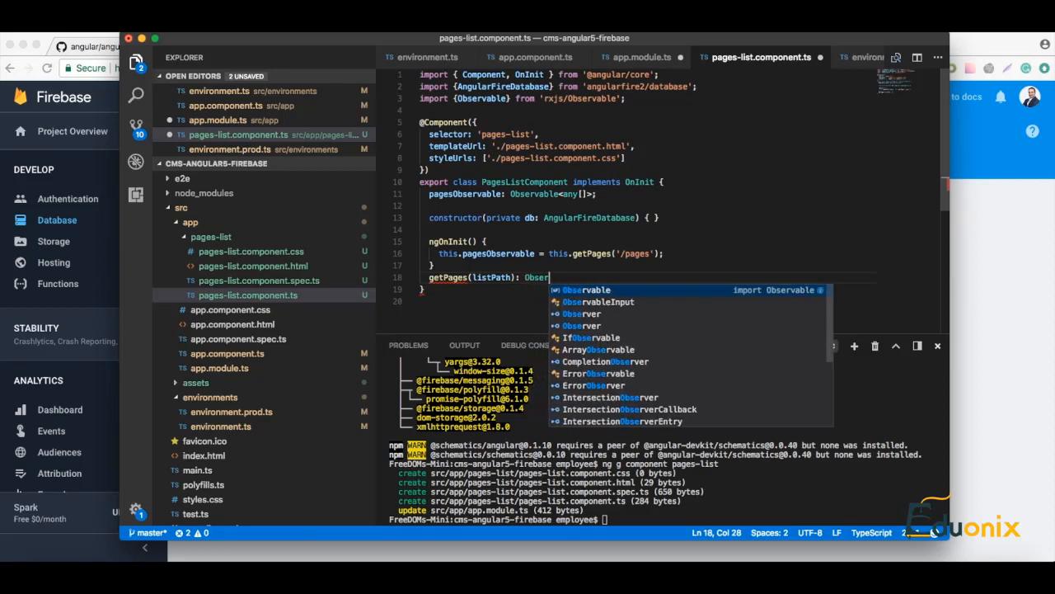
pyautogui.press('Tab')
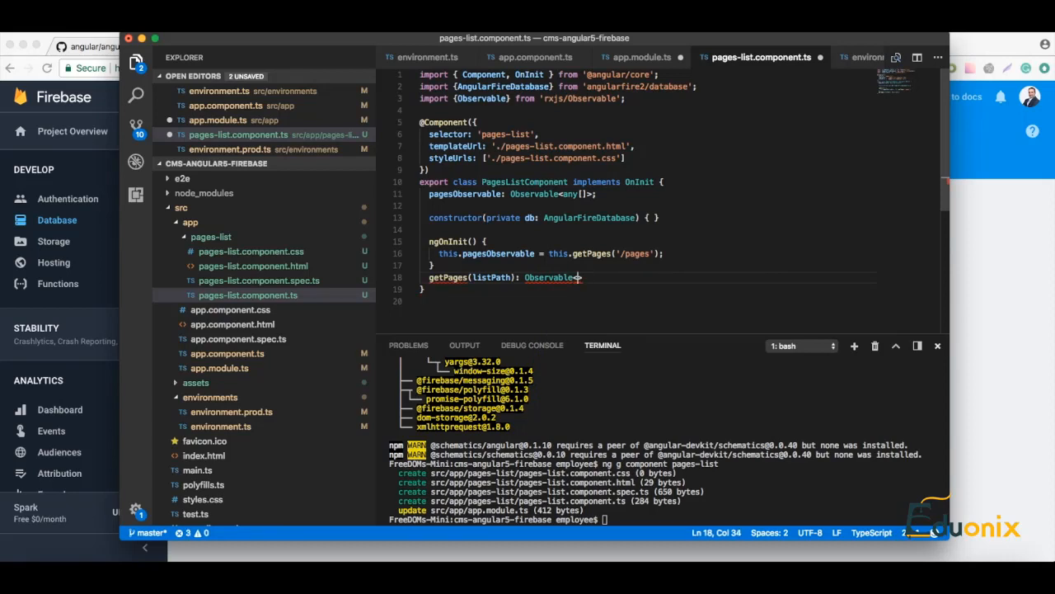
pyautogui.write('<any[]>')
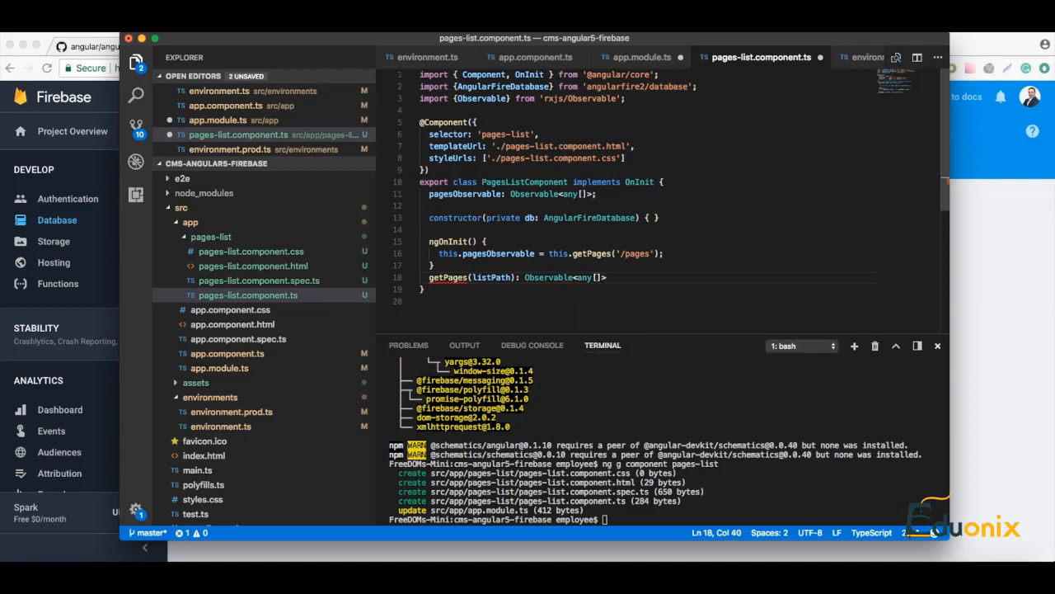
pyautogui.write('{')
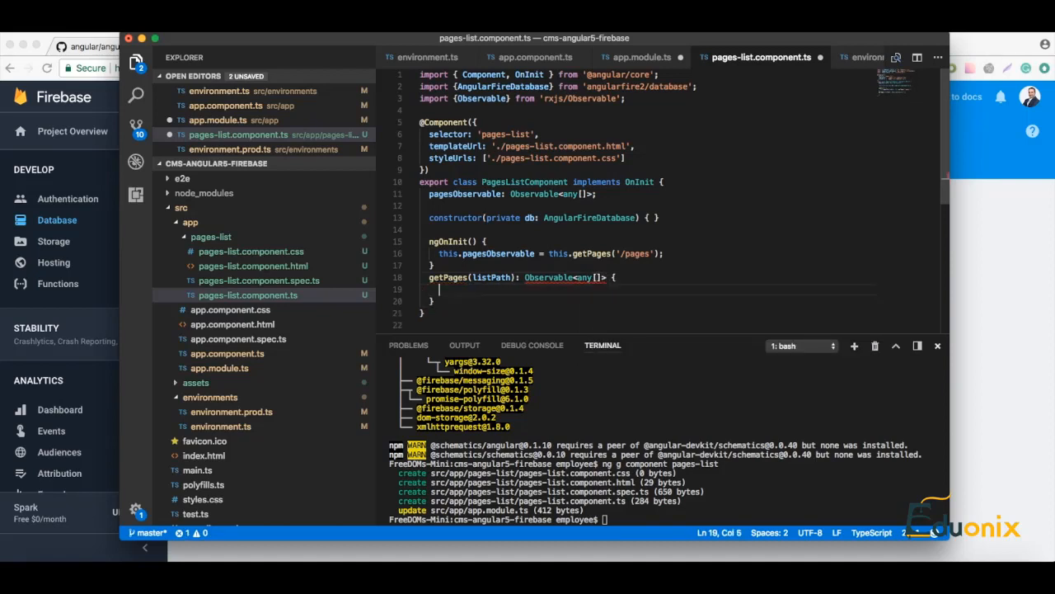
# - Make getPages return this.db.list(listPath).valueChanges();
pyautogui.write('return')
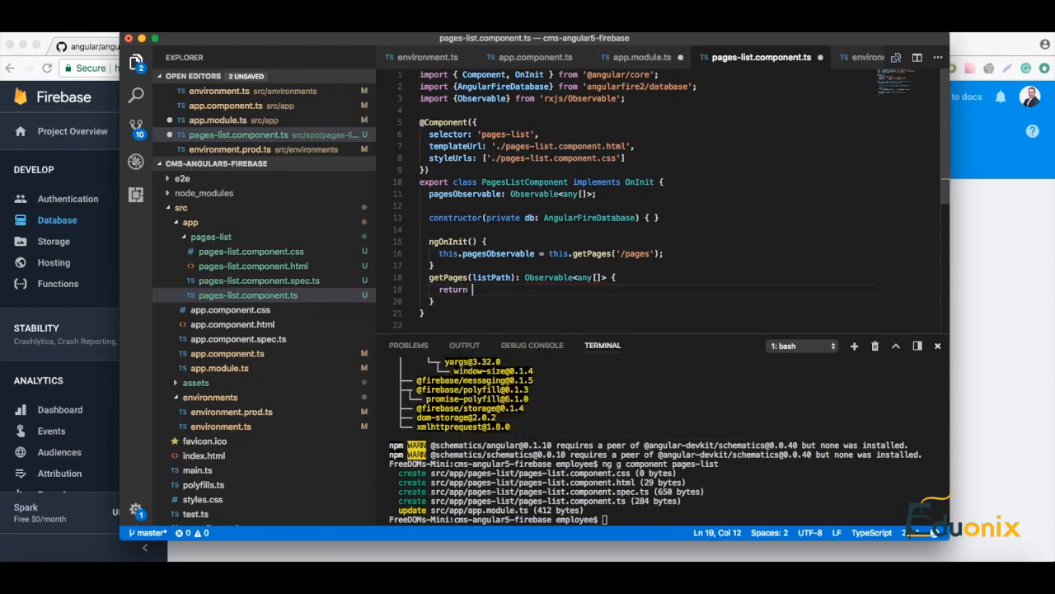
pyautogui.write('this.db')
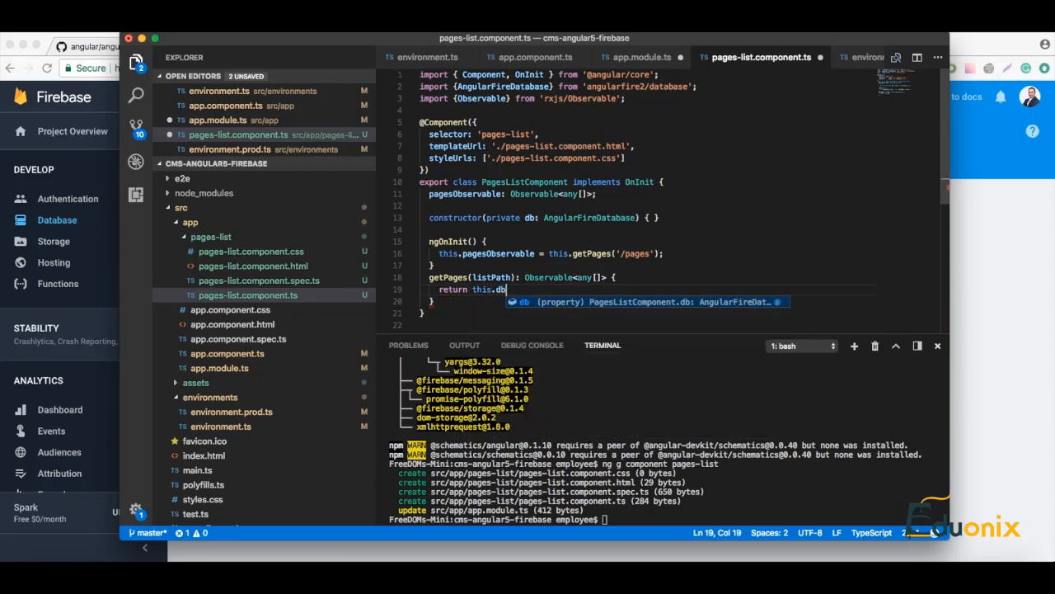
pyautogui.write('.list')
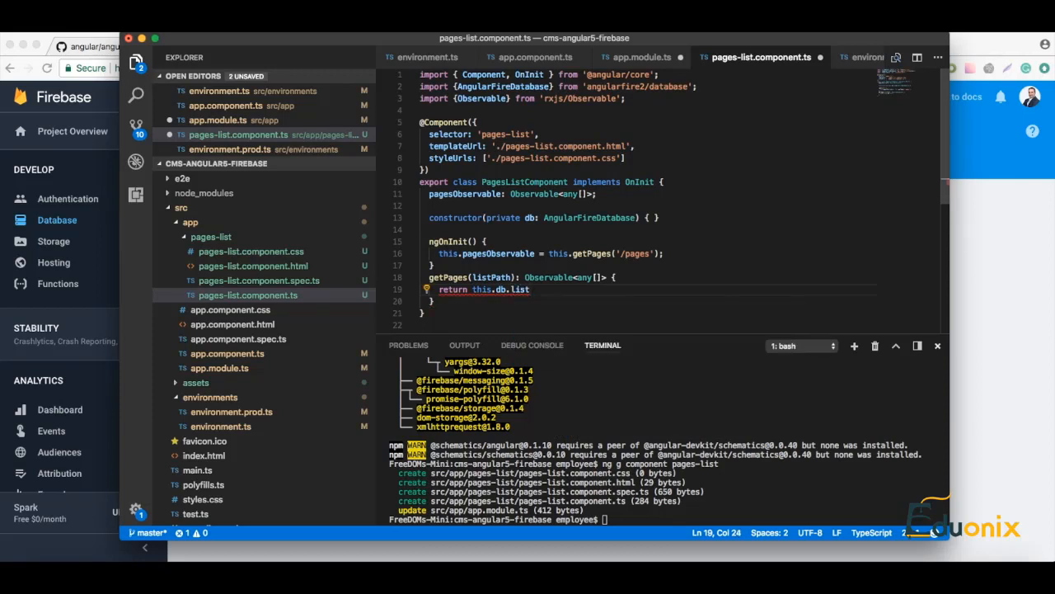
pyautogui.write('(')
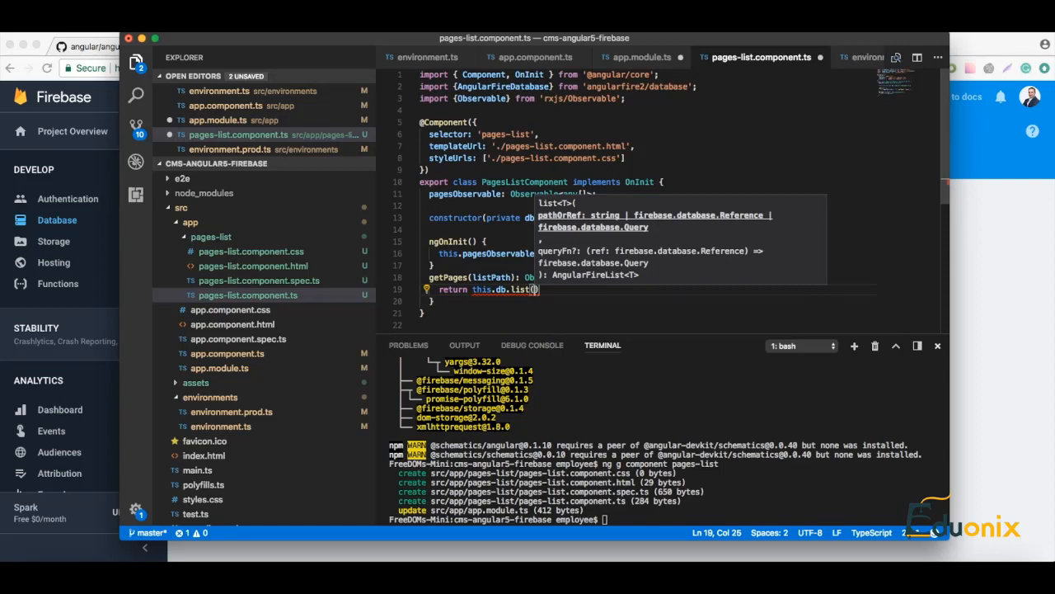
pyautogui.write('list')
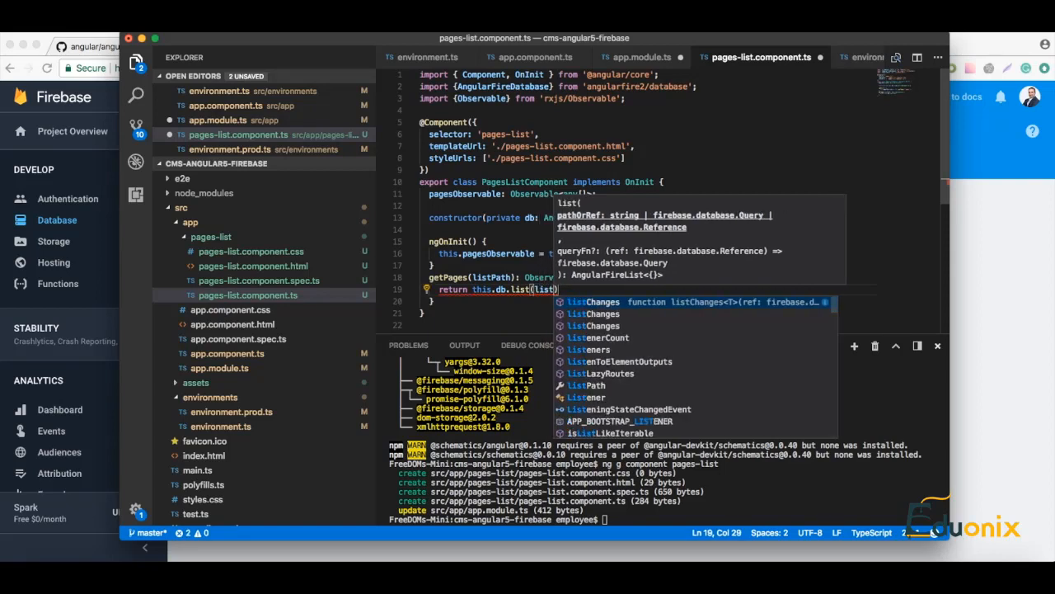
pyautogui.write('listPath')
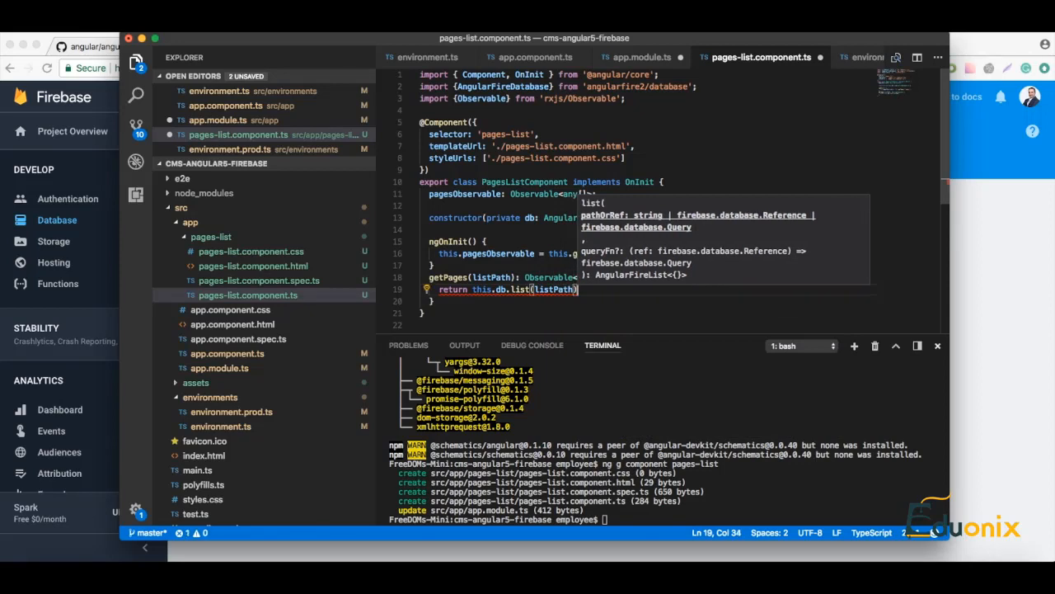
pyautogui.write('.')
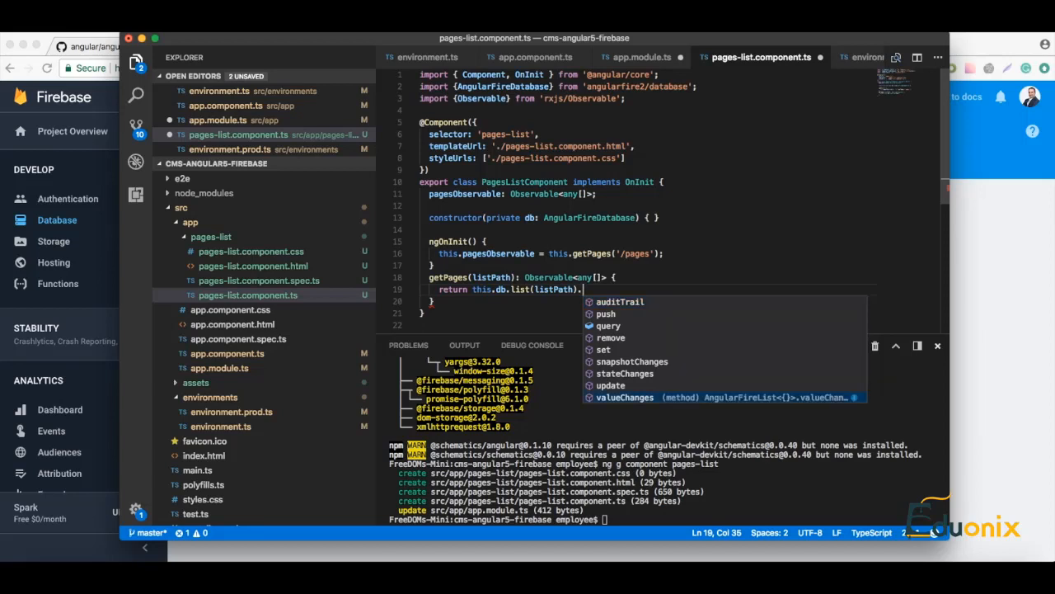
pyautogui.click(623, 398)
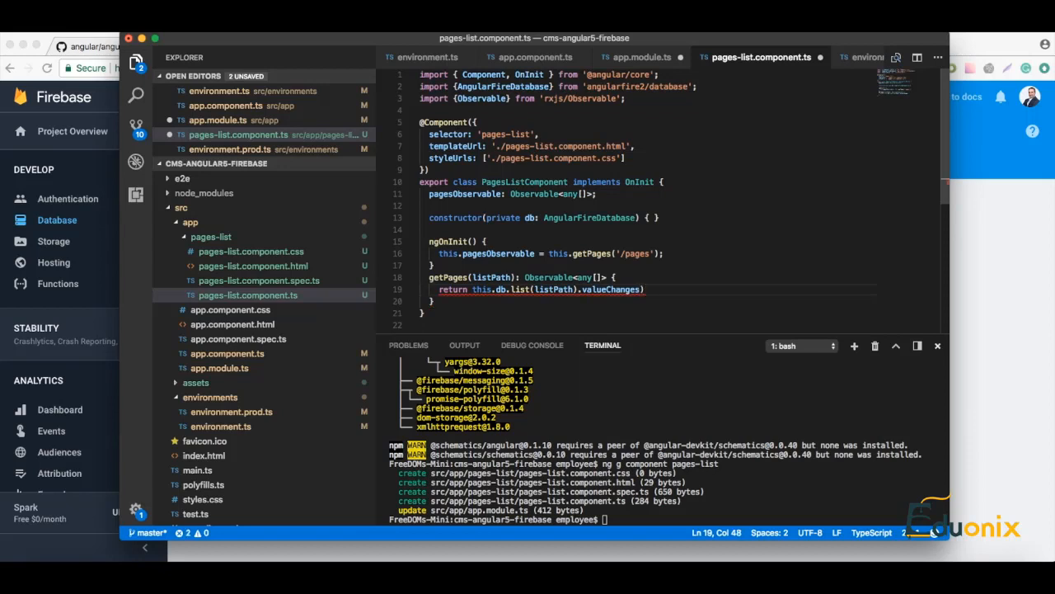
pyautogui.write('();')
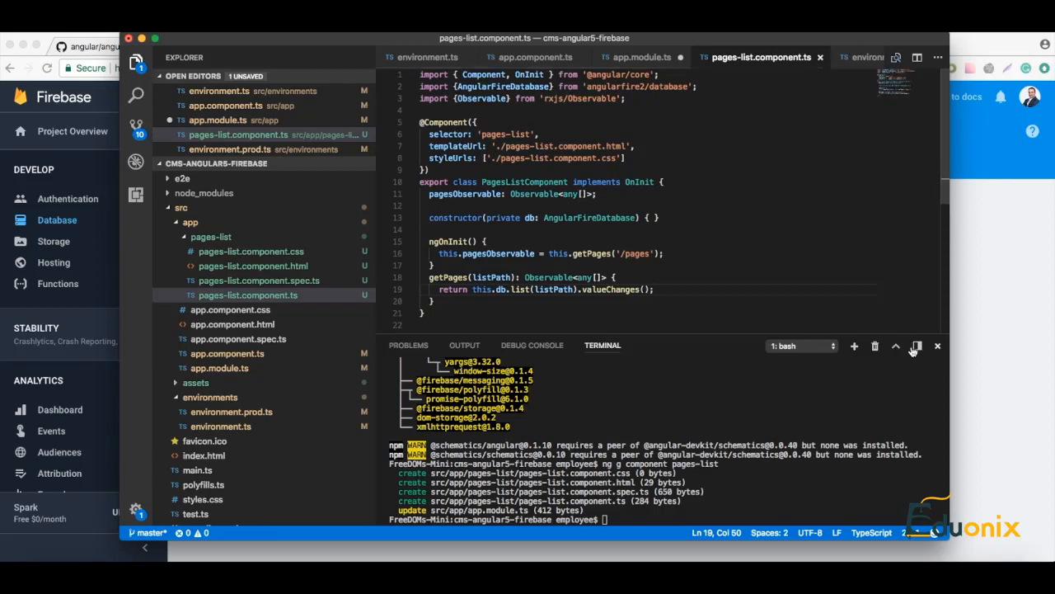
# - Hide the terminal and highlight list, valueChanges and ngOnInit while reviewing the component code
pyautogui.click(937, 347)
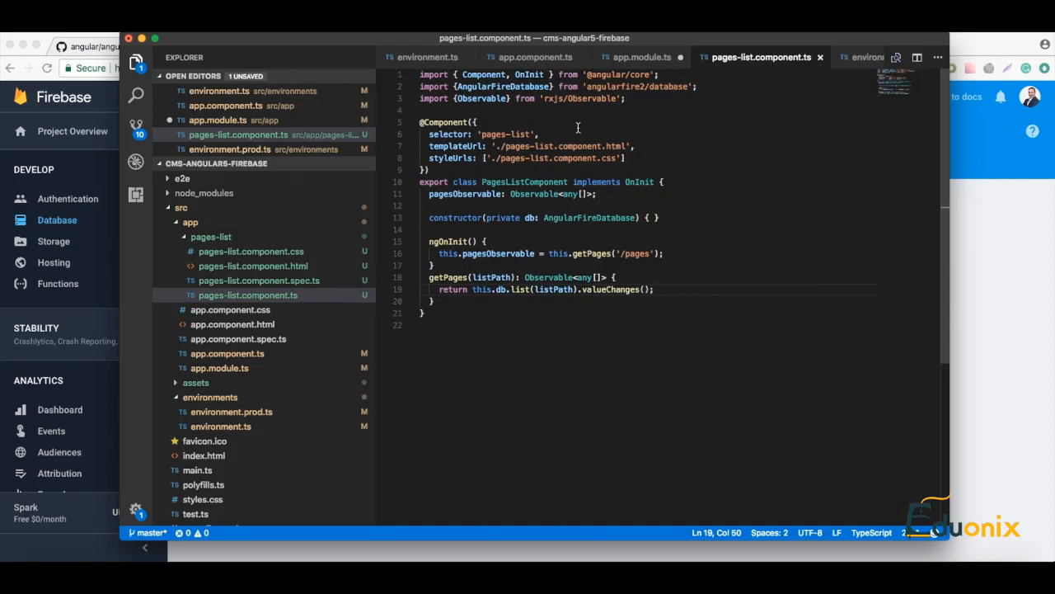
pyautogui.moveTo(515, 283)
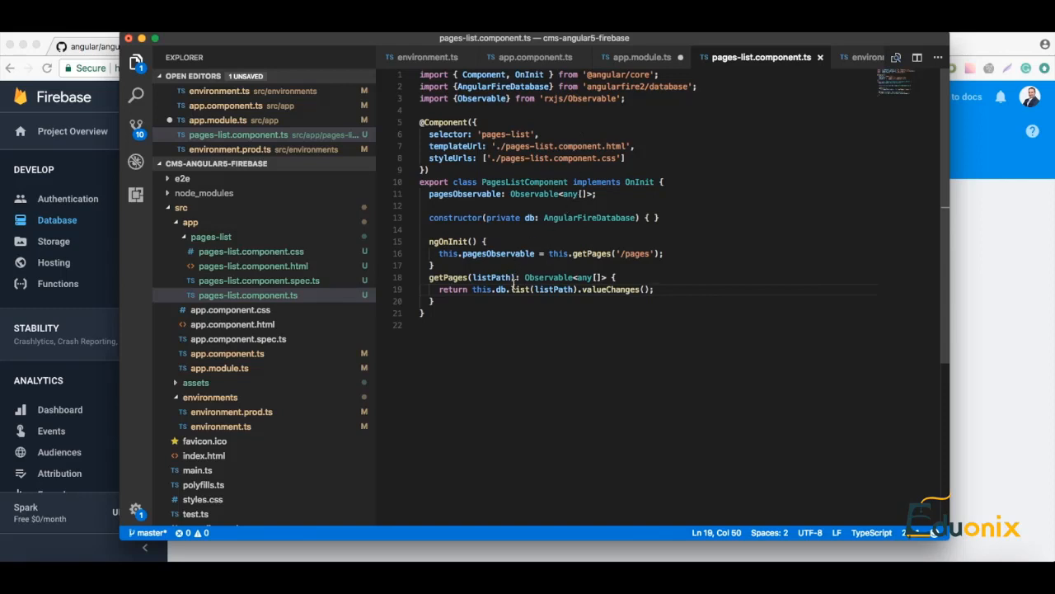
pyautogui.doubleClick(518, 290)
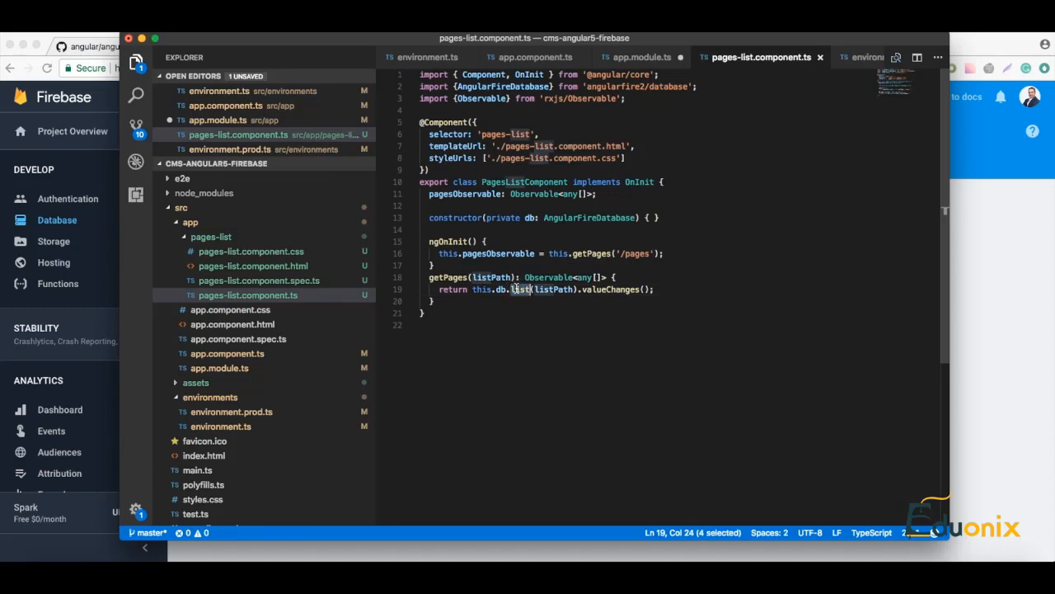
pyautogui.doubleClick(554, 291)
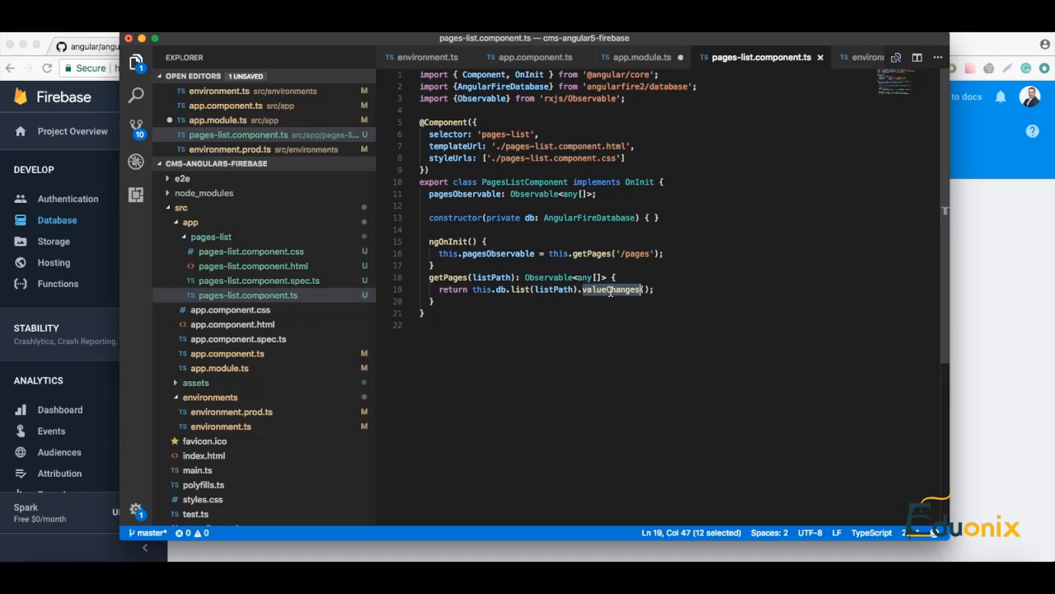
pyautogui.moveTo(583, 254)
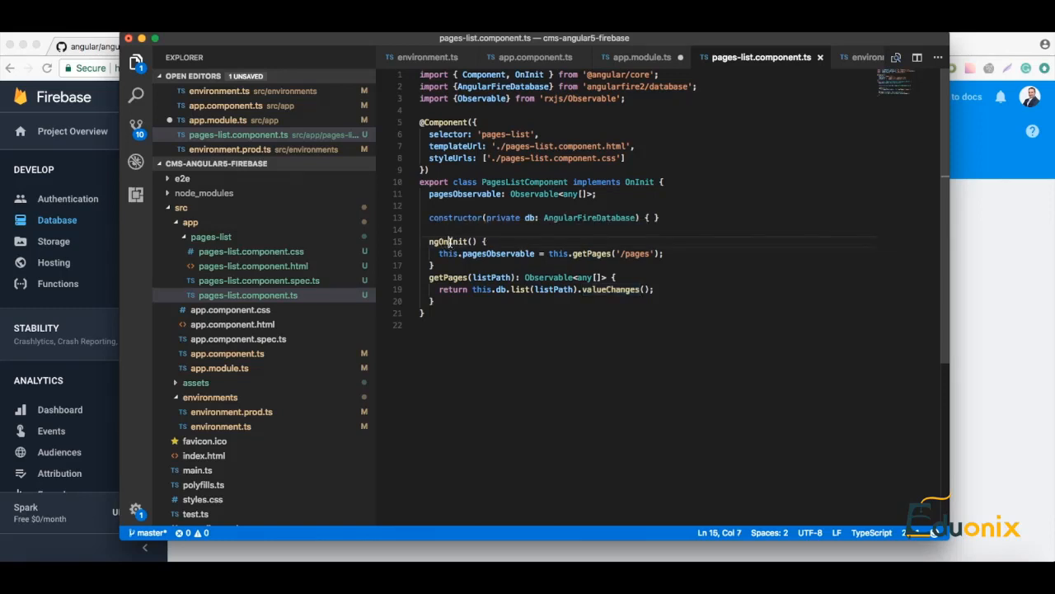
pyautogui.doubleClick(442, 240)
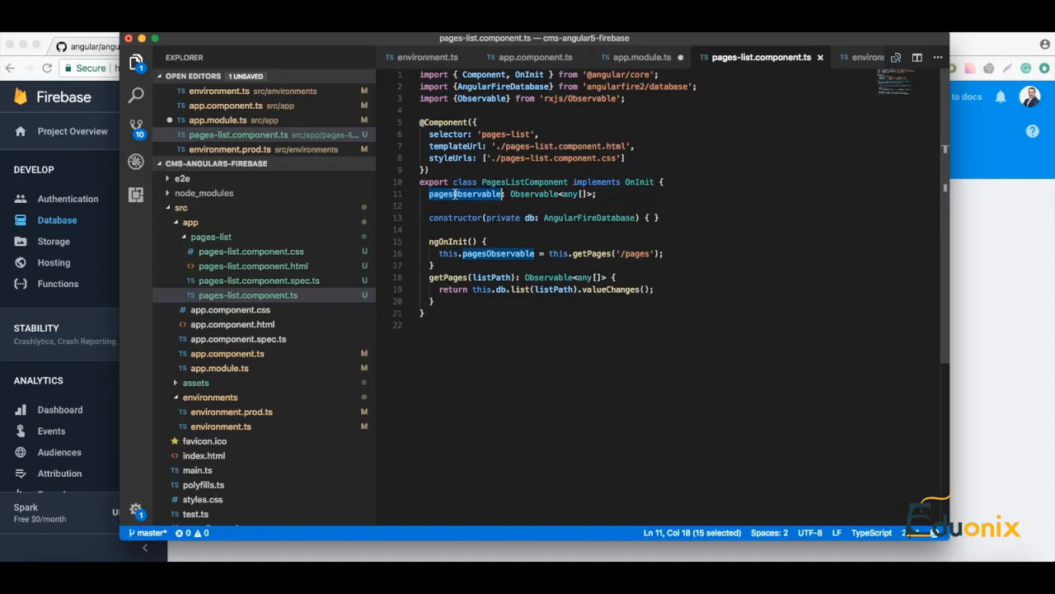
pyautogui.click(254, 280)
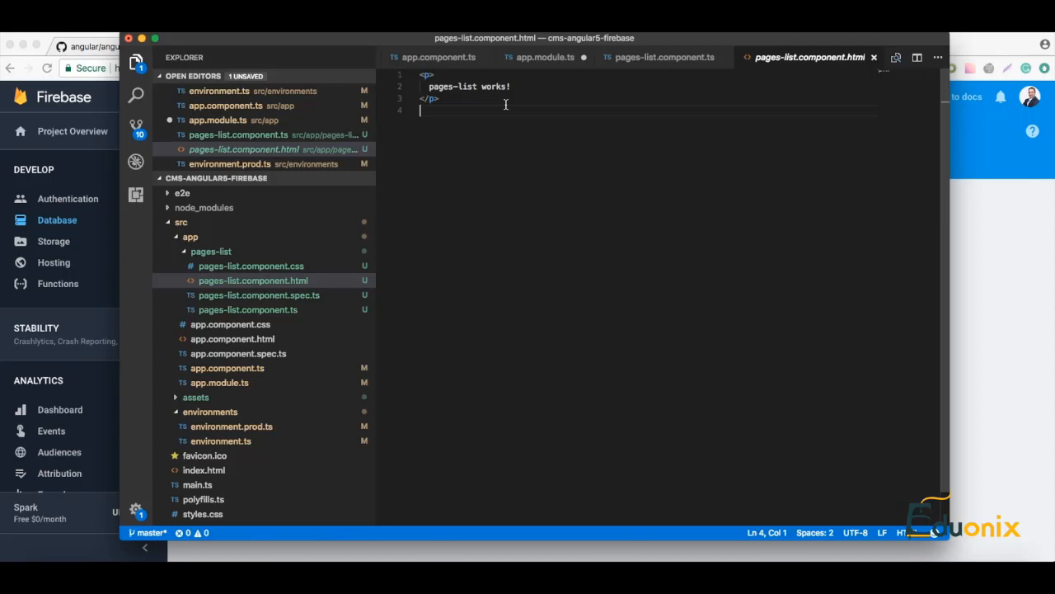
# - Replace the placeholder template with a ul containing a div
pyautogui.press('Ctrl+A')
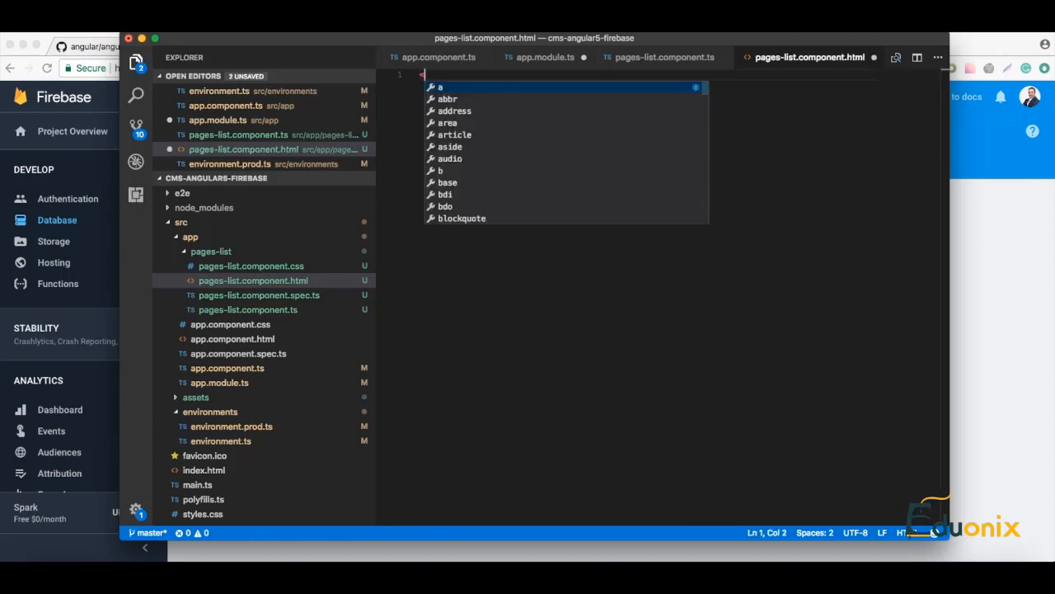
pyautogui.write('ul>')
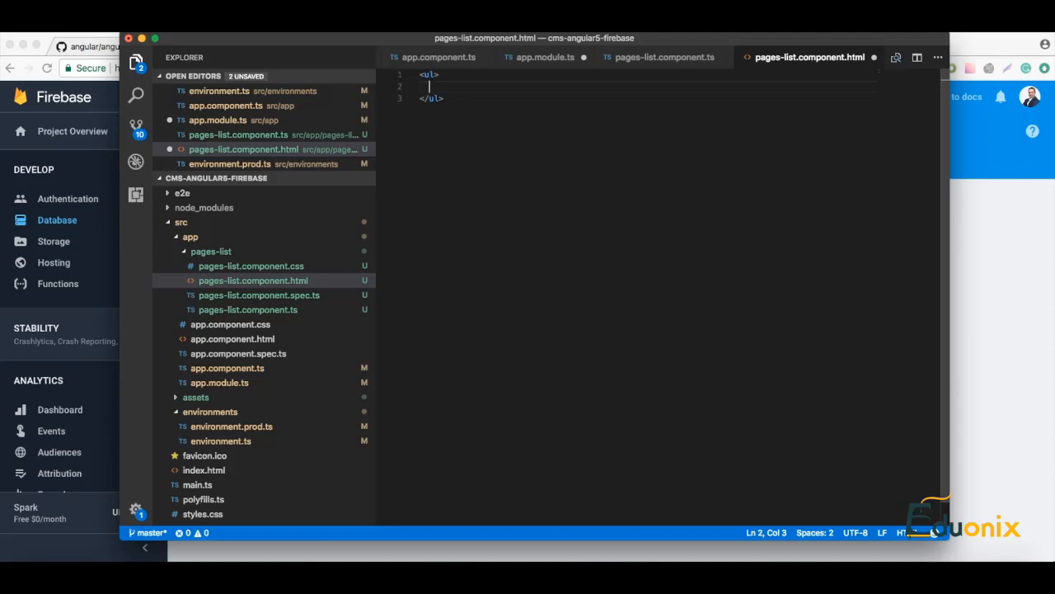
pyautogui.write('<')
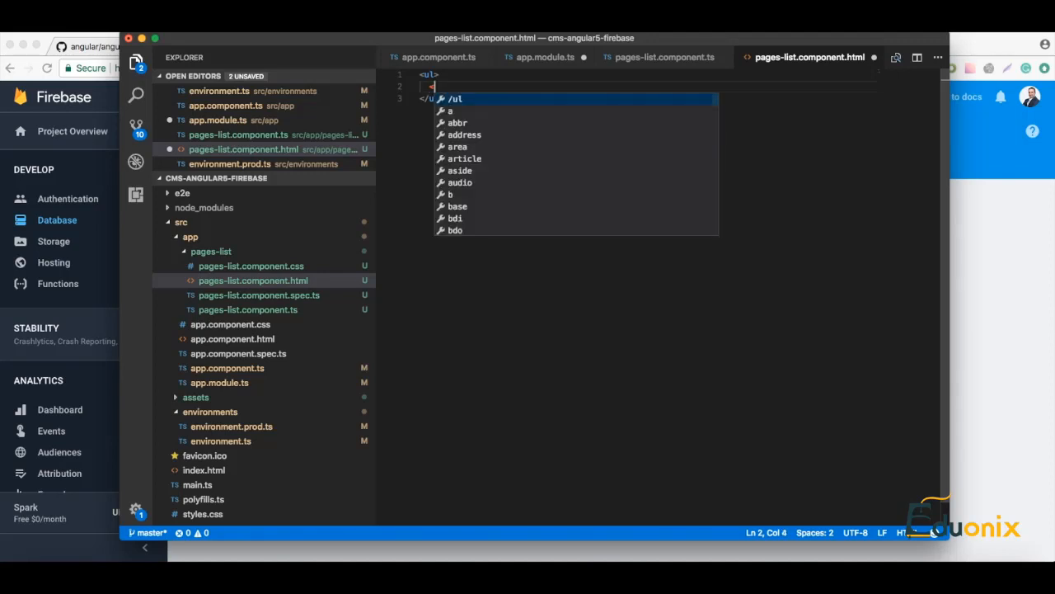
pyautogui.write('div *>')
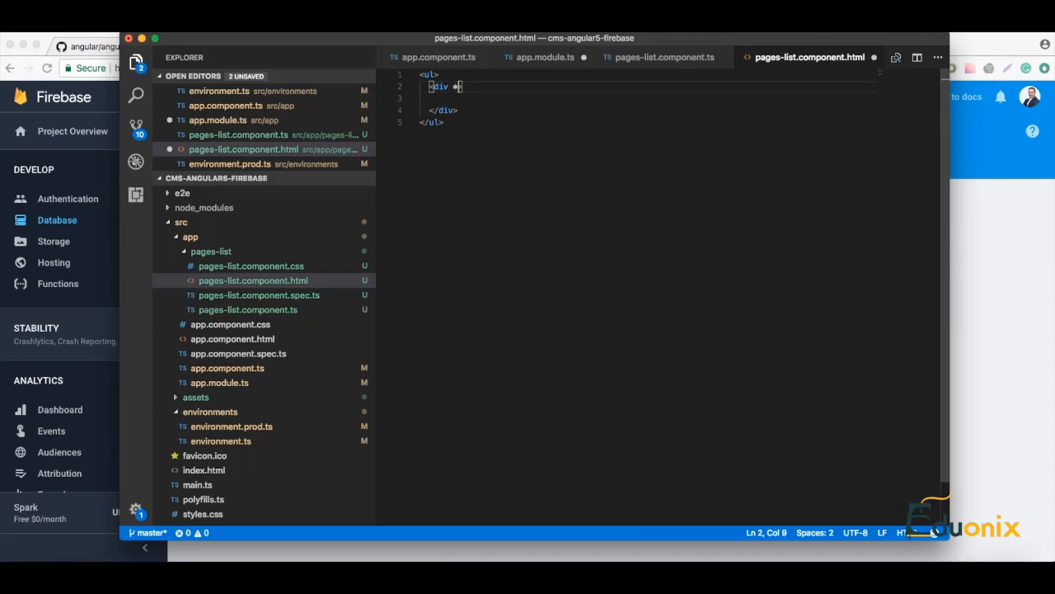
# - Give the div *ngFor="let page of pagesObservable | async"
pyautogui.write('ngFor')
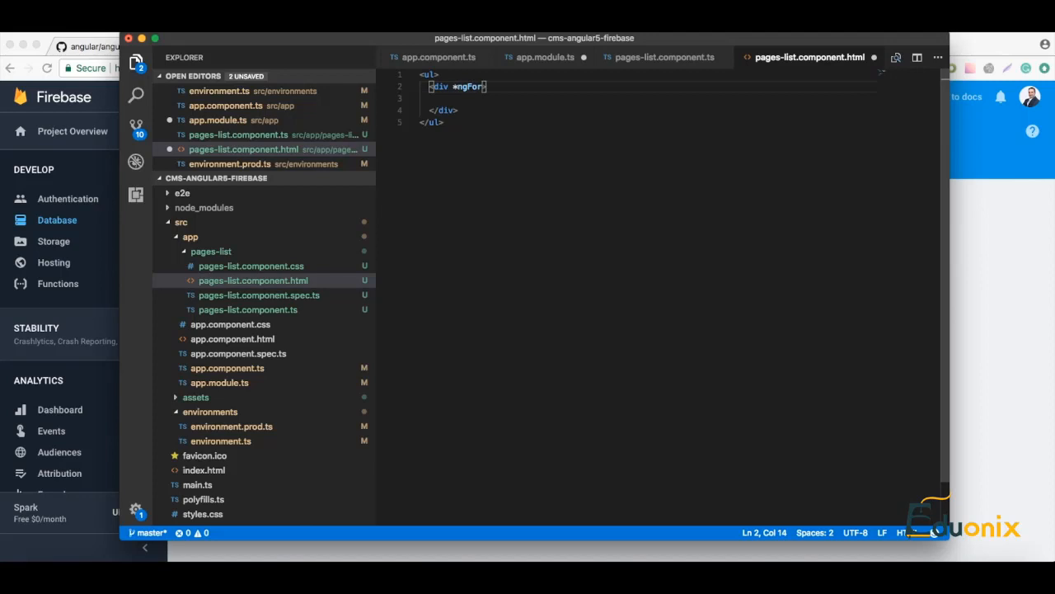
pyautogui.write('=')
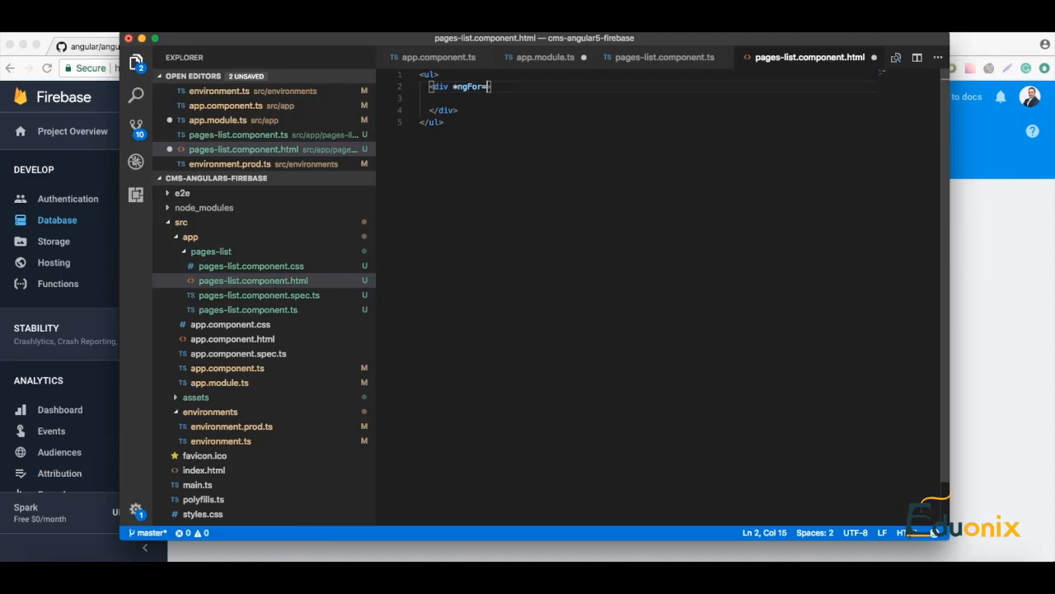
pyautogui.write('"">')
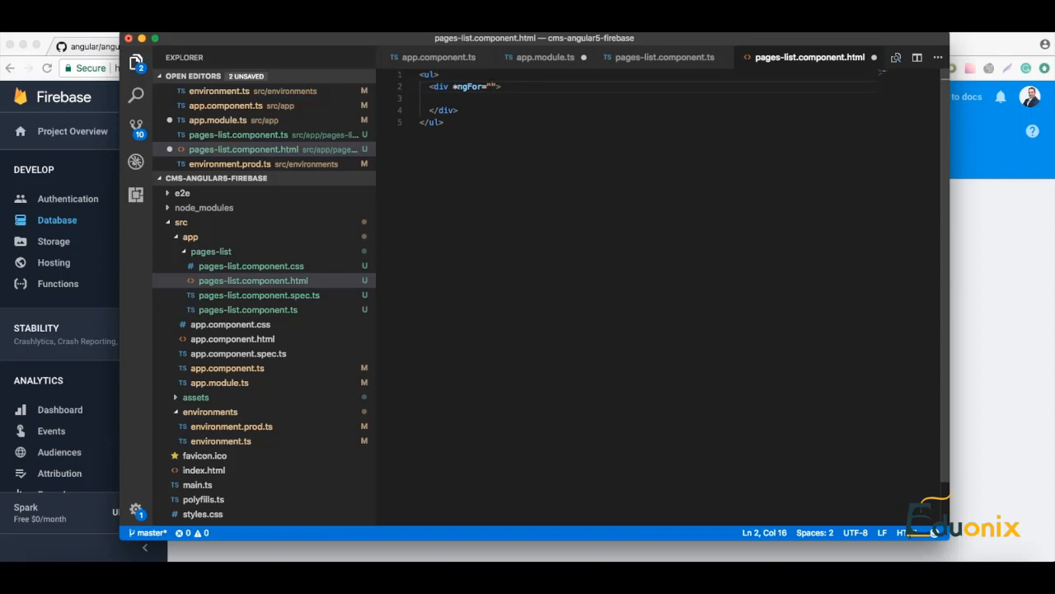
pyautogui.write('let page of')
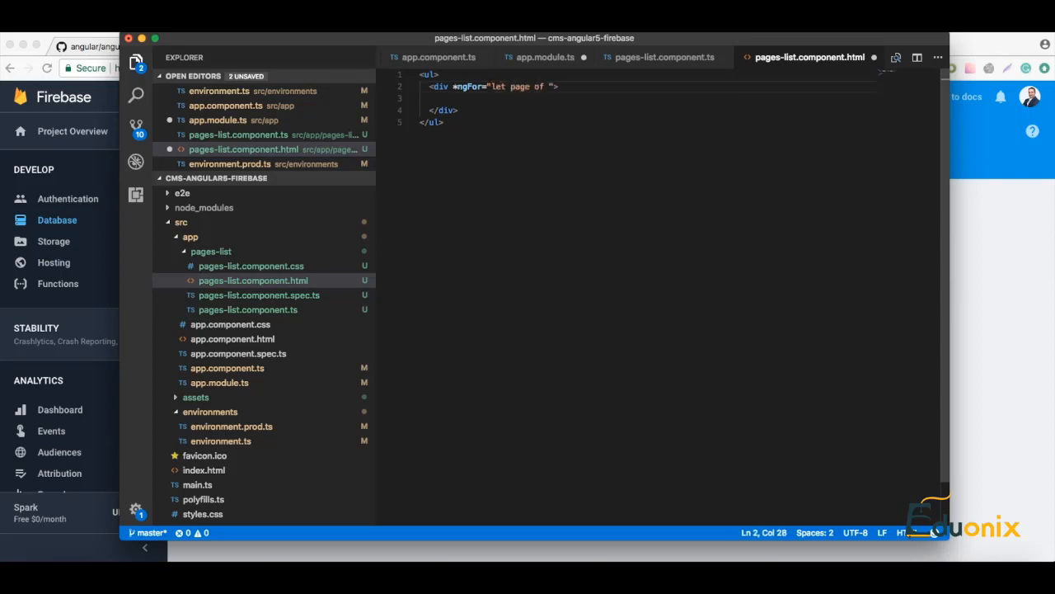
pyautogui.write('pages')
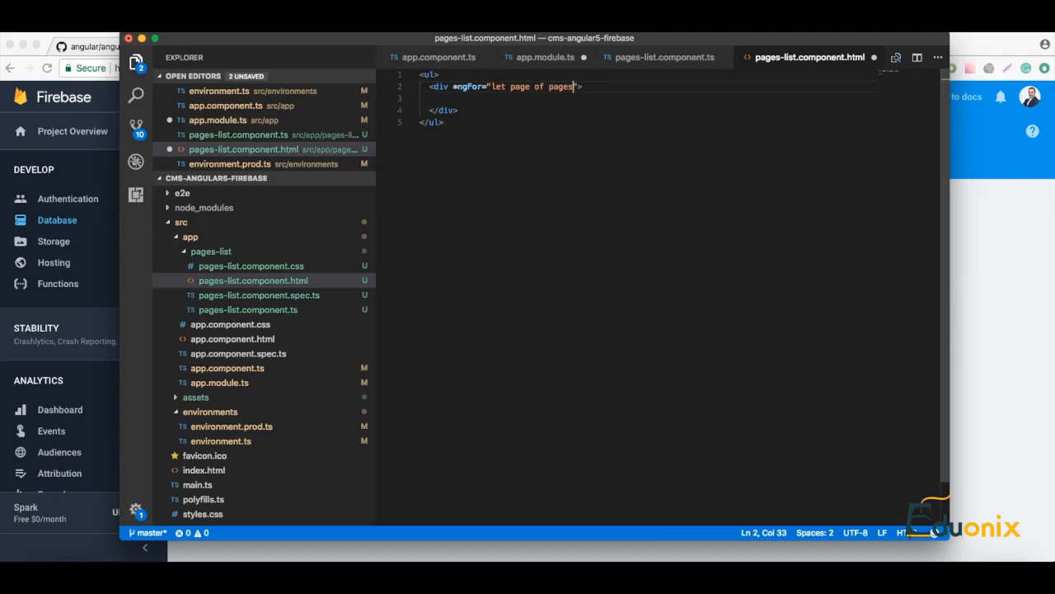
pyautogui.write('Observable | as')
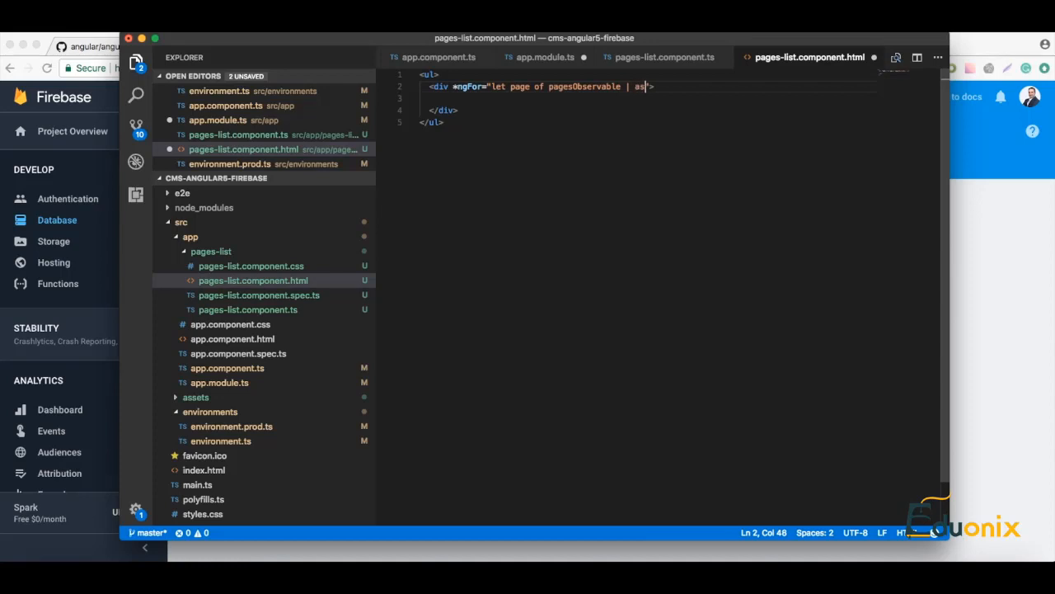
pyautogui.write('ync')
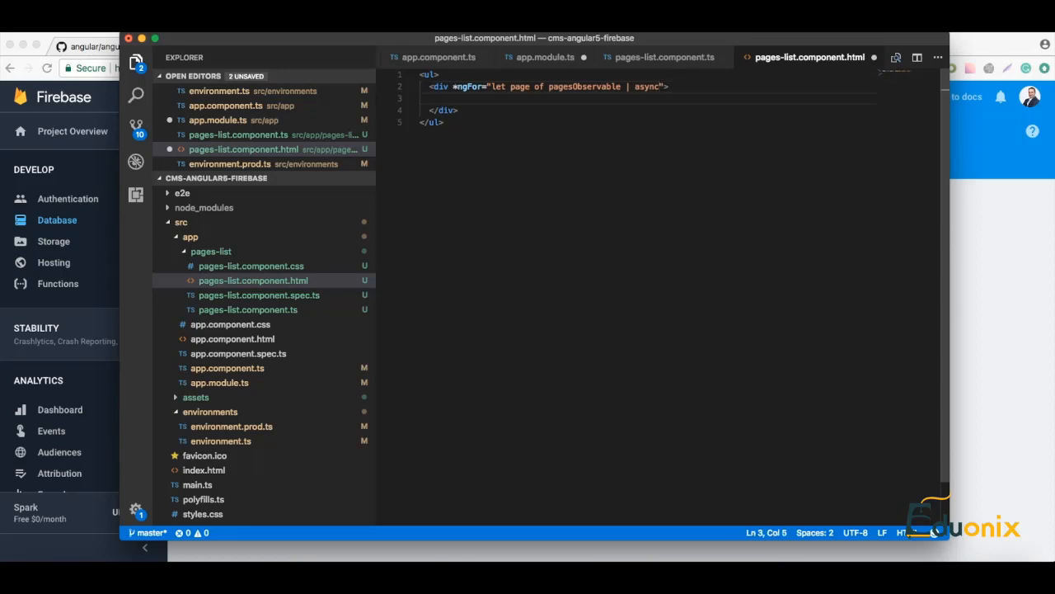
# - Inside the ngFor div add <h3>{{page.title}}</h3> and <p>{{page.description}}</p>
pyautogui.write('<')
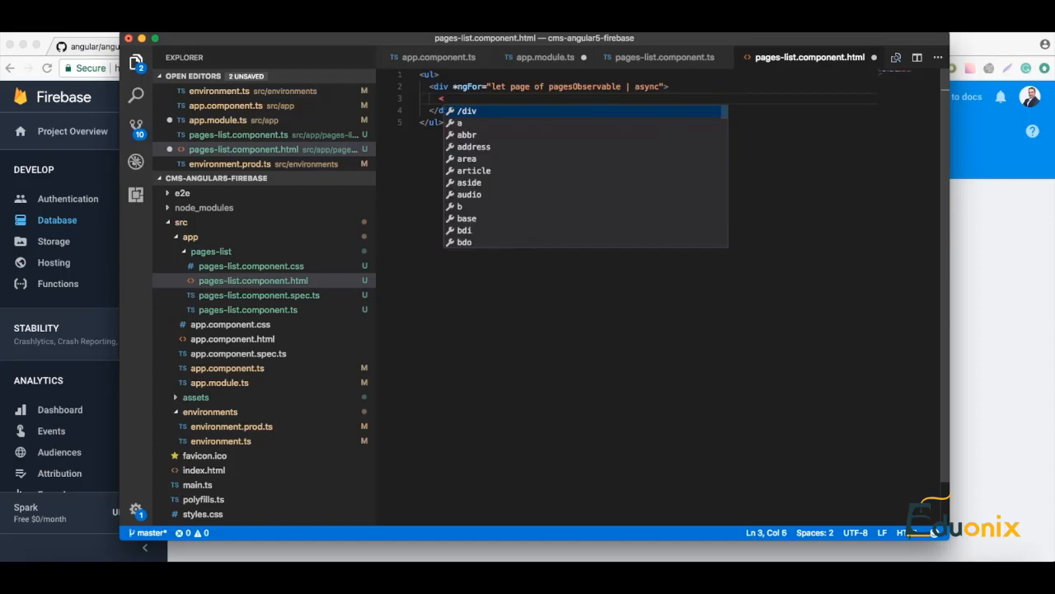
pyautogui.write('h3></h3>')
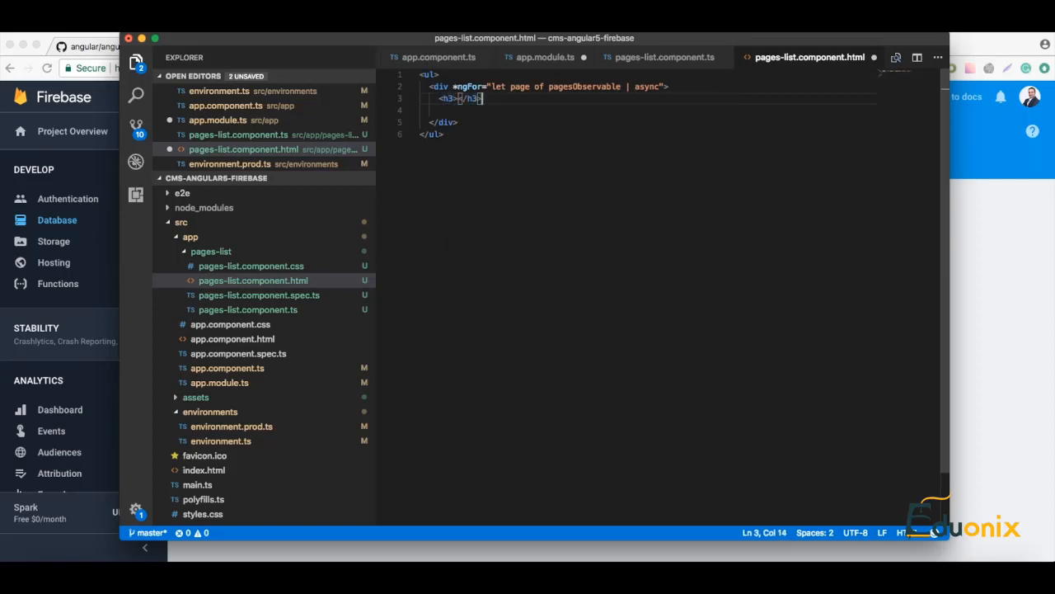
pyautogui.write('<p></p>')
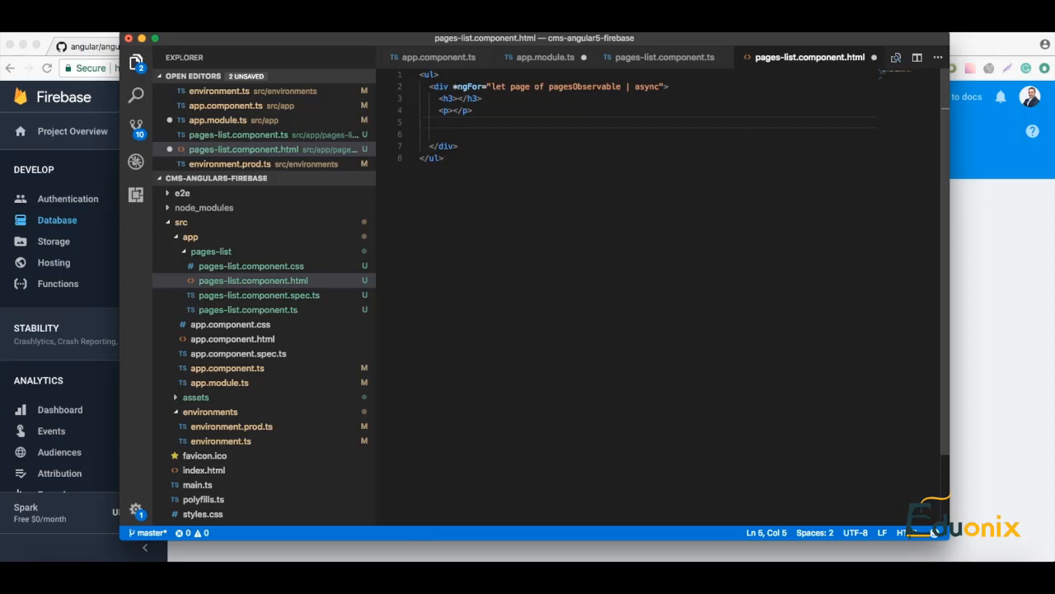
pyautogui.write('<div></div>')
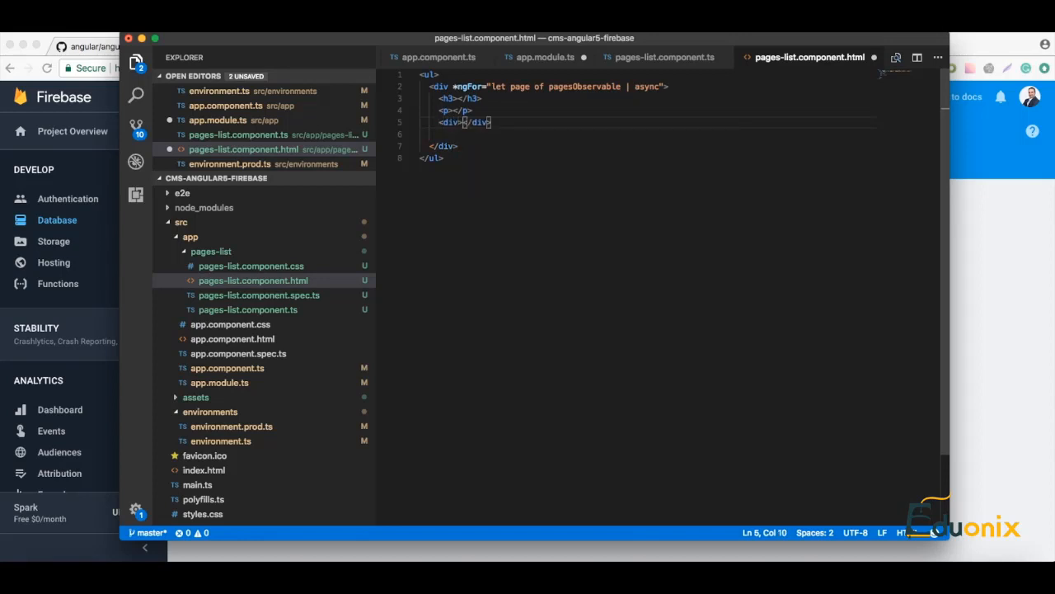
pyautogui.write('<a></a')
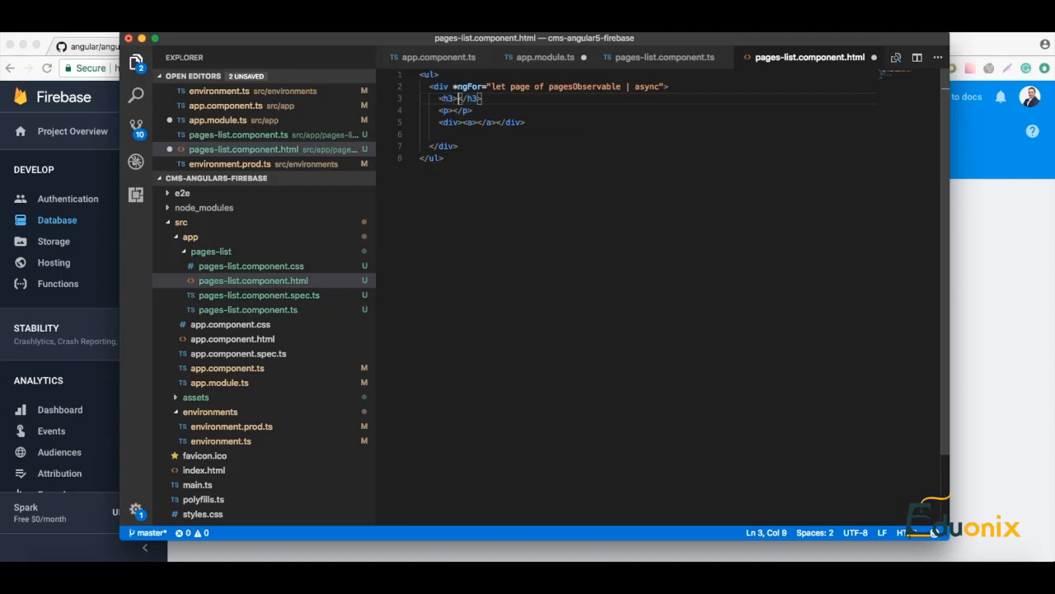
pyautogui.write('{{page.ti')
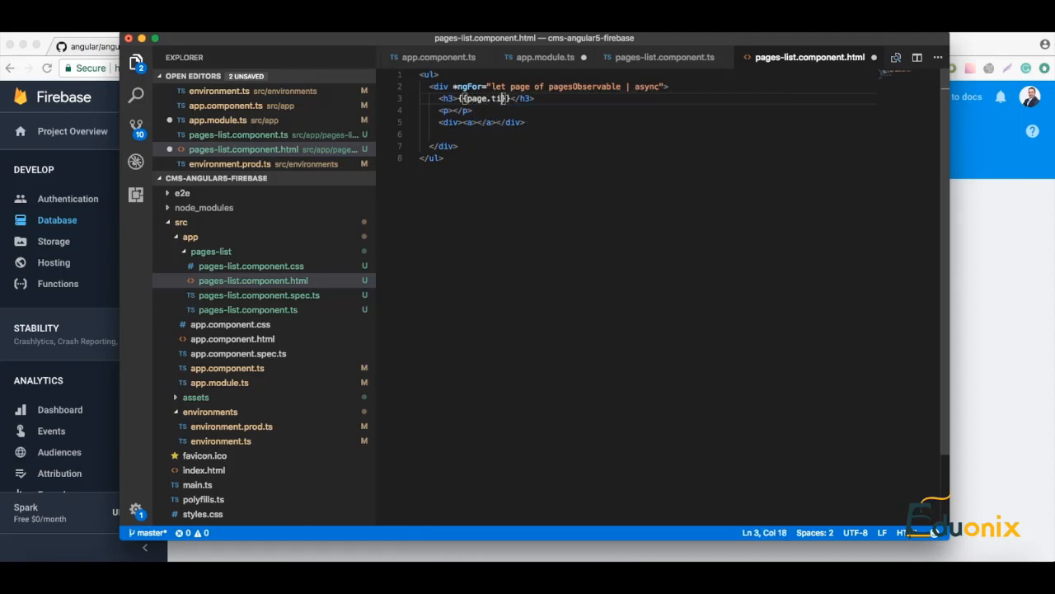
pyautogui.write('tle')
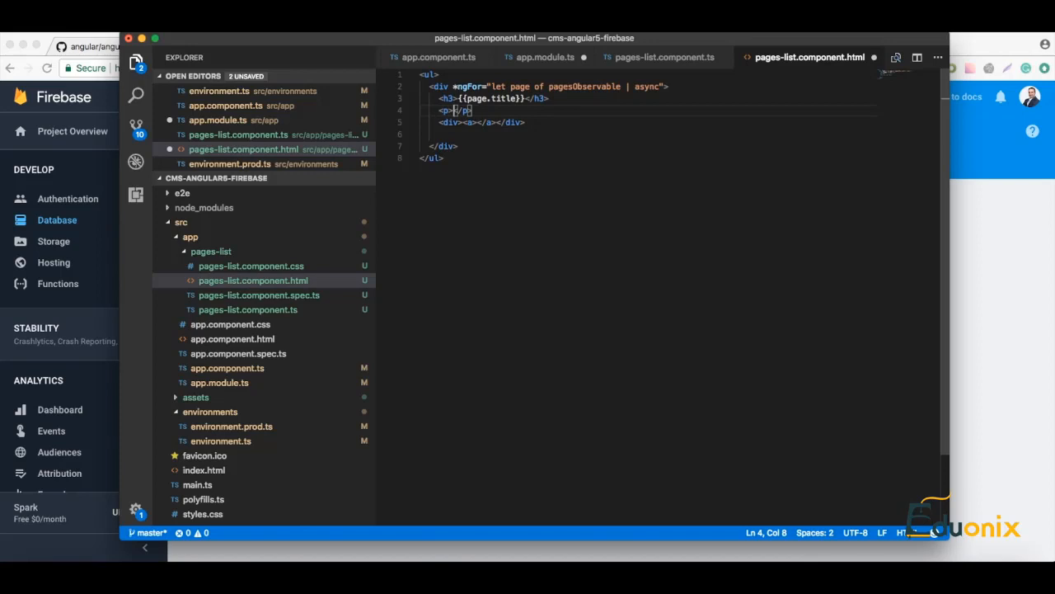
pyautogui.write('{{}}')
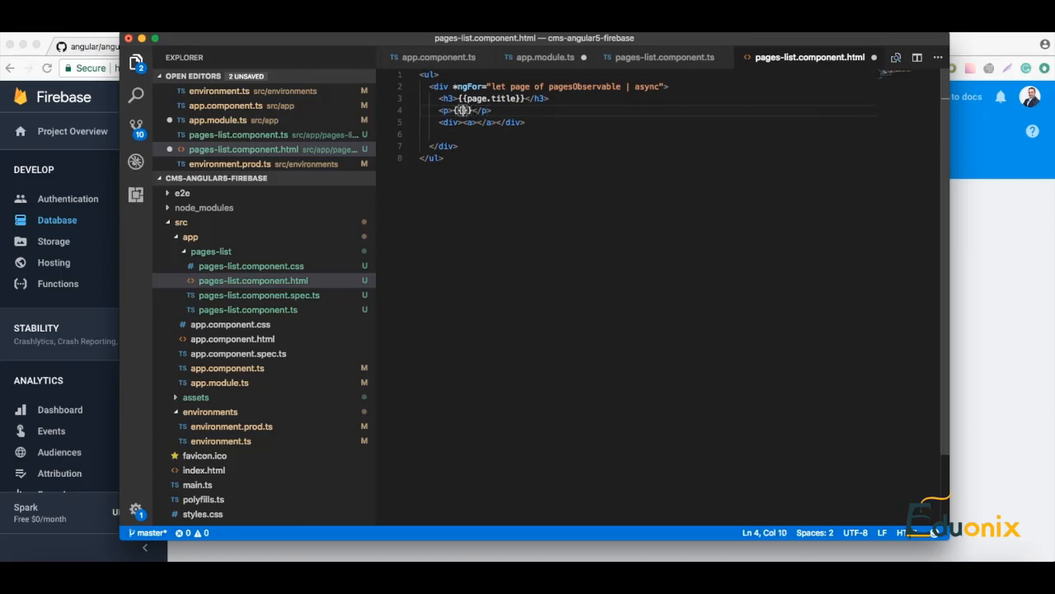
pyautogui.write('page.description')
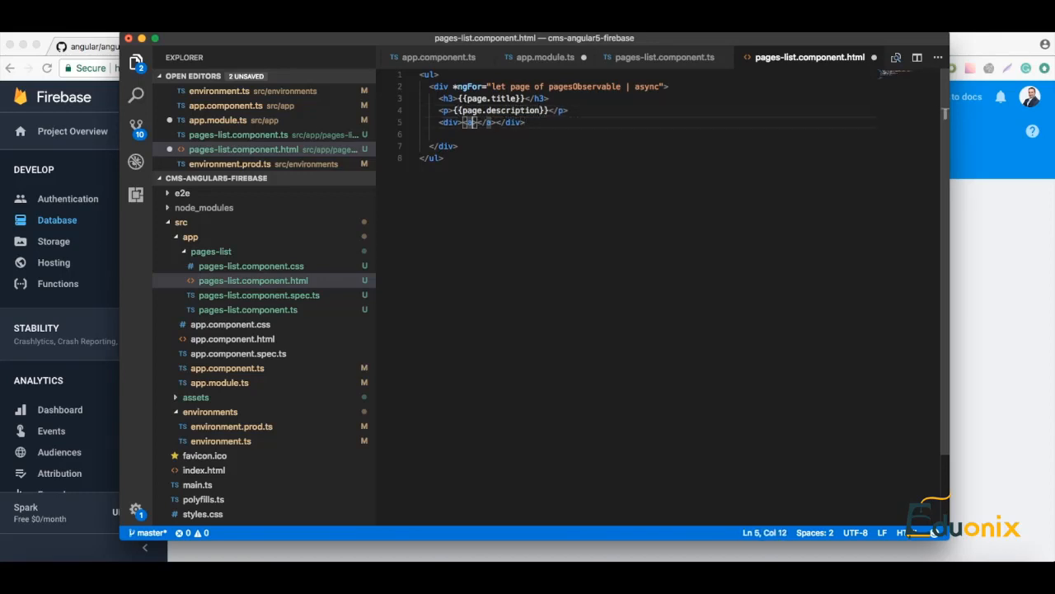
pyautogui.press('Left')
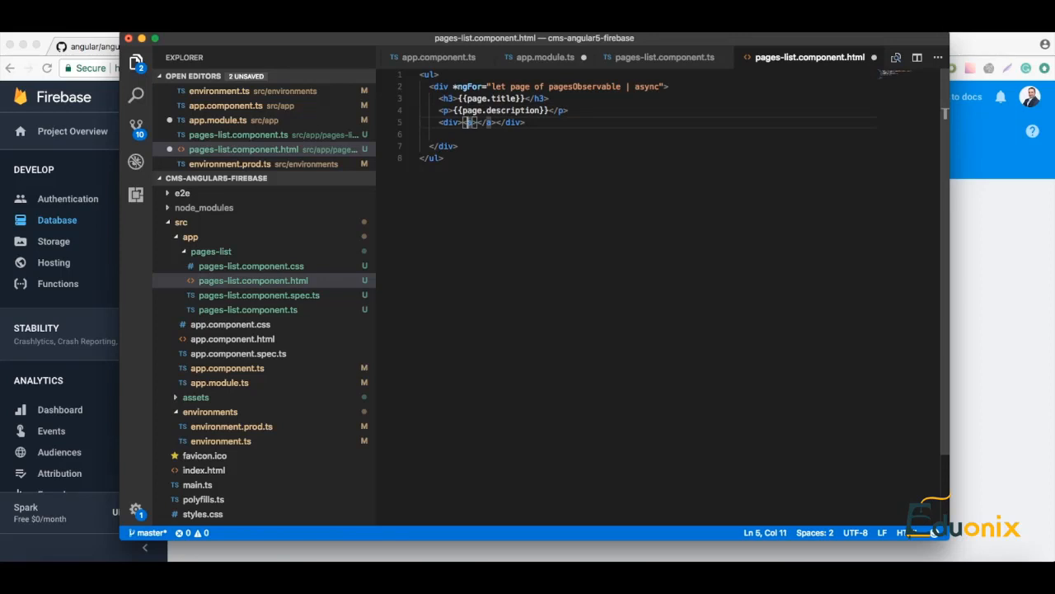
# - Add <a href="{{page.url}}">Go to page</a> below the description
pyautogui.write('<a href="">')
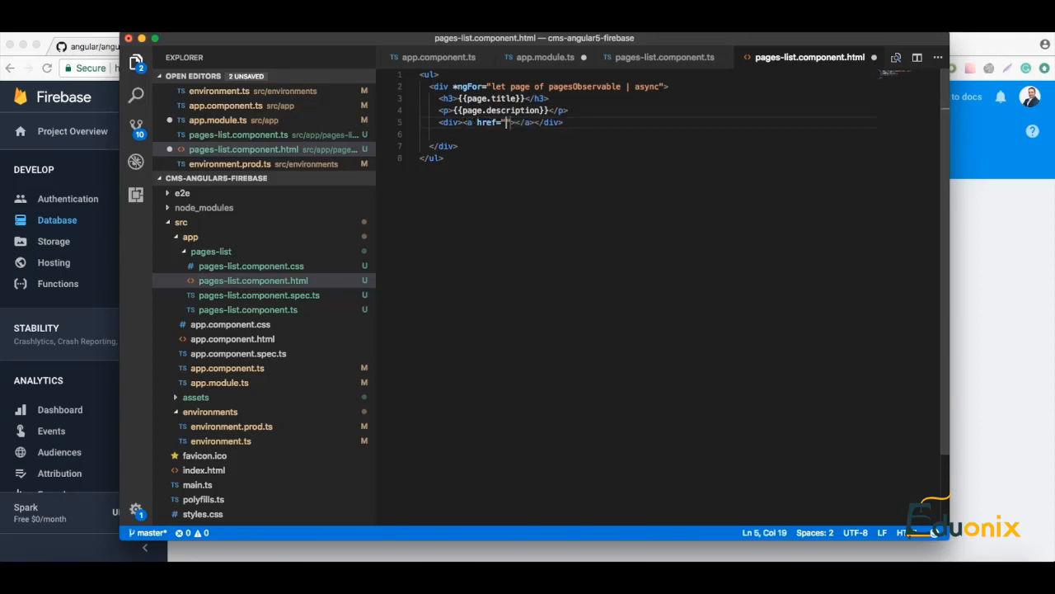
pyautogui.write('{')
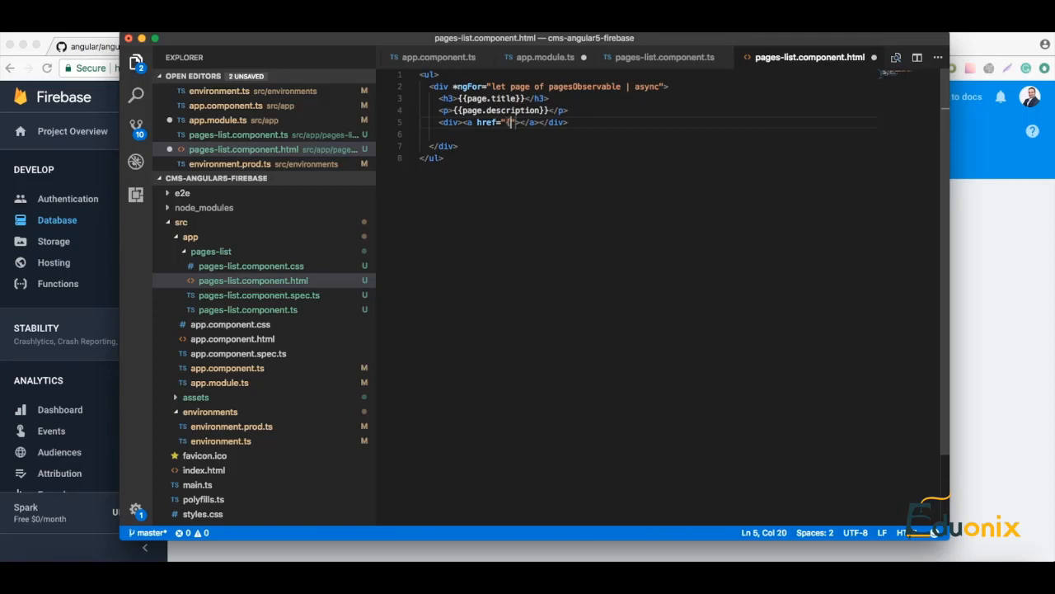
pyautogui.write('}}')
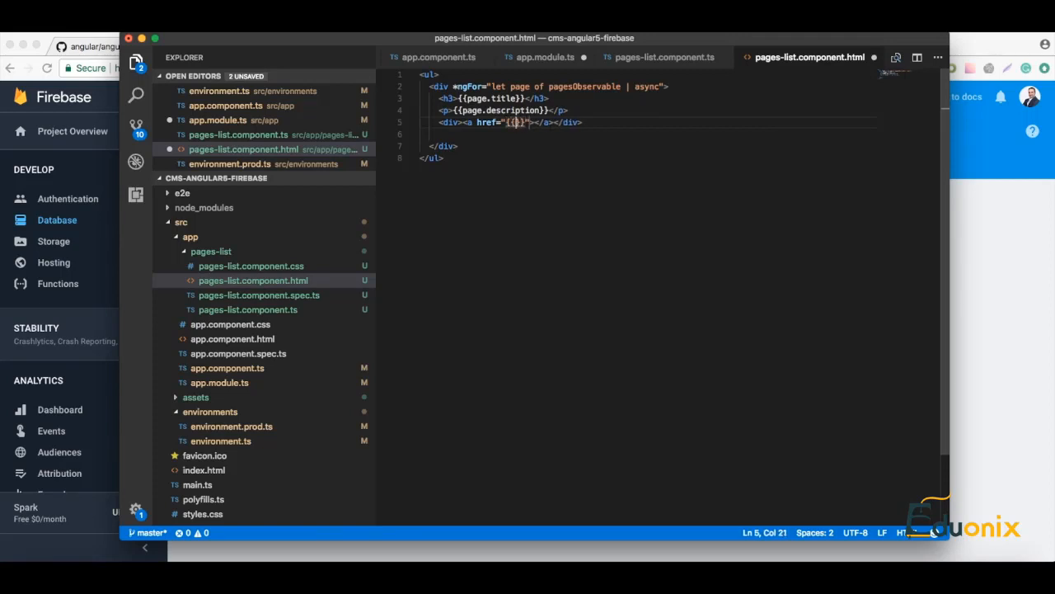
pyautogui.write('page.')
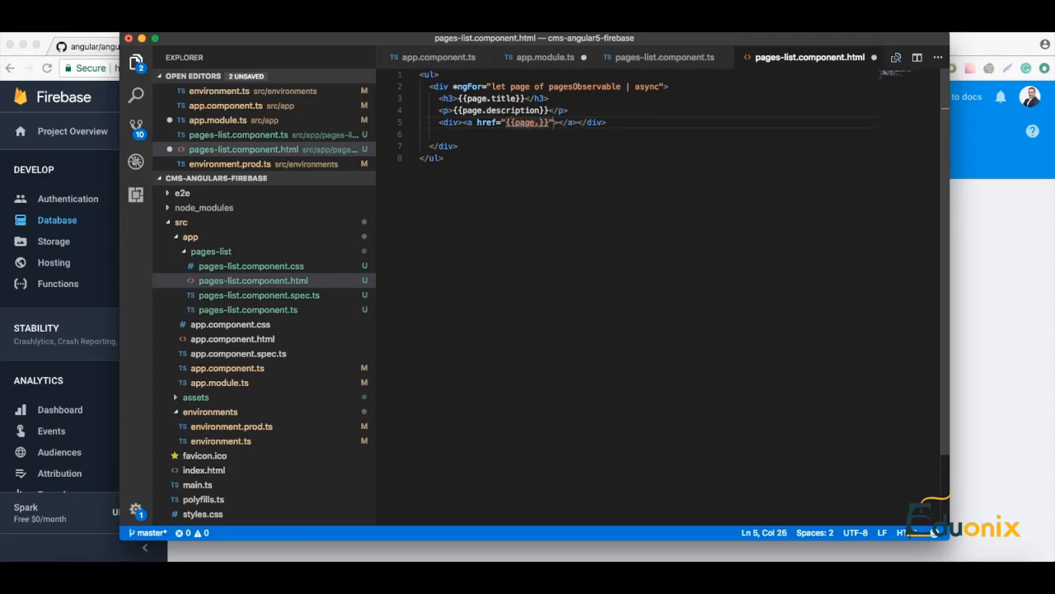
pyautogui.write('url')
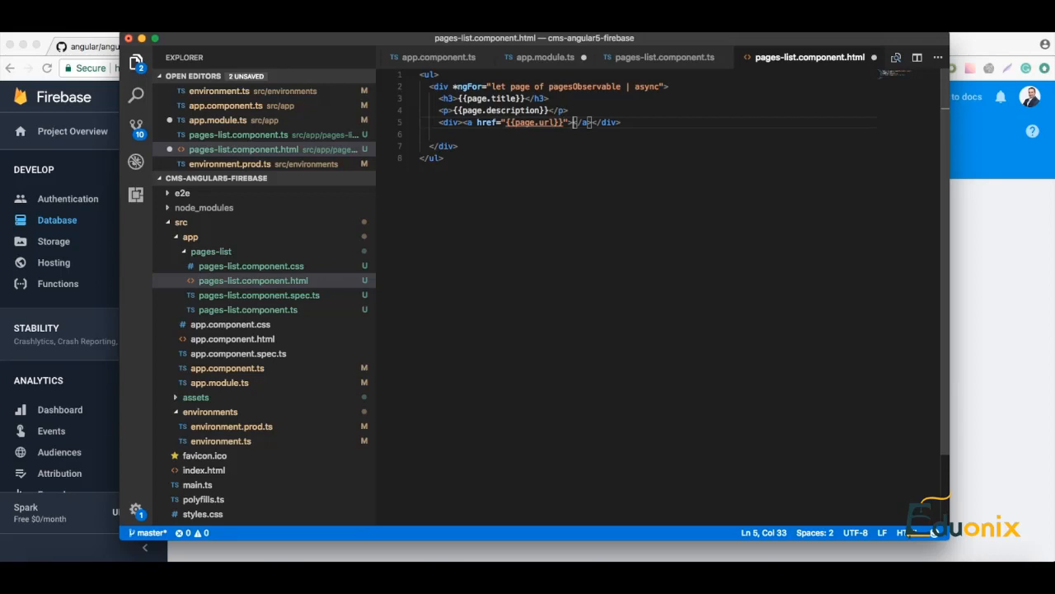
pyautogui.write('G')
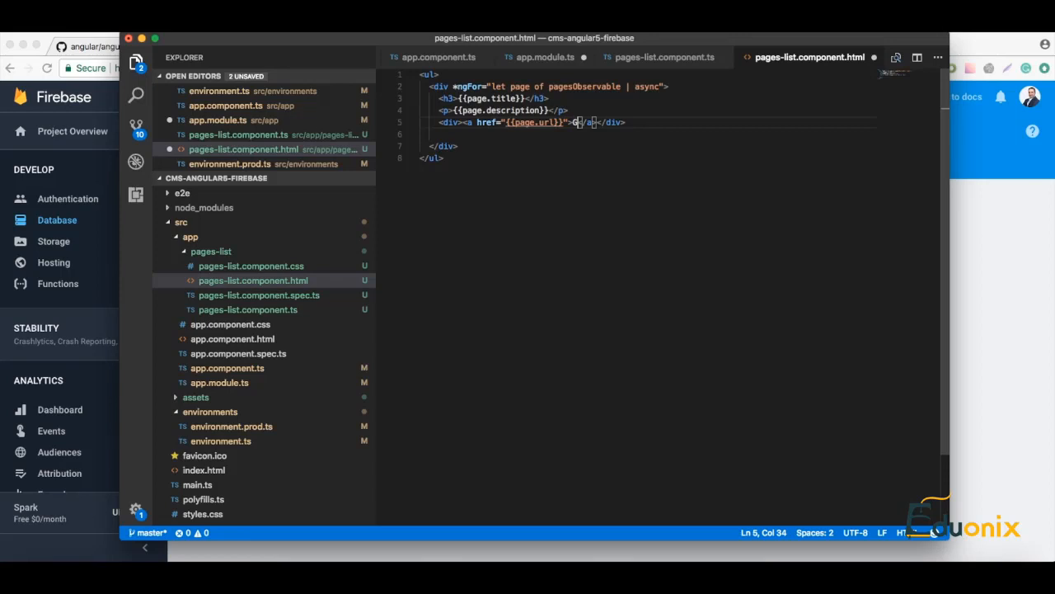
pyautogui.write('o to p')
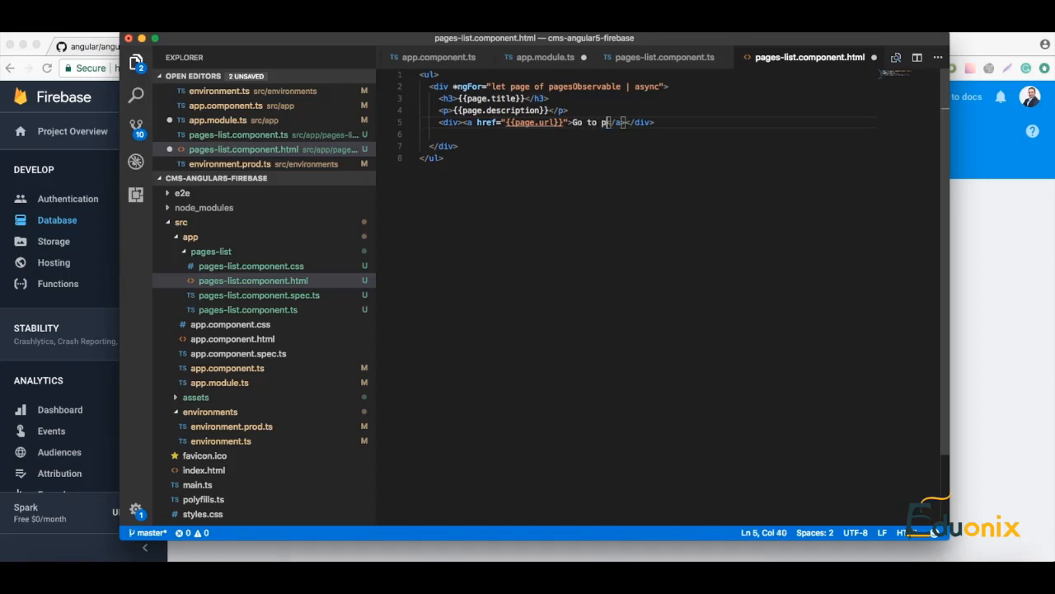
pyautogui.write('age')
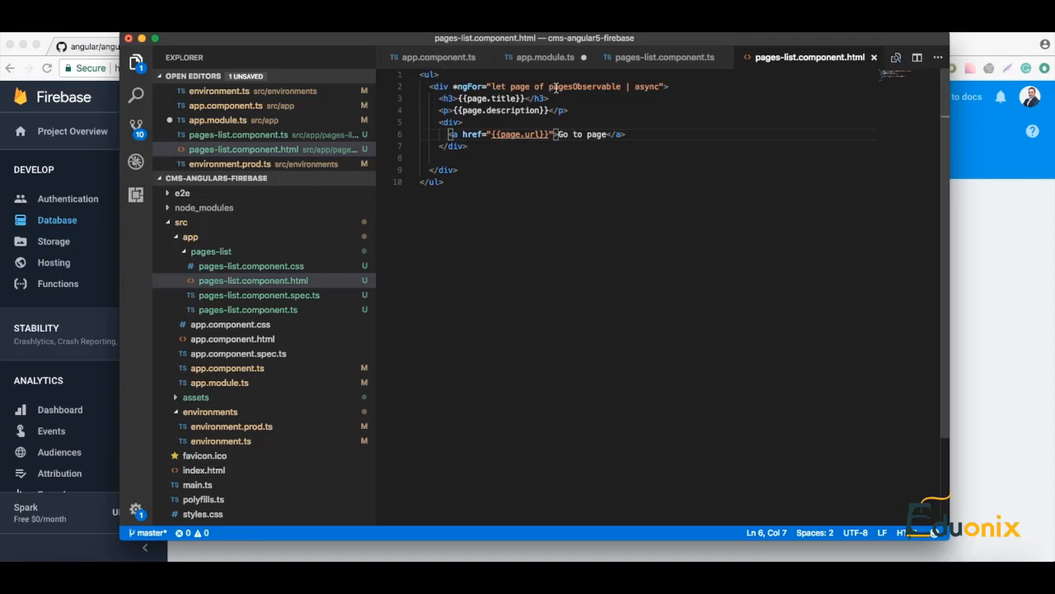
# - Review pagesObservable in the pages-list code, then switch to app.component.html
pyautogui.doubleClick(582, 85)
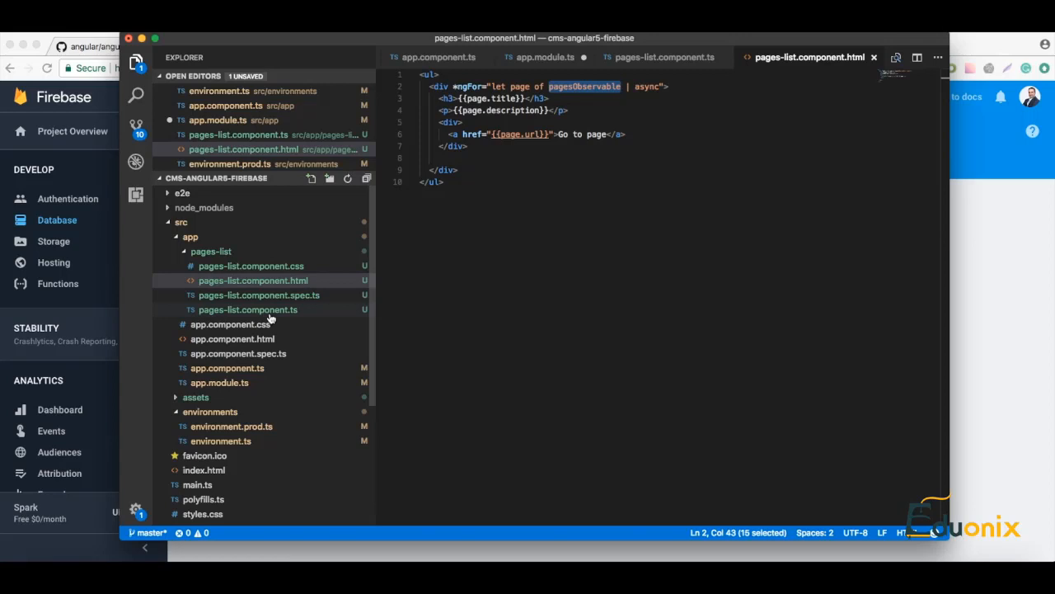
pyautogui.click(247, 310)
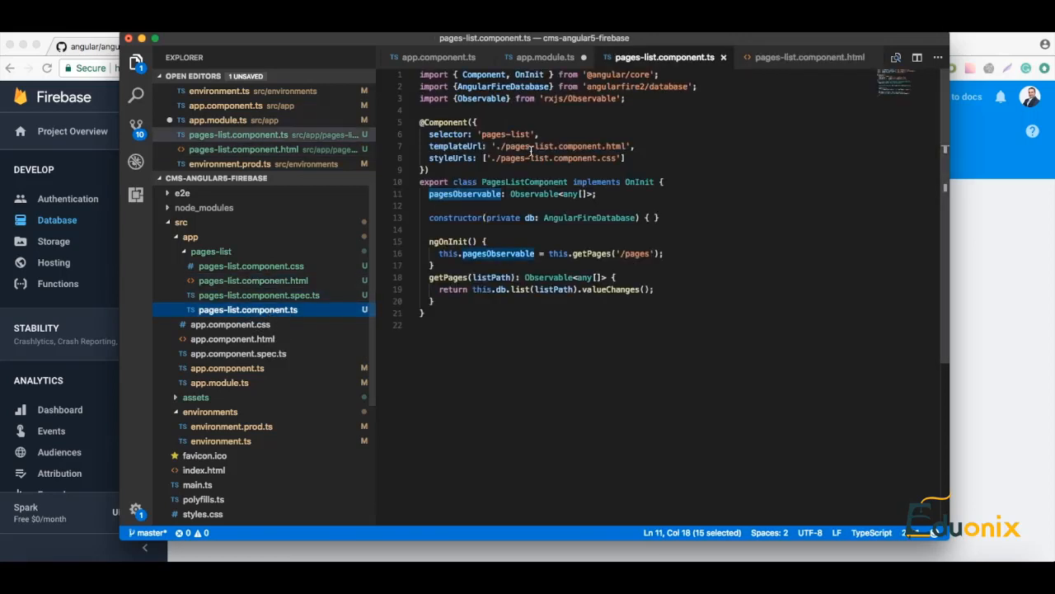
pyautogui.doubleClick(508, 133)
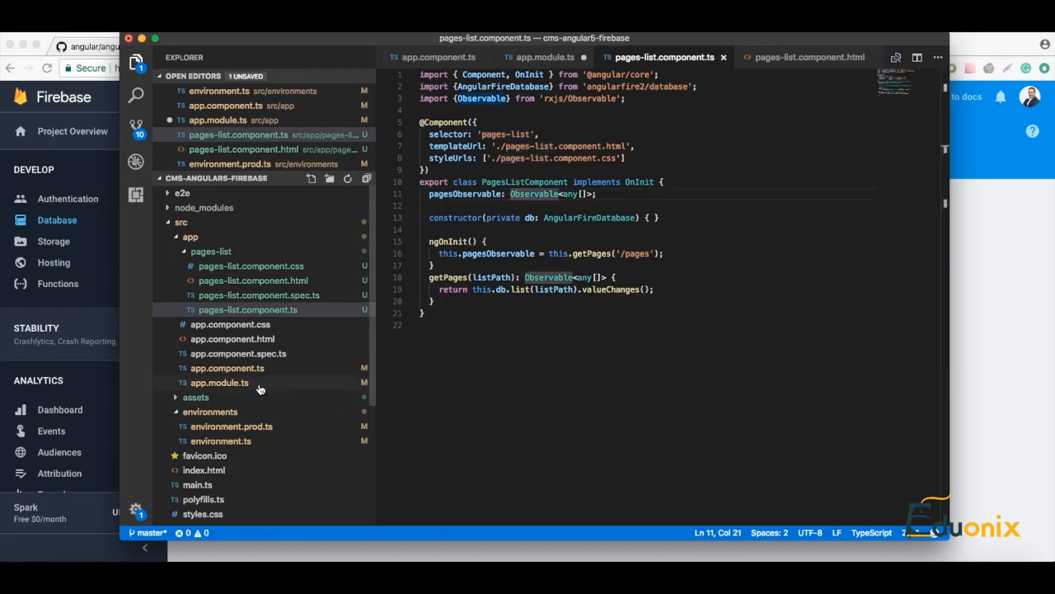
pyautogui.click(254, 280)
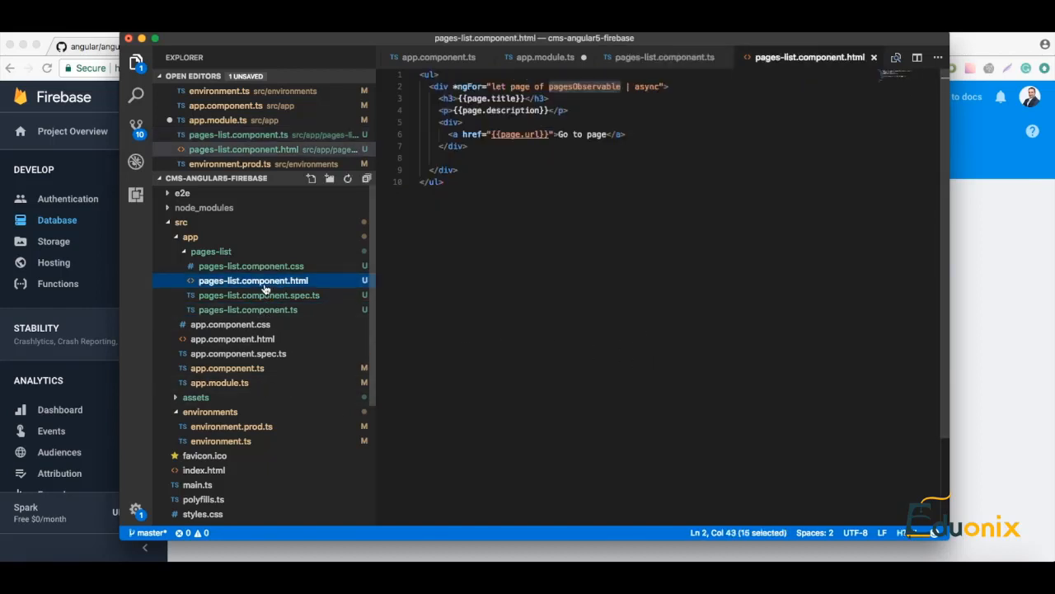
pyautogui.click(248, 310)
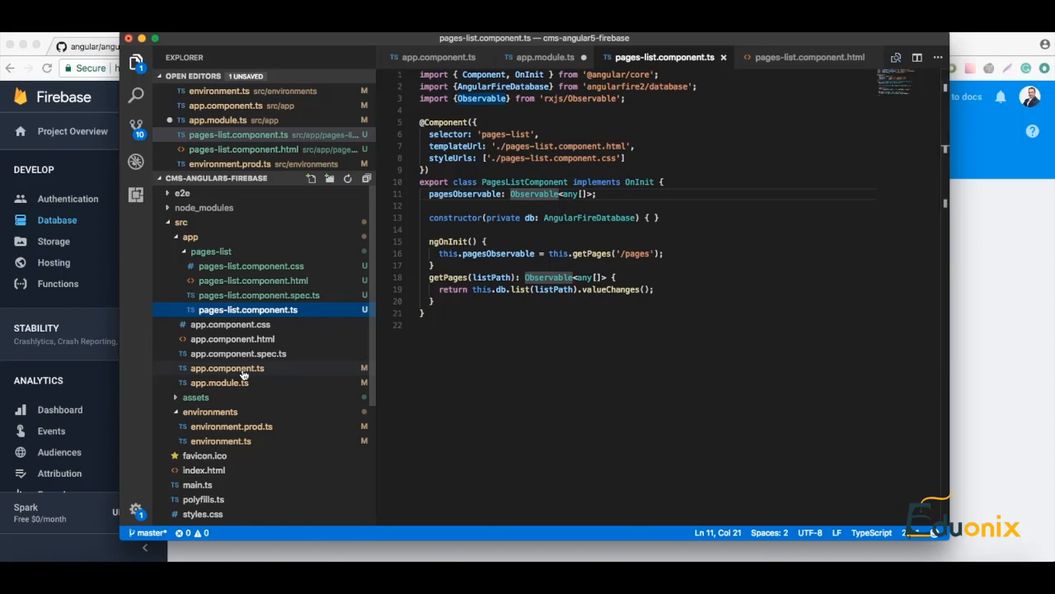
pyautogui.click(233, 338)
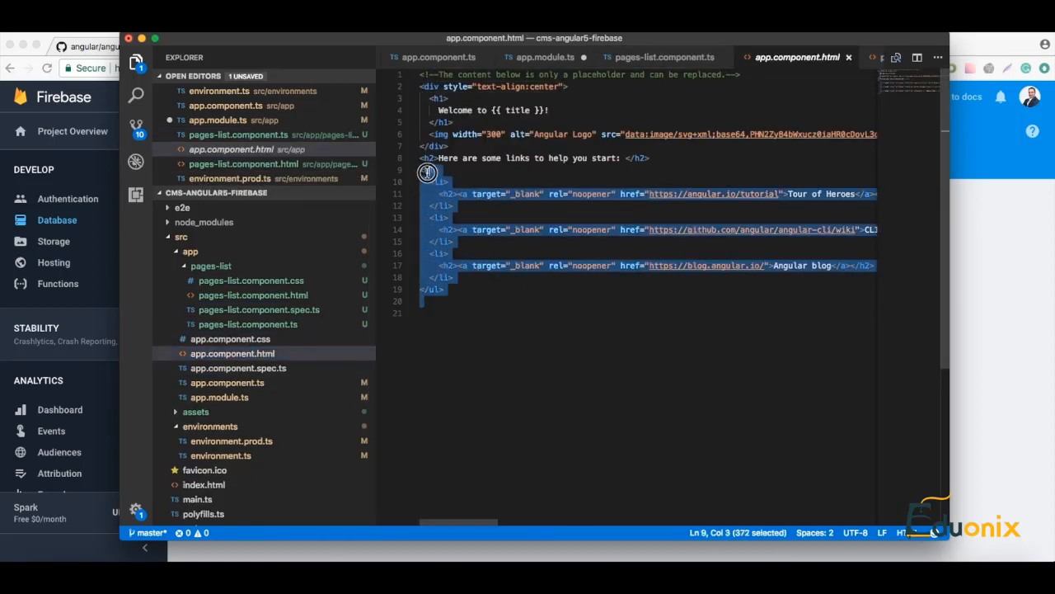
# - Delete the placeholder help links and add a <pages-list></pages-list> element below the welcome logo
pyautogui.press('Delete')
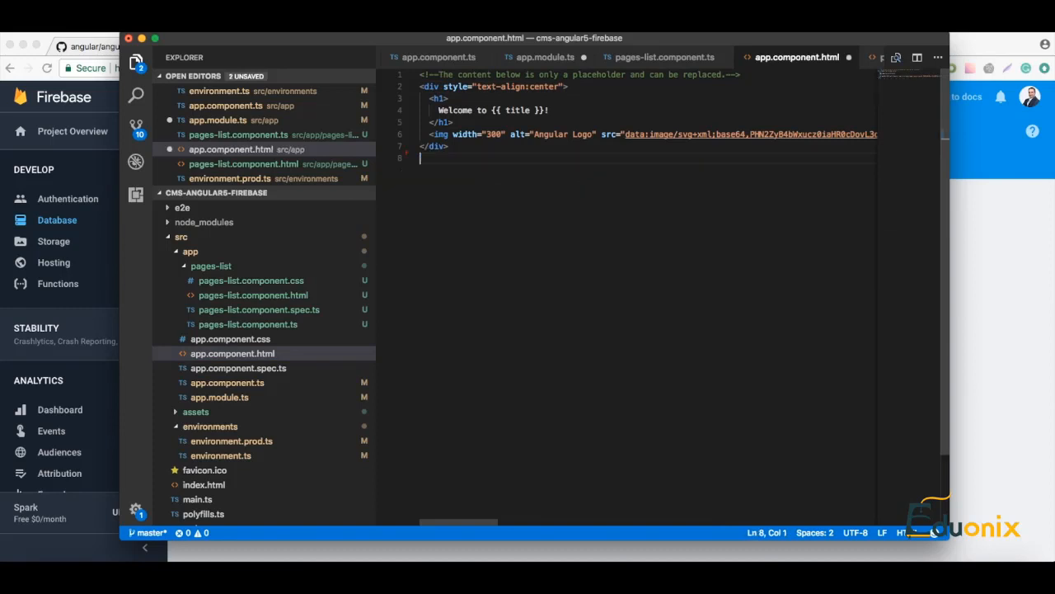
pyautogui.write('<')
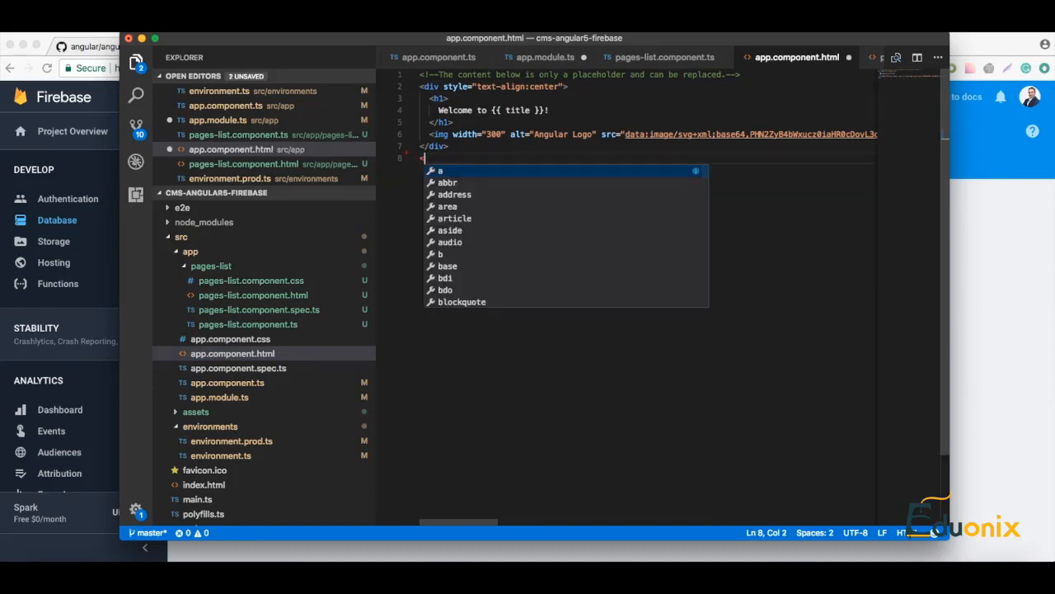
pyautogui.write('<pages-list')
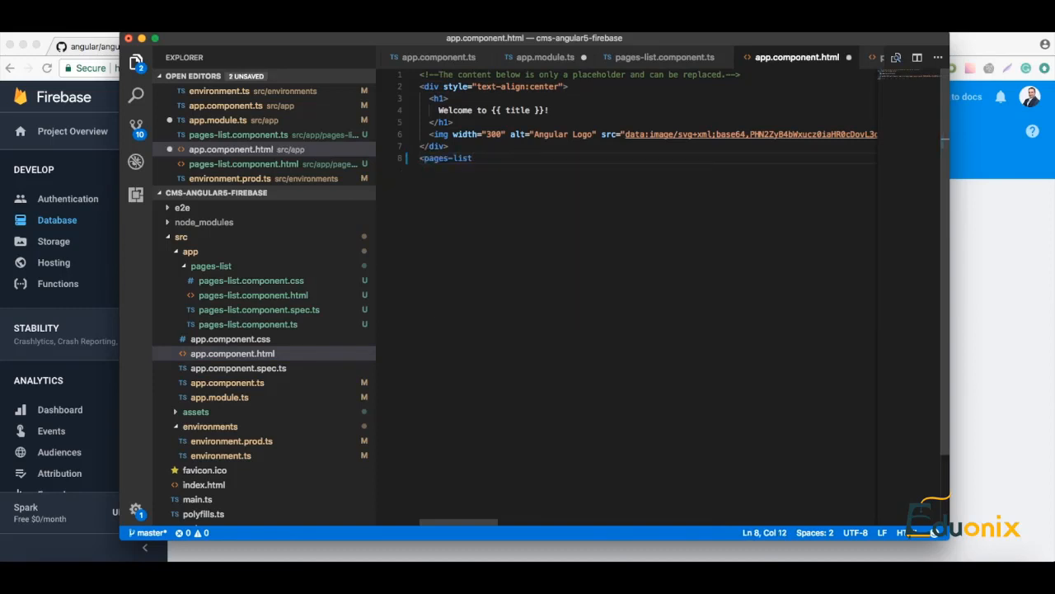
pyautogui.write('></pages-list>')
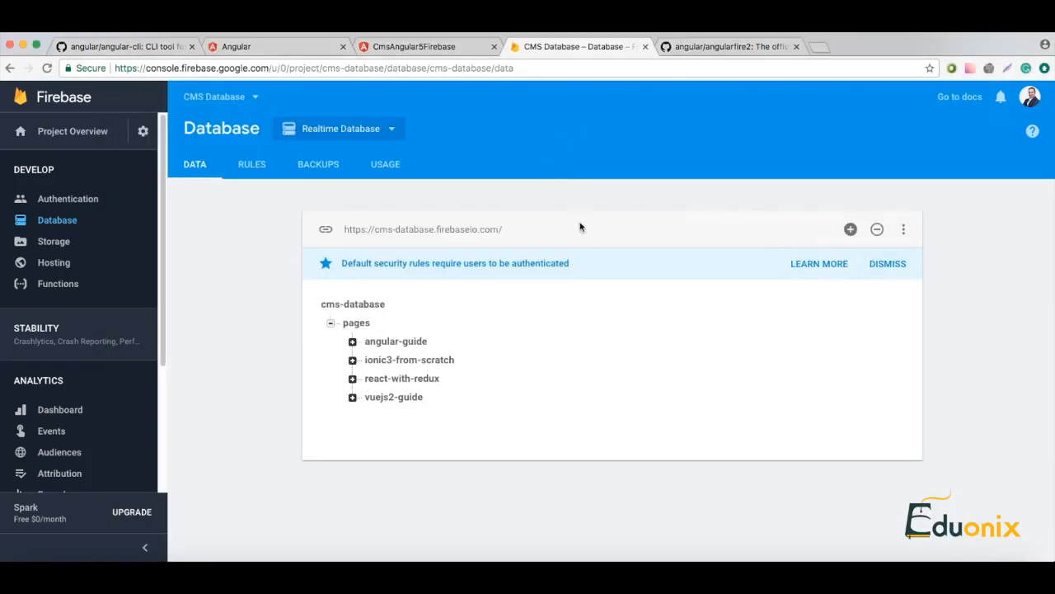
# - Inspect the running app at localhost:4200 and view the missing AngularFireDatabase provider error in the Console
pyautogui.click(429, 46)
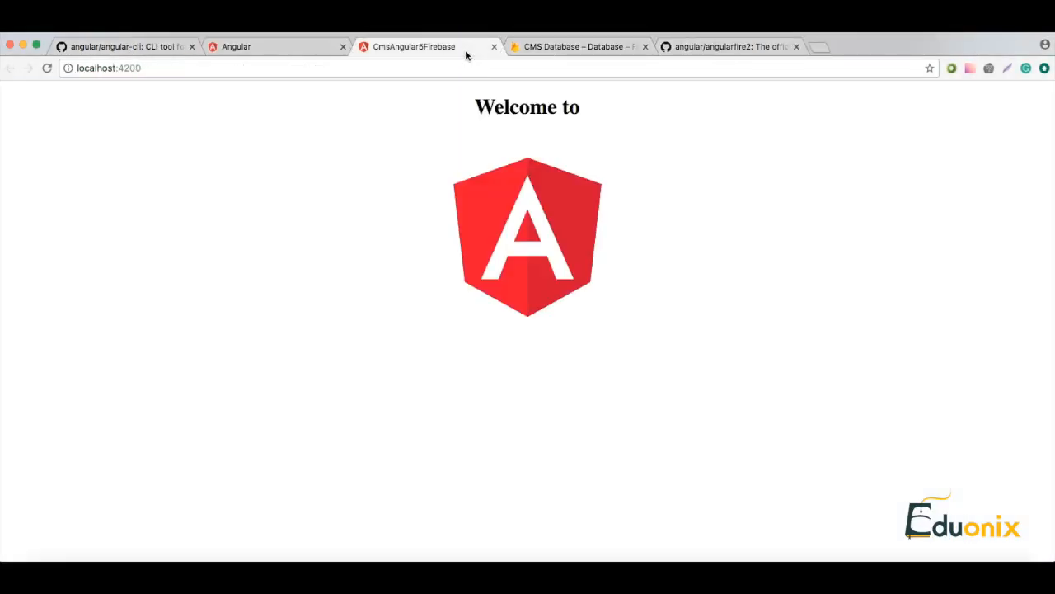
pyautogui.moveTo(300, 262)
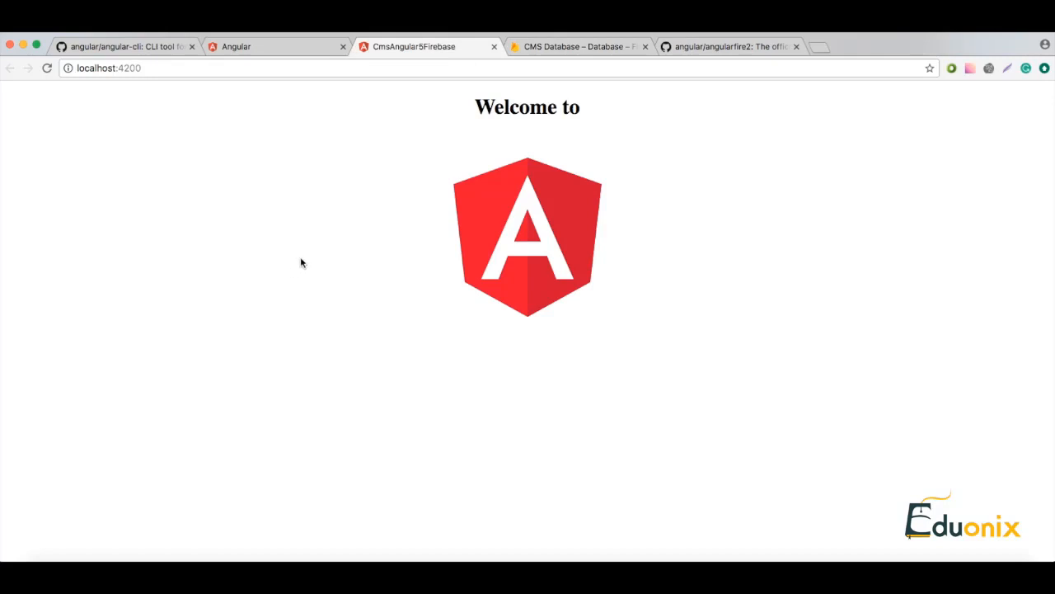
pyautogui.moveTo(416, 228)
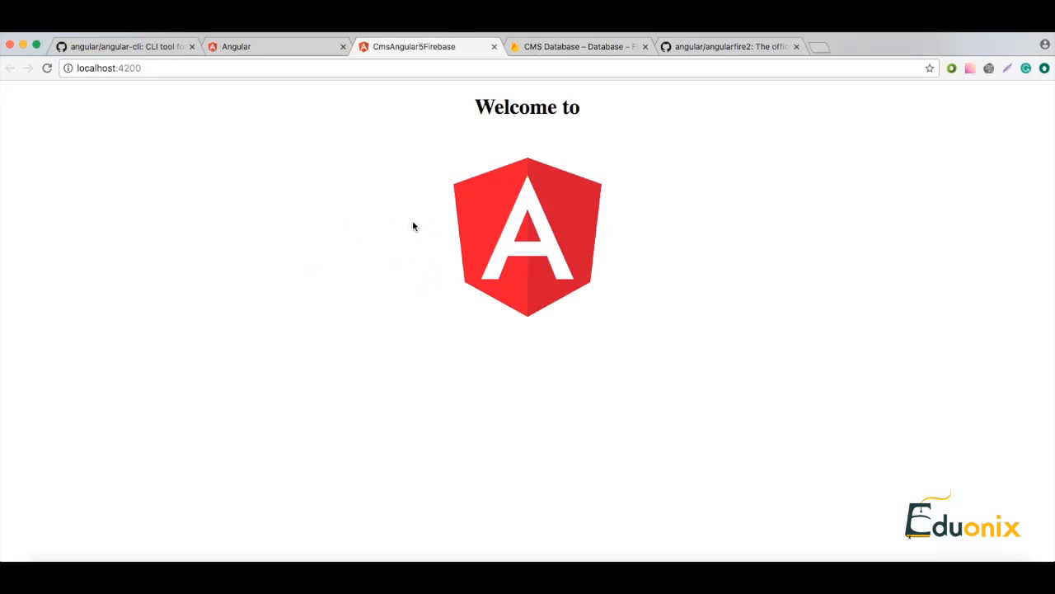
pyautogui.moveTo(410, 267)
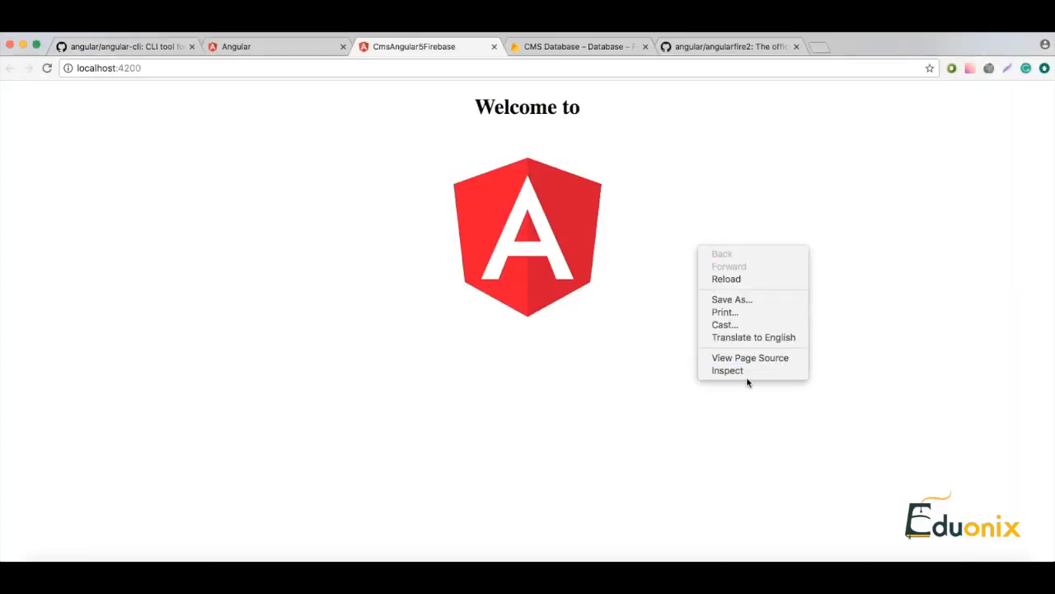
pyautogui.click(728, 369)
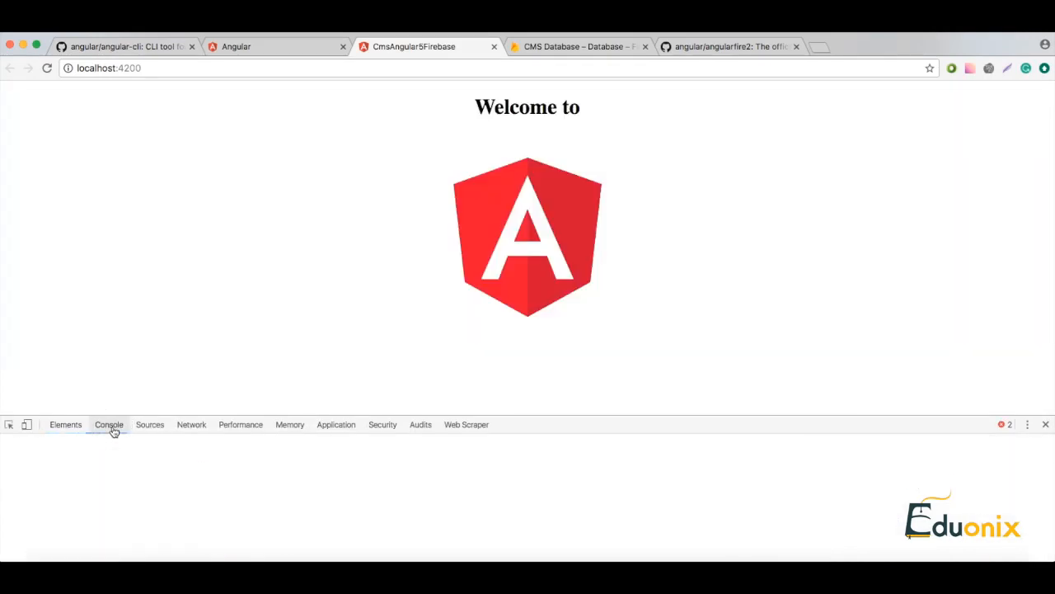
pyautogui.click(108, 426)
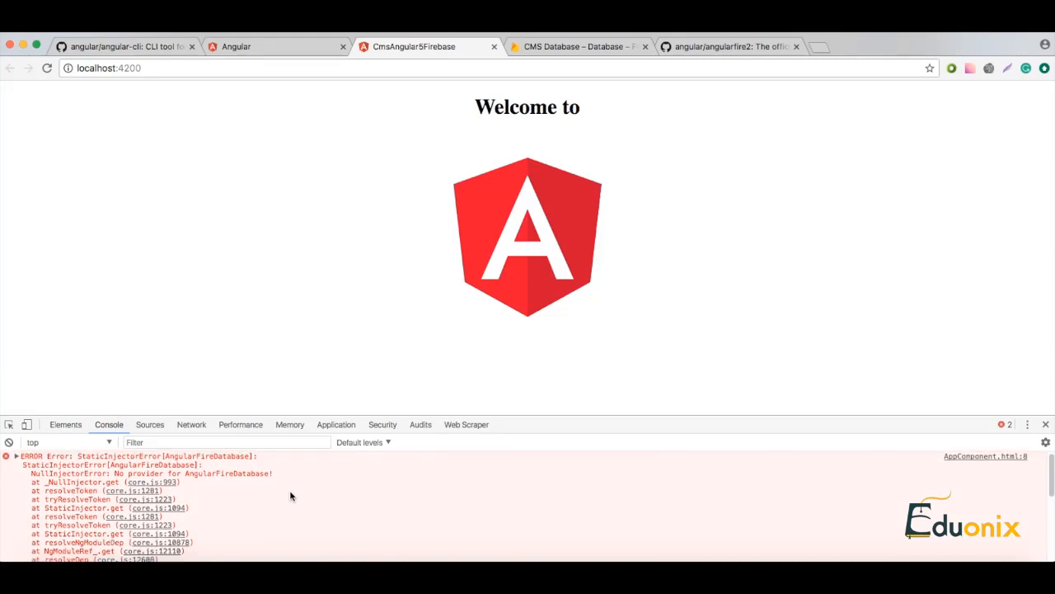
pyautogui.scroll(-3)
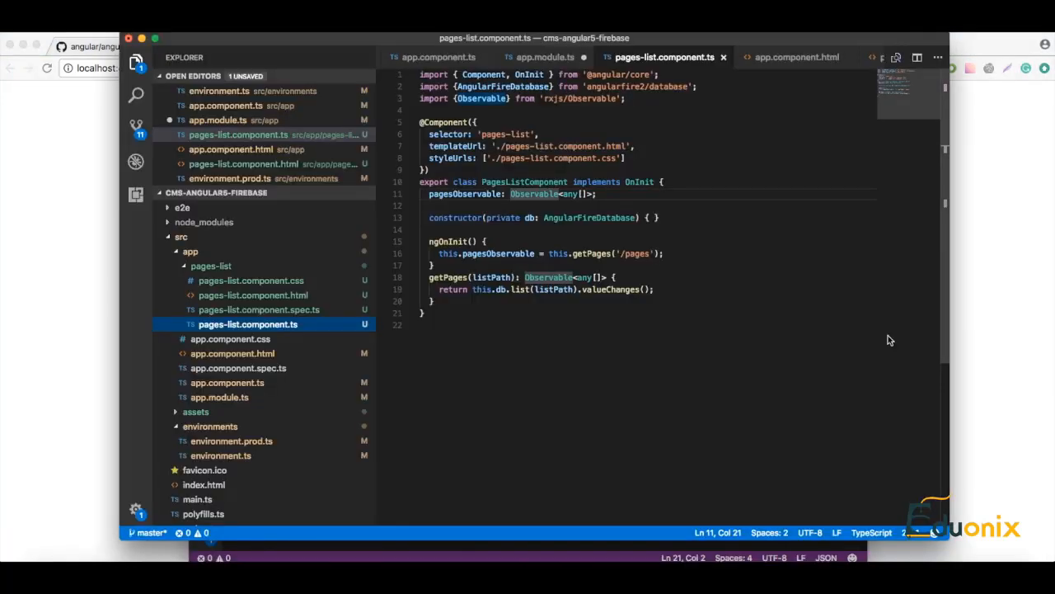
# - Switch back to the editor to revise the Firebase database setup
pyautogui.click(541, 58)
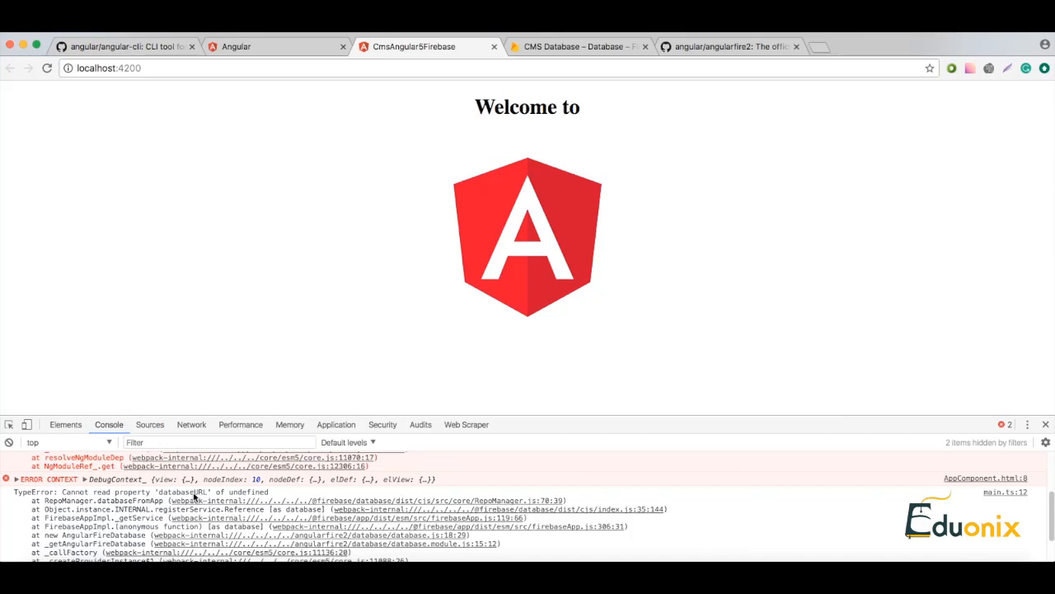
# - Examine the undefined databaseURL TypeError, then switch to the CMS Database Firebase project
pyautogui.doubleClick(183, 492)
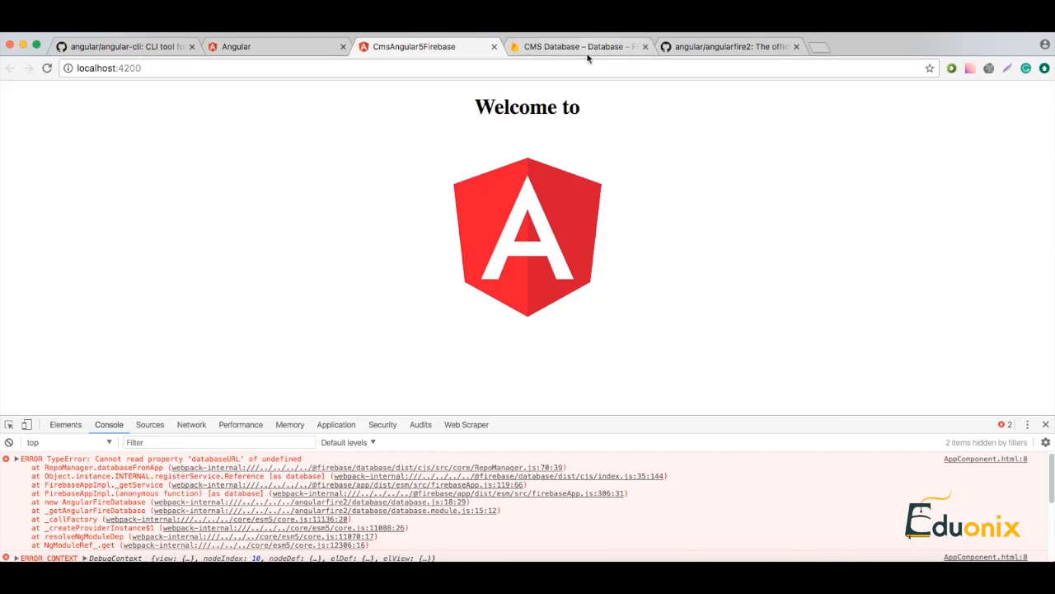
pyautogui.click(577, 46)
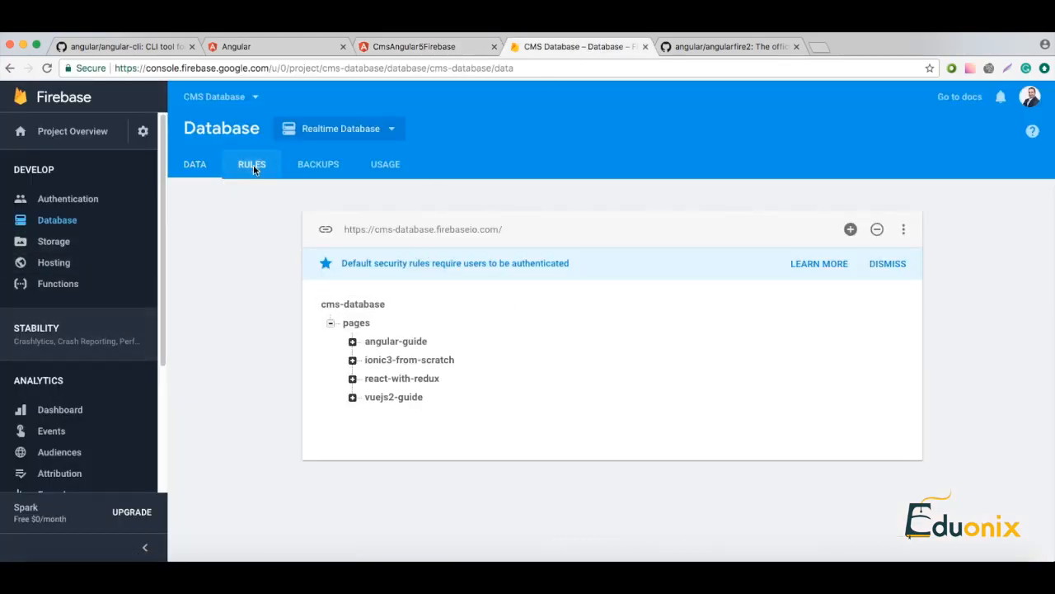
# - Change the realtime database .read rule from auth != null to true and publish the rules
pyautogui.click(250, 163)
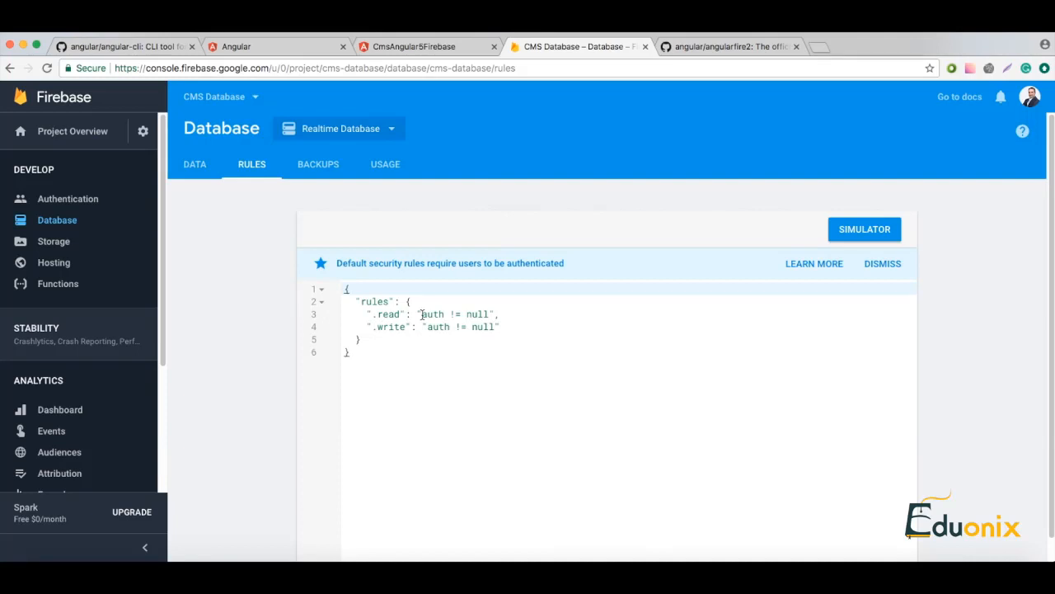
pyautogui.doubleClick(433, 313)
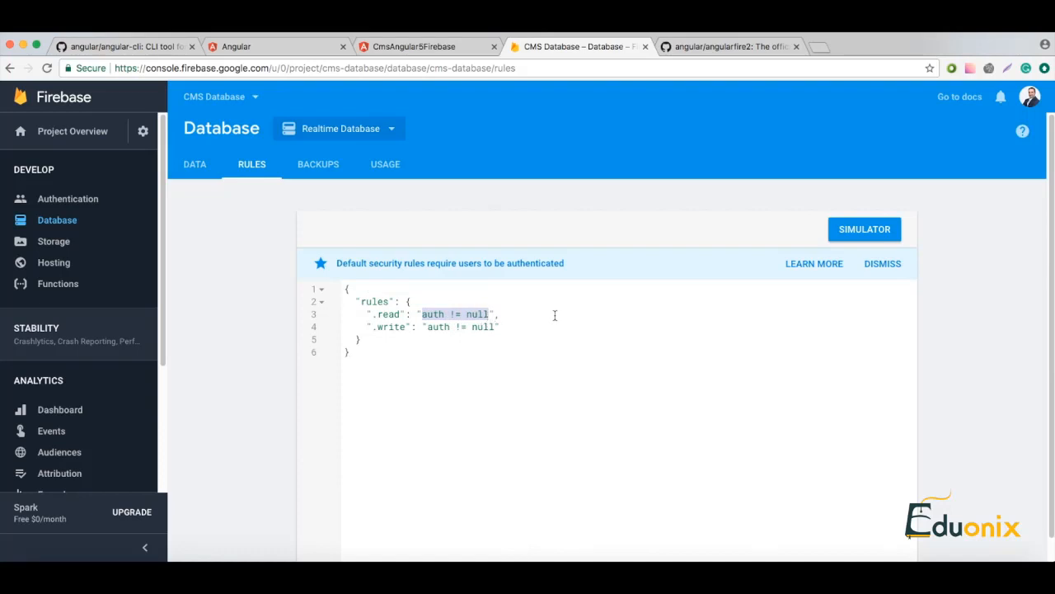
pyautogui.write('true')
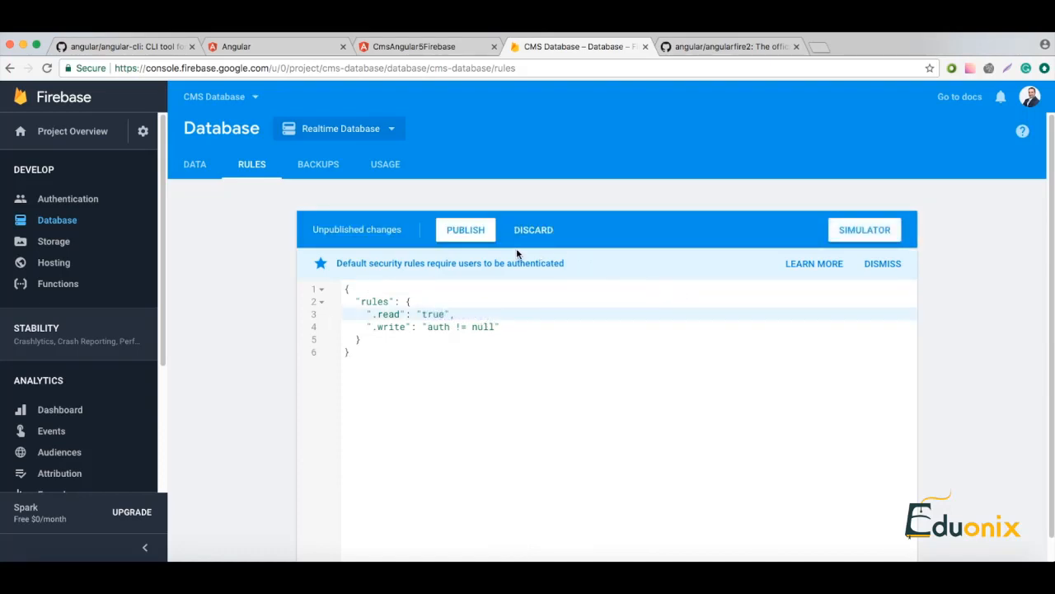
pyautogui.click(465, 229)
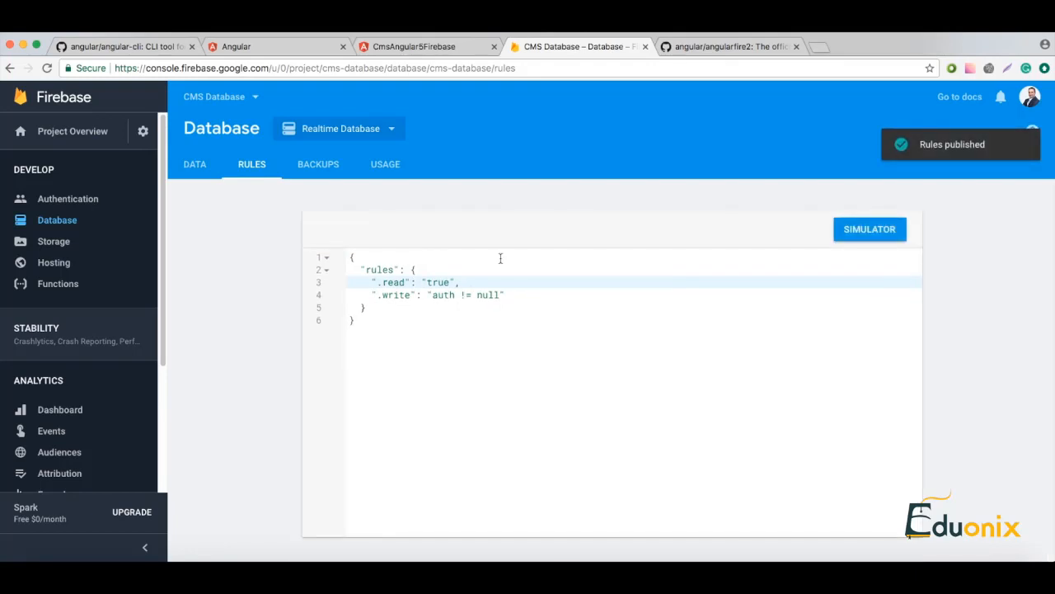
pyautogui.moveTo(432, 63)
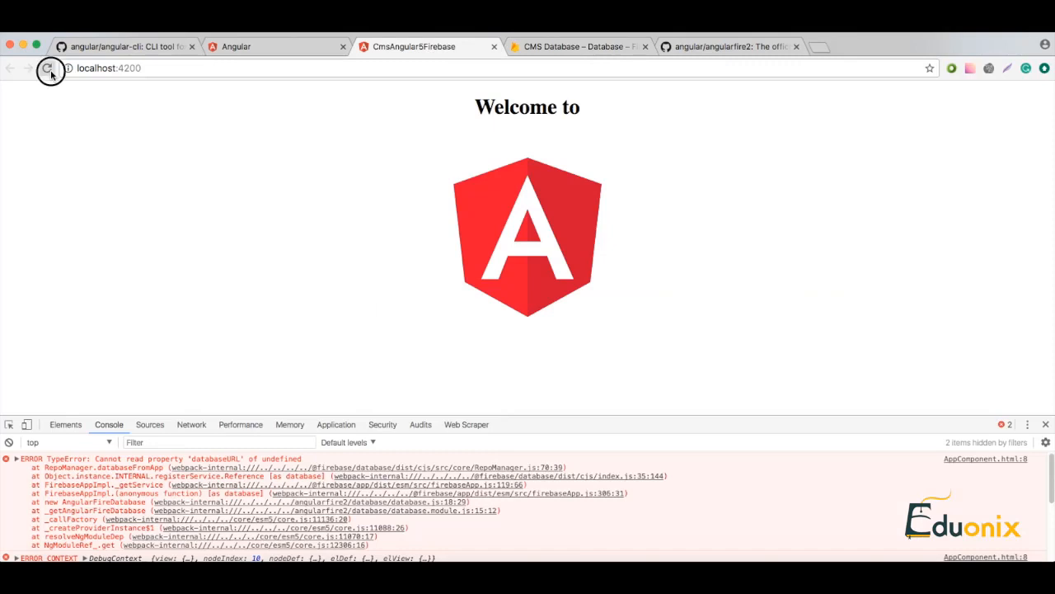
# - Reload the localhost:4200 app page to recheck the console
pyautogui.click(47, 69)
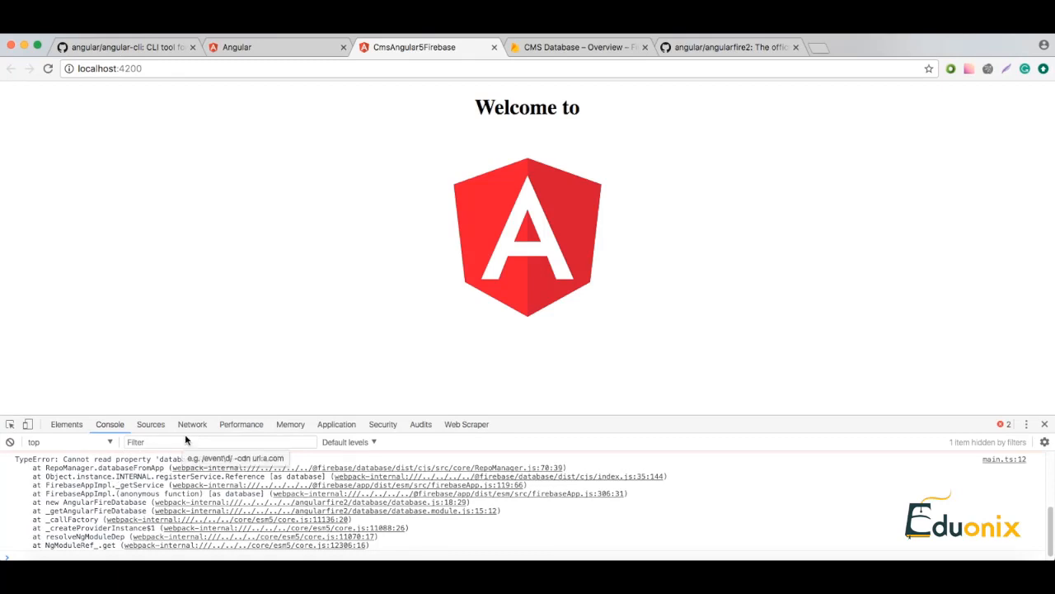
pyautogui.moveTo(458, 376)
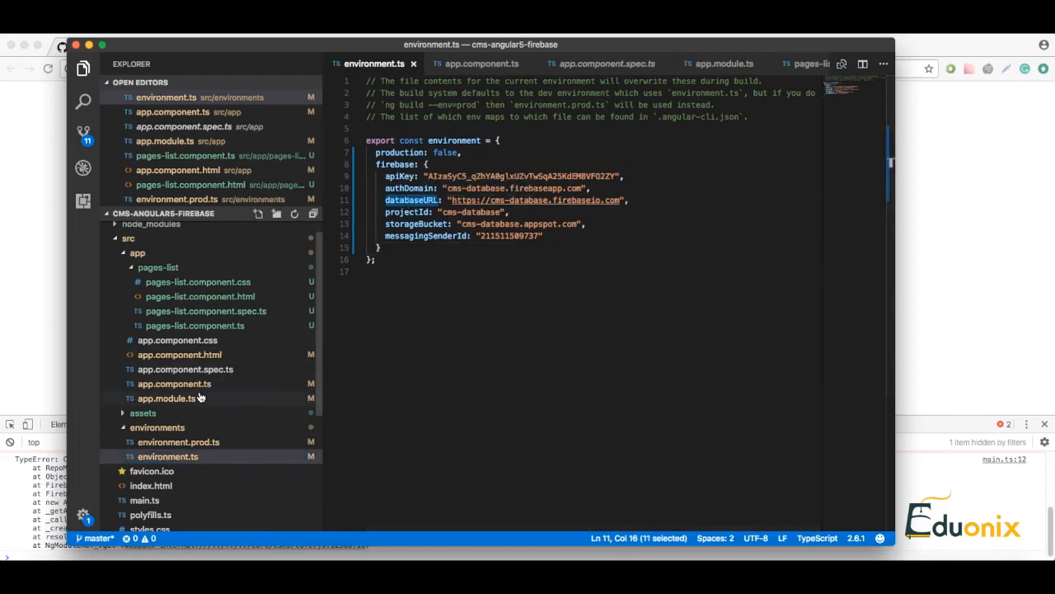
# - In app.module.ts, select the environment file name in the import to point it at the Firebase settings environment
pyautogui.click(168, 384)
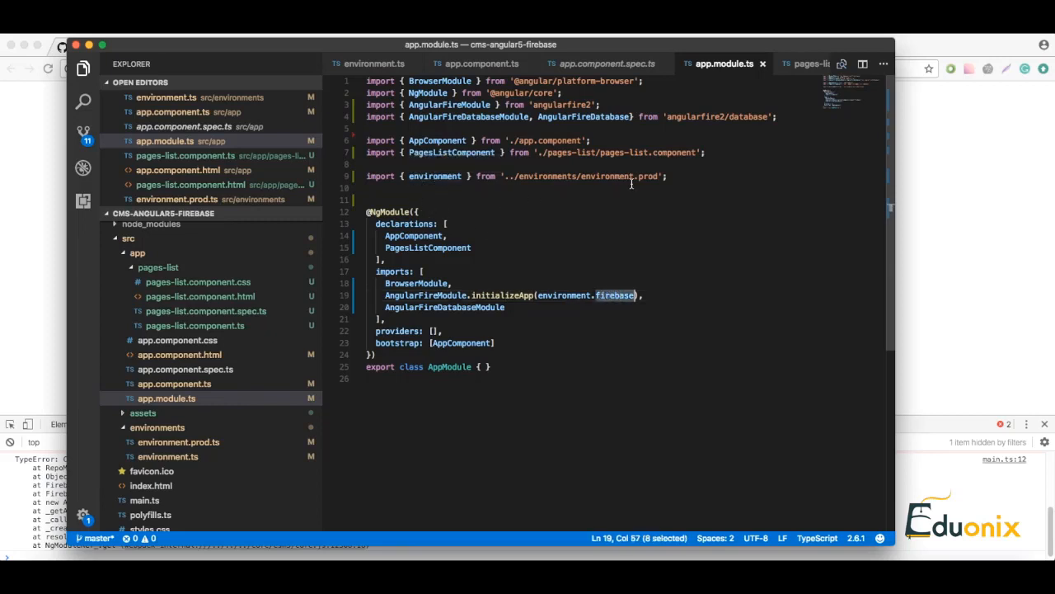
pyautogui.doubleClick(649, 175)
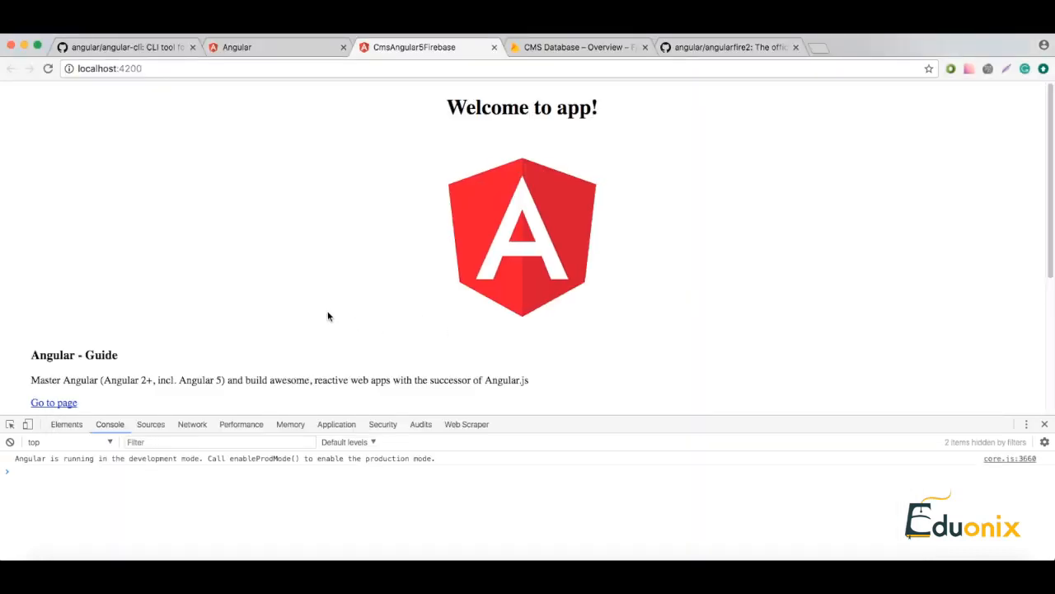
# - Scroll through the four listed guide pages, then switch to the CMS Database Firebase console
pyautogui.scroll(-3)
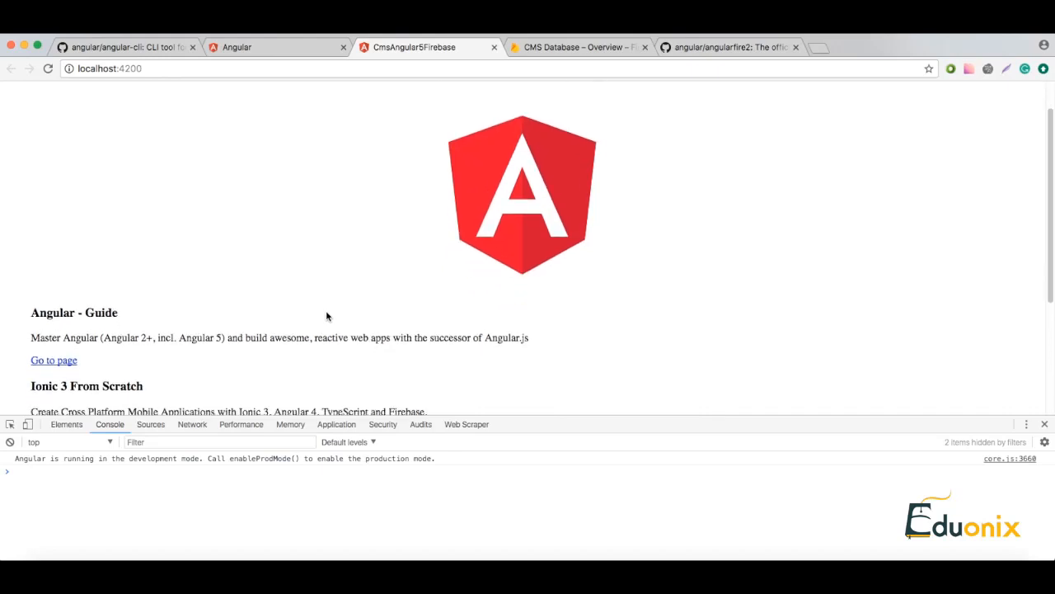
pyautogui.scroll(-3)
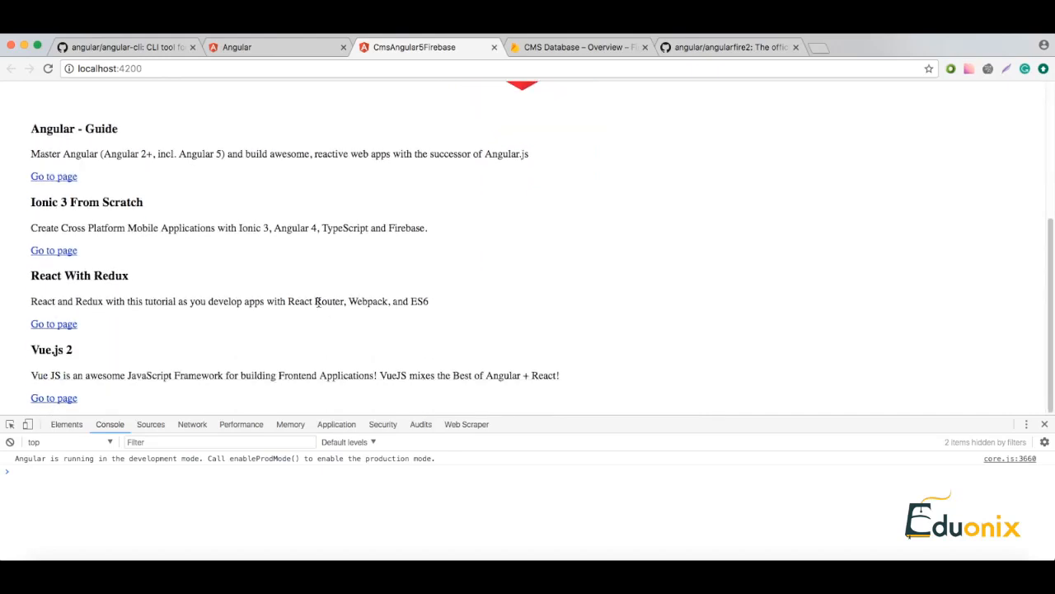
pyautogui.moveTo(890, 376)
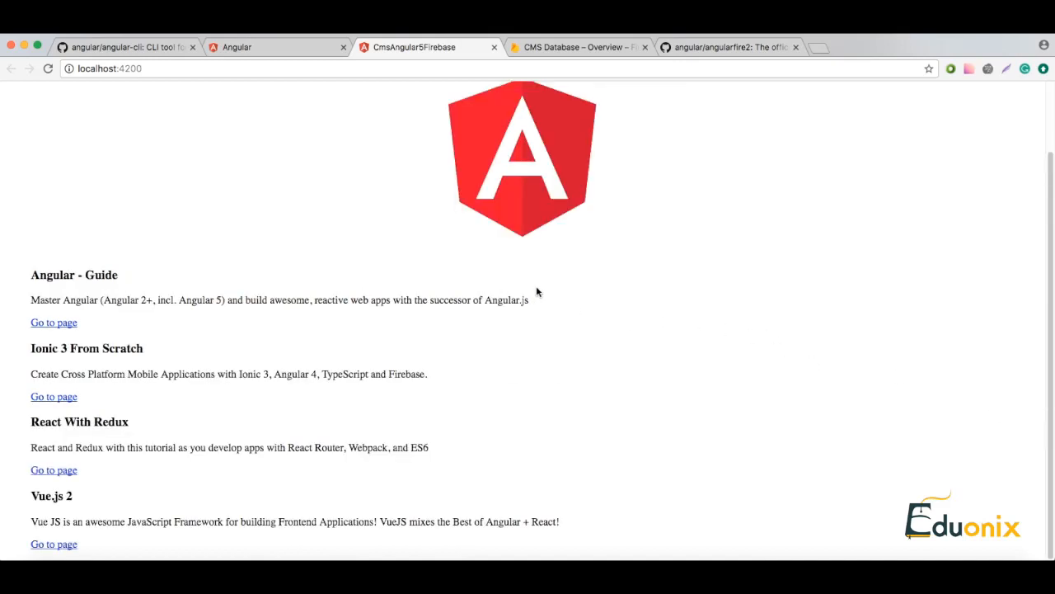
pyautogui.moveTo(73, 310)
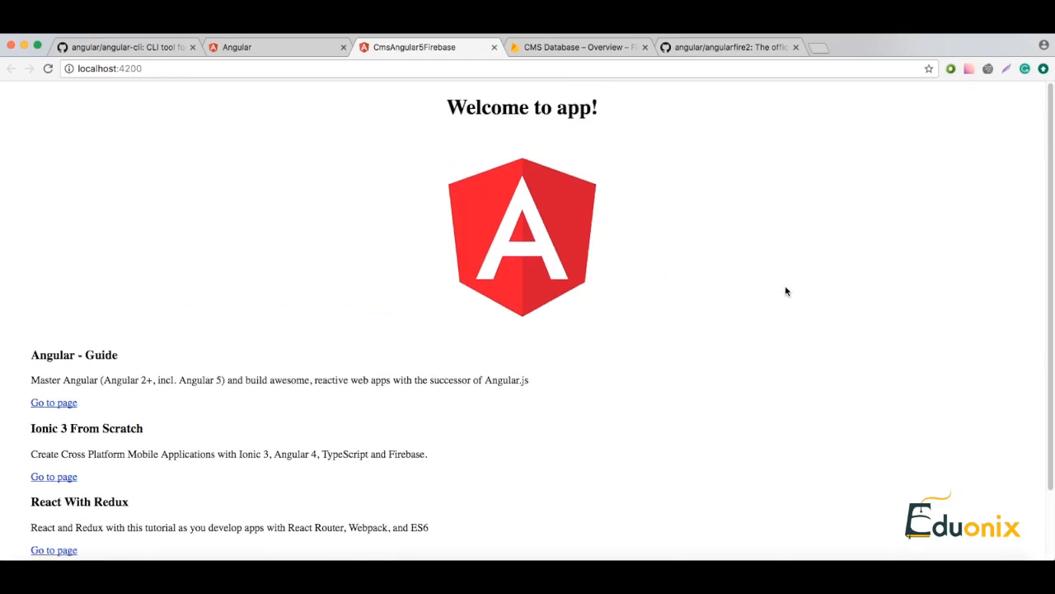
pyautogui.moveTo(849, 337)
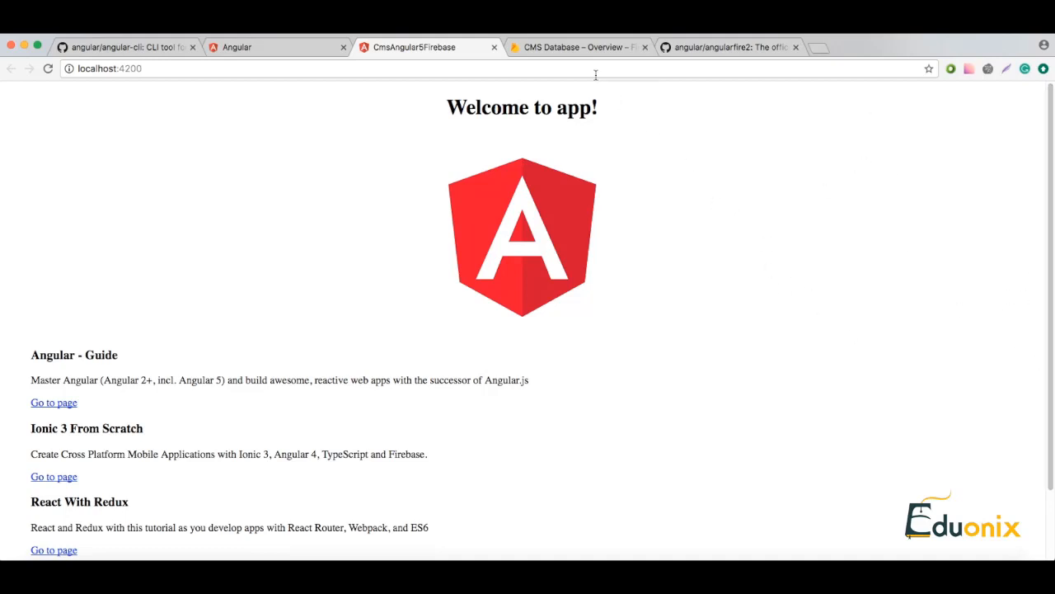
pyautogui.click(577, 46)
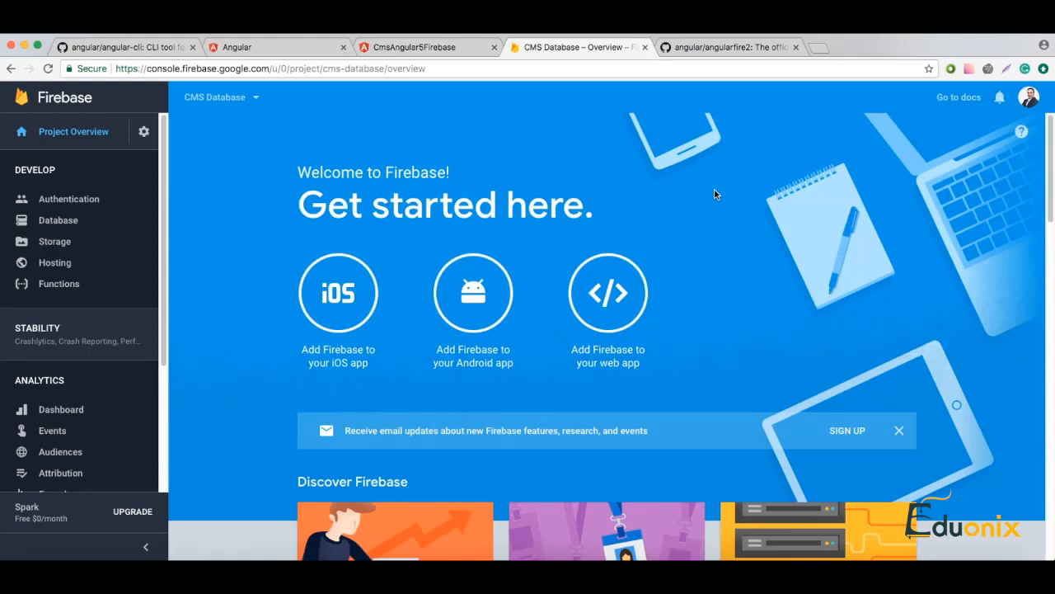
pyautogui.moveTo(368, 158)
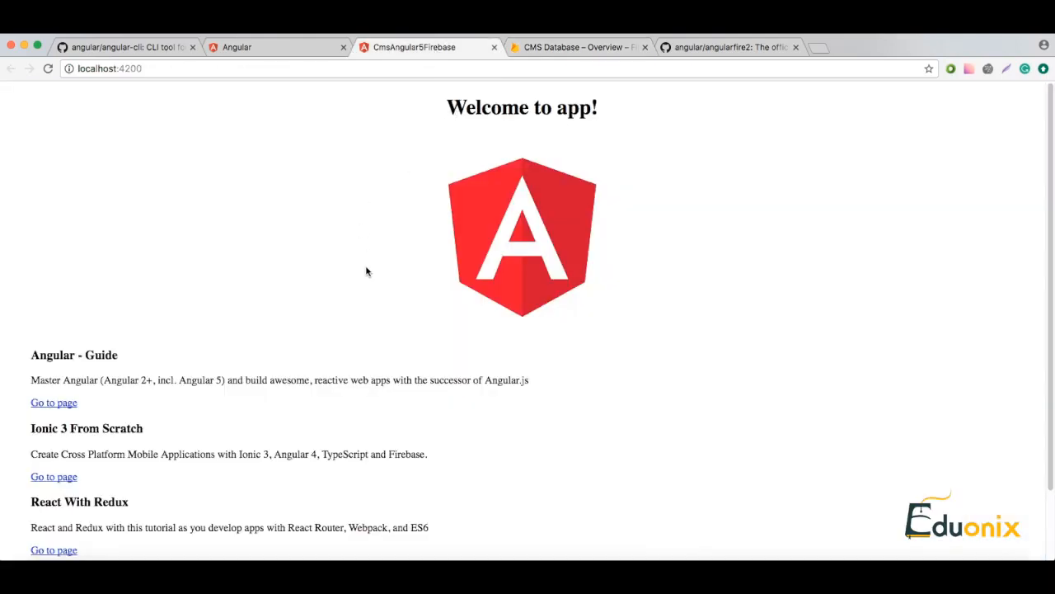
pyautogui.moveTo(383, 181)
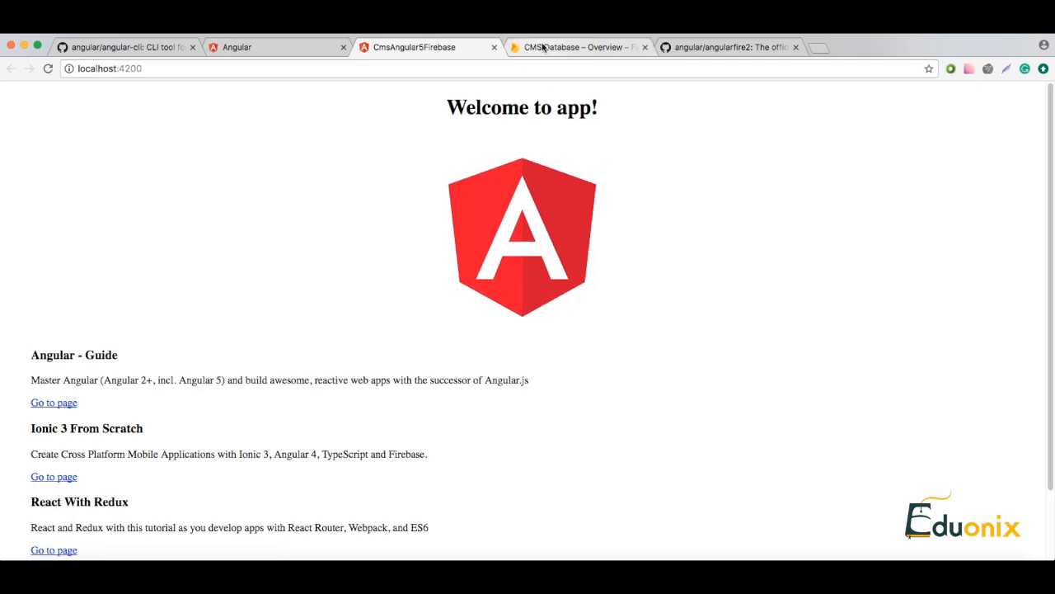
# - Visit the CMS Database console, then return to the app listing the four pages with Go to page links
pyautogui.click(577, 46)
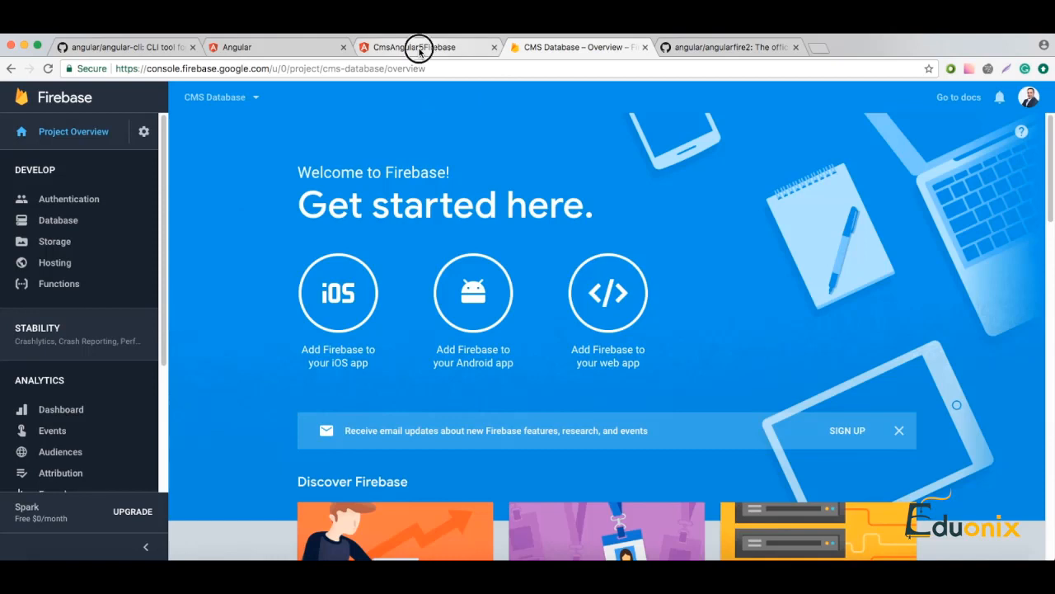
pyautogui.click(418, 46)
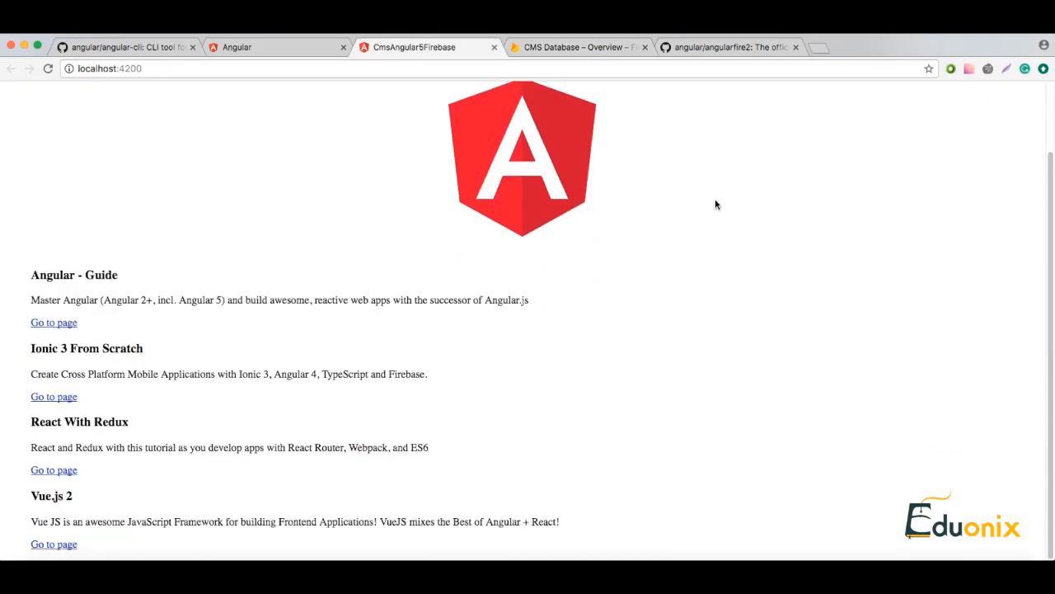